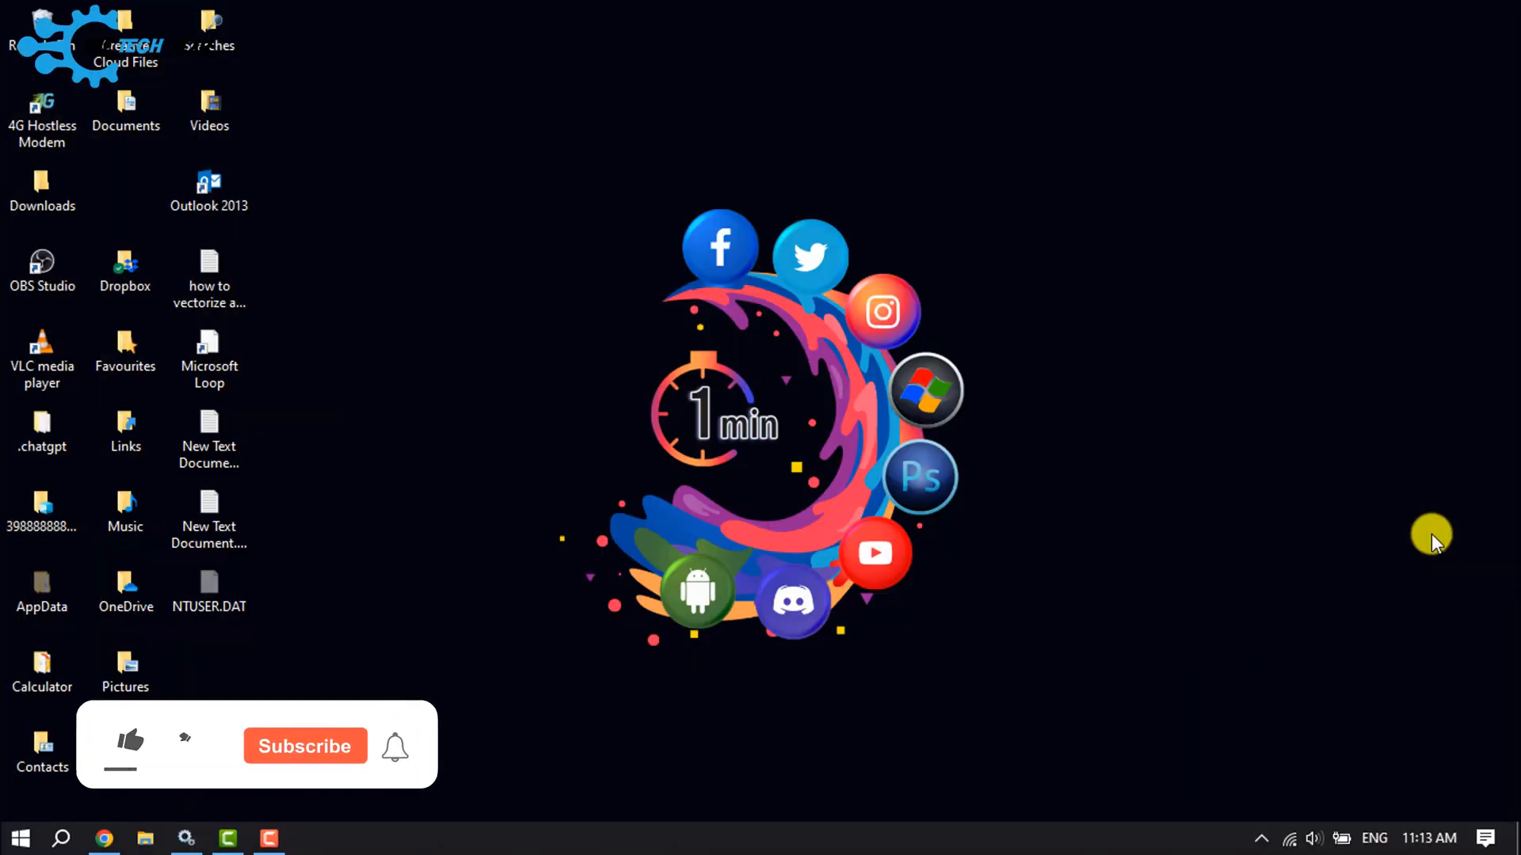
Open the Run dialog from search and enter 'shutdown -s -t 600' in the Open box.
left_click(129, 744)
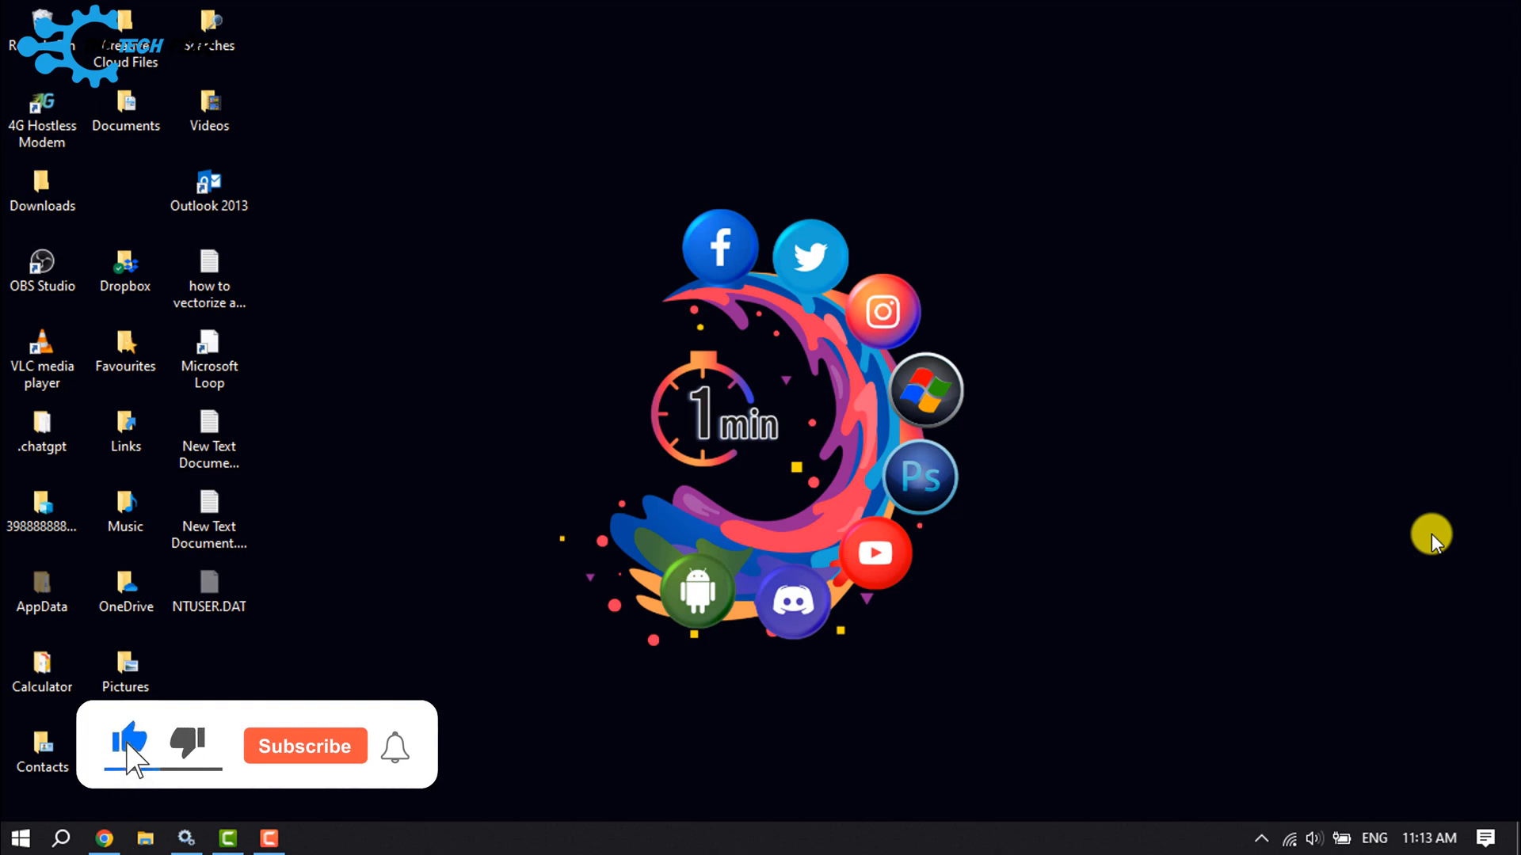
left_click(303, 747)
type("ru")
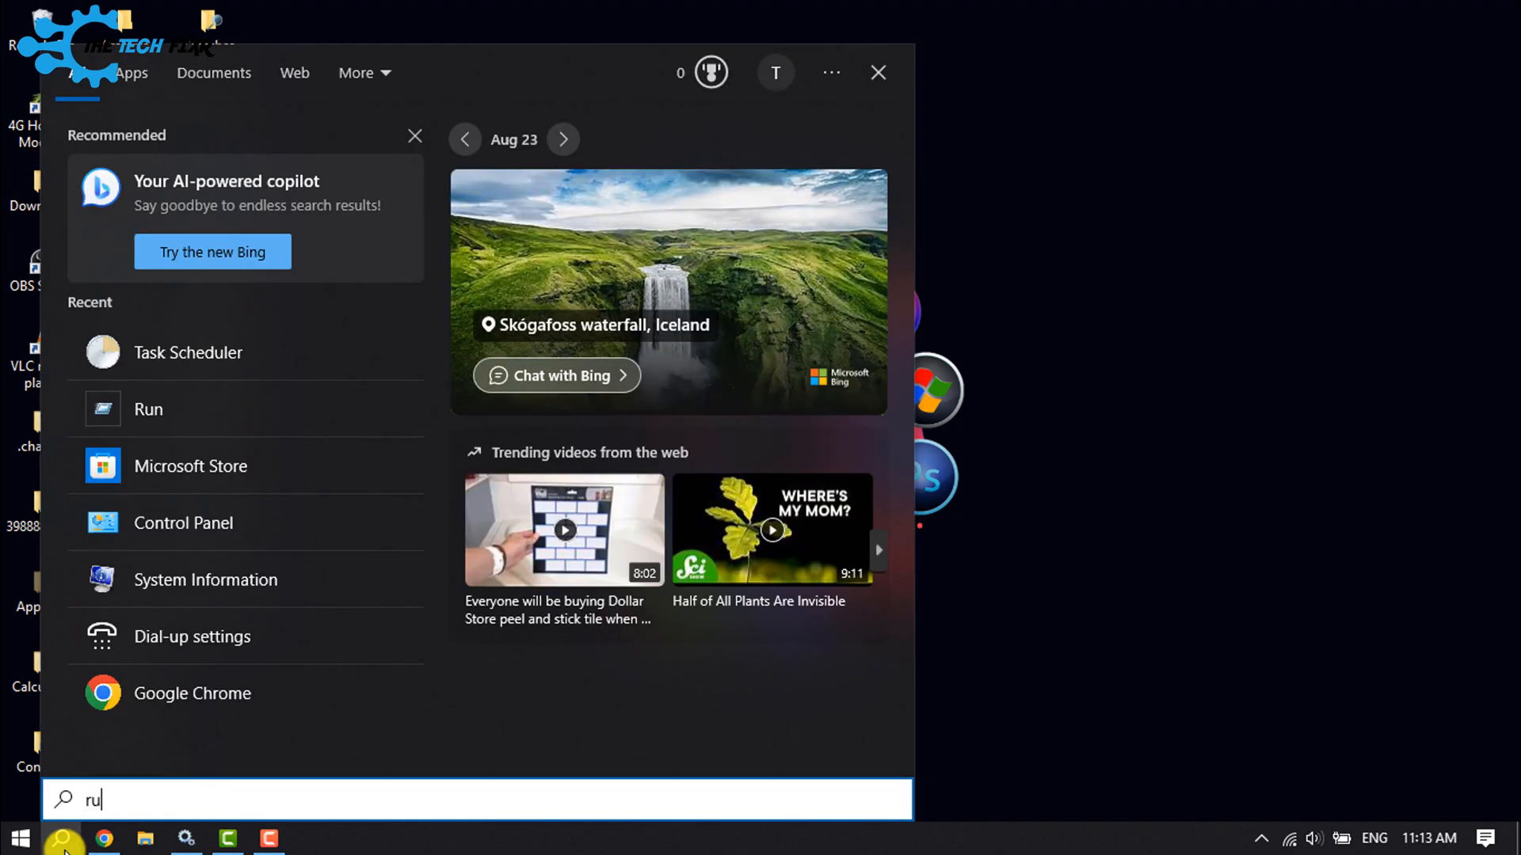
type("n")
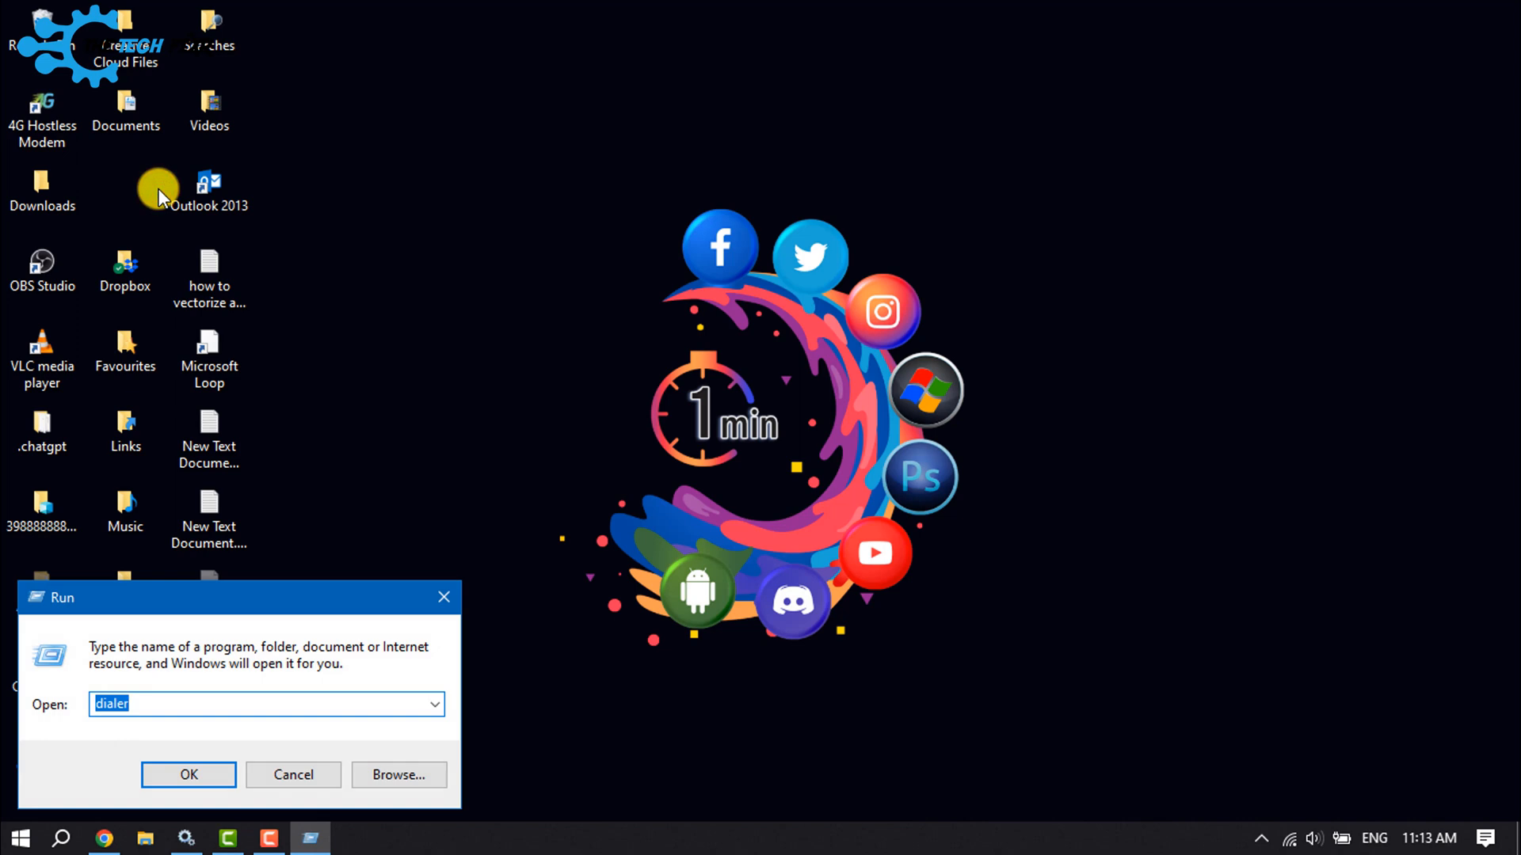
type("shutdown -s -t 600")
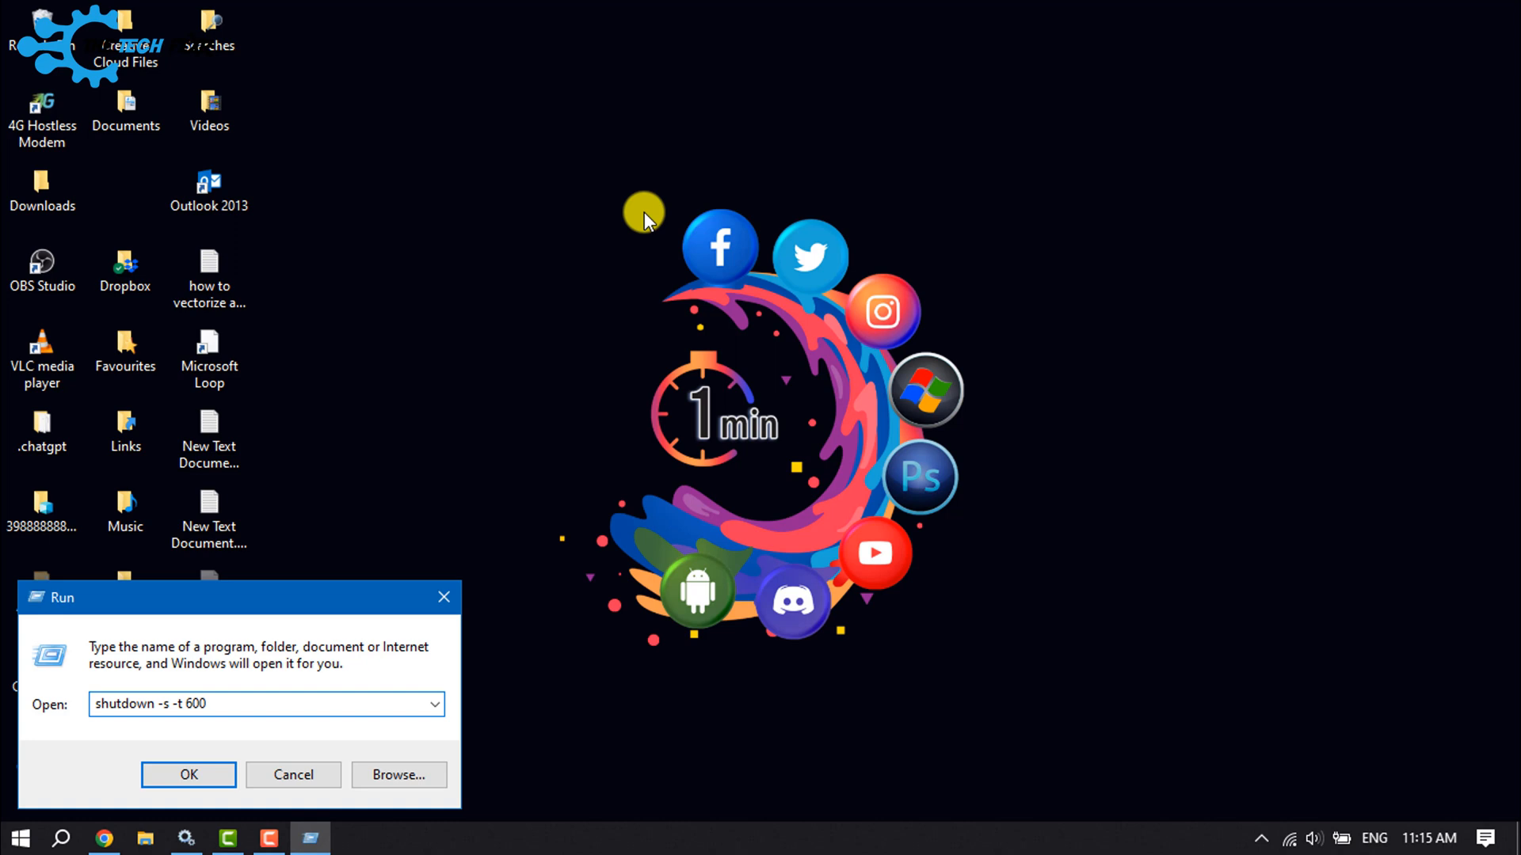
mouse_move(643, 227)
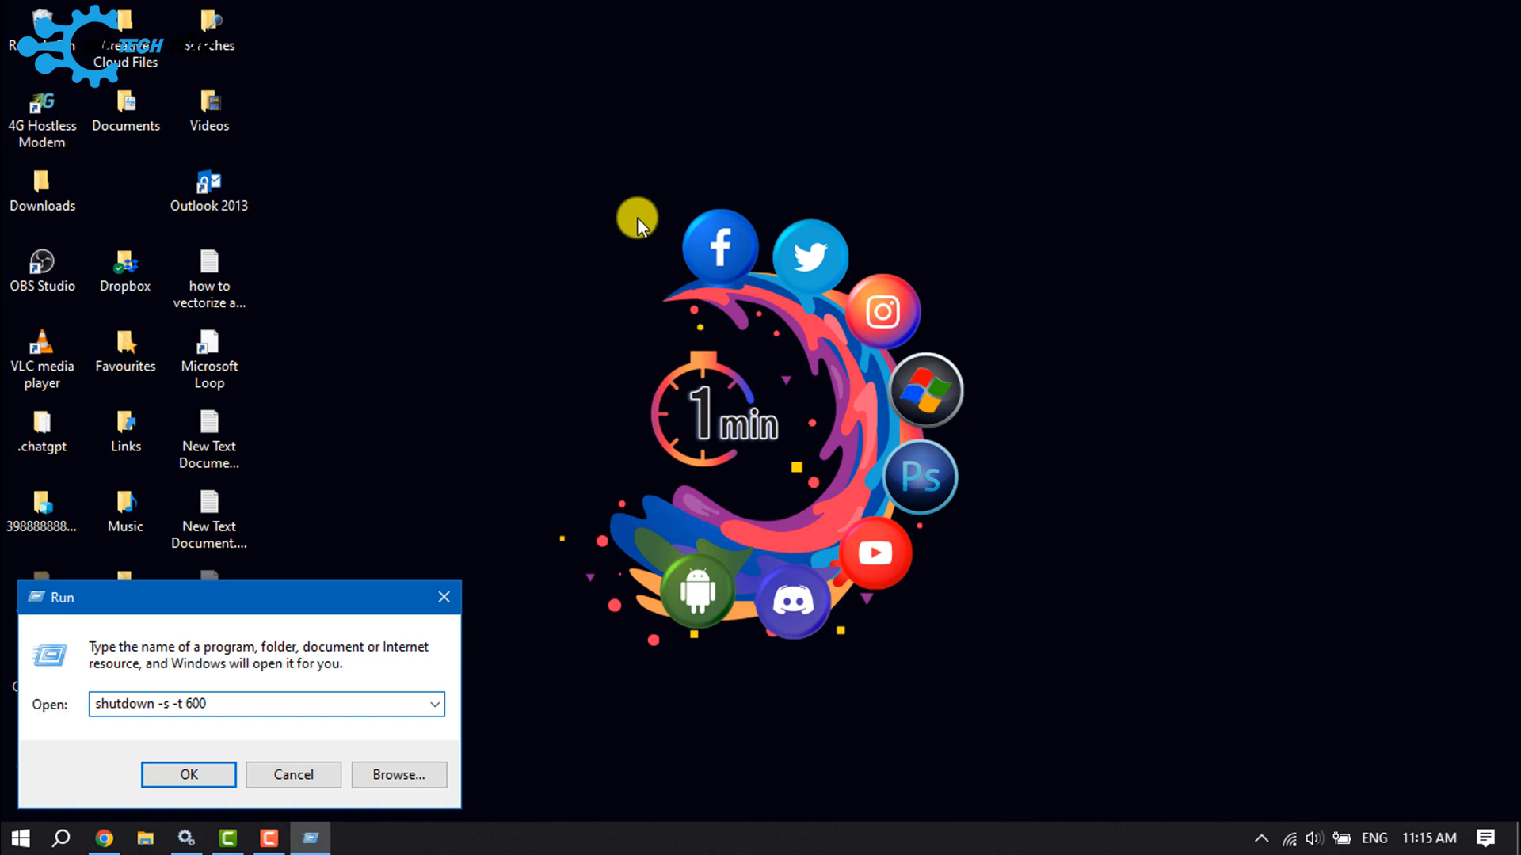
mouse_move(619, 242)
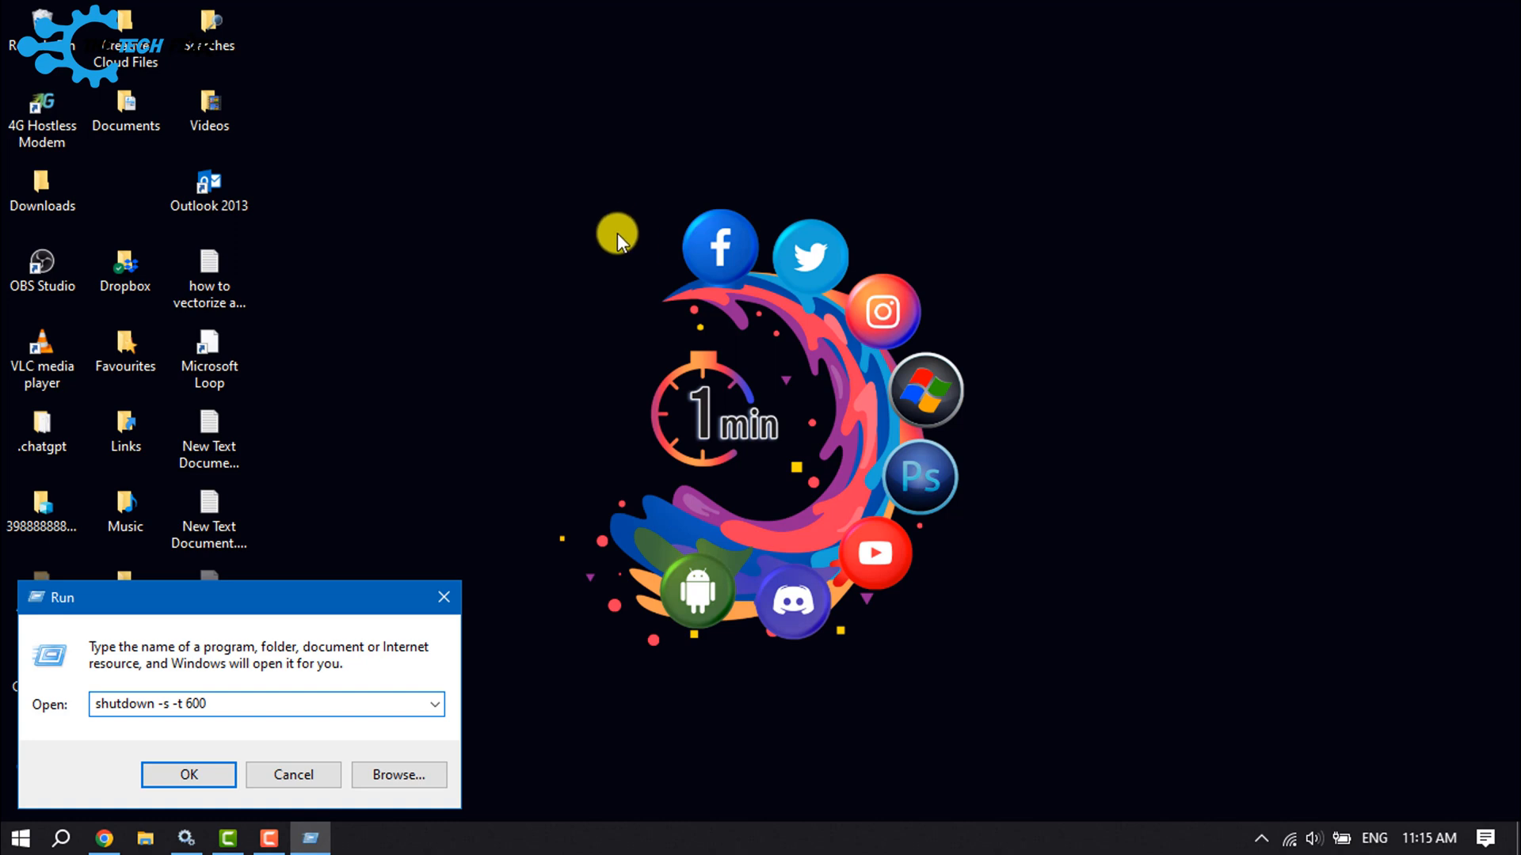
mouse_move(545, 298)
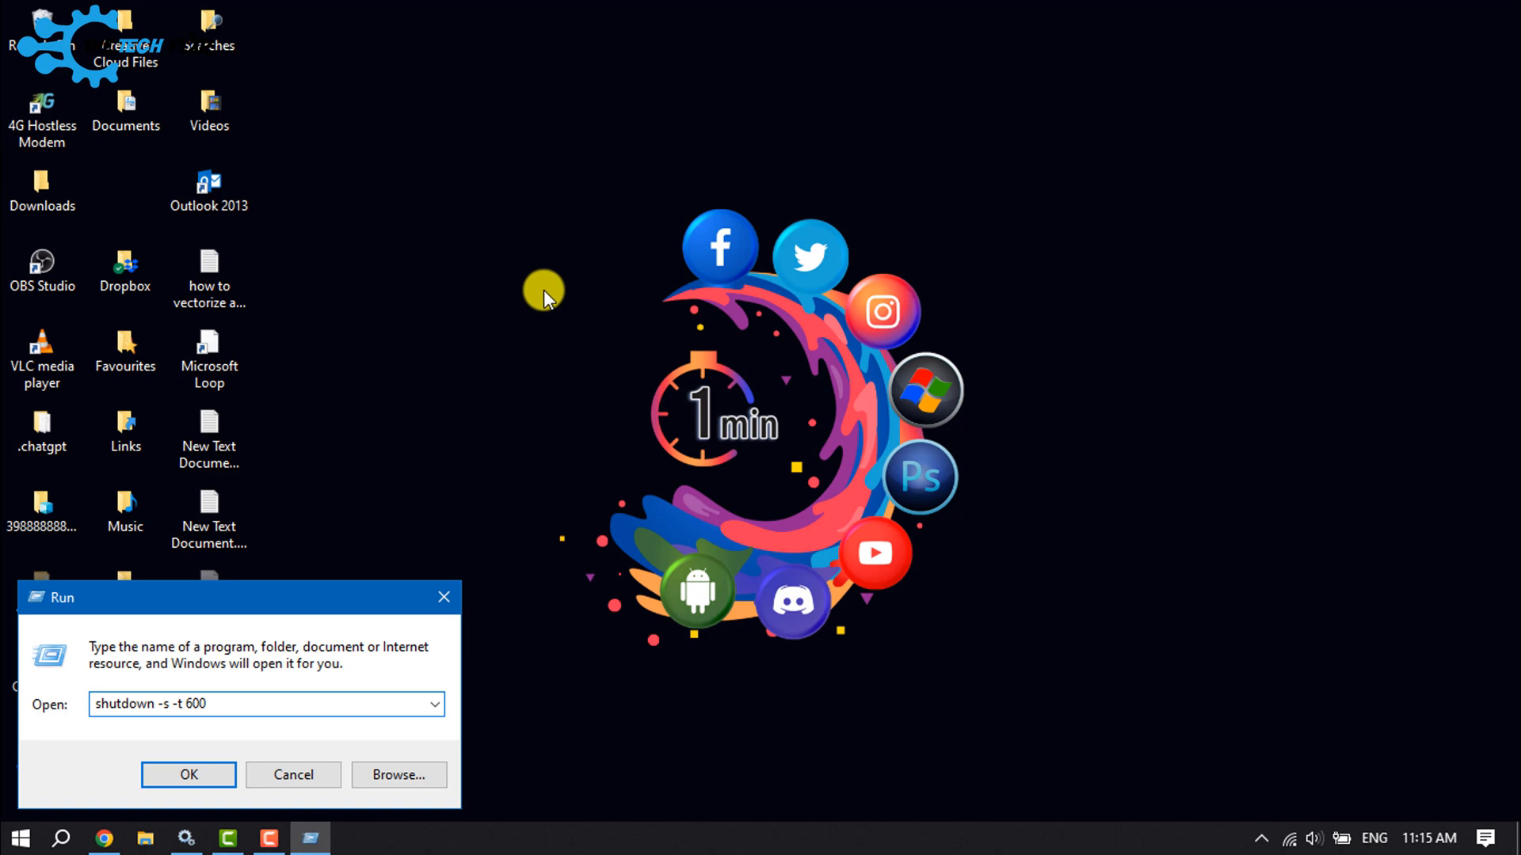
mouse_move(518, 325)
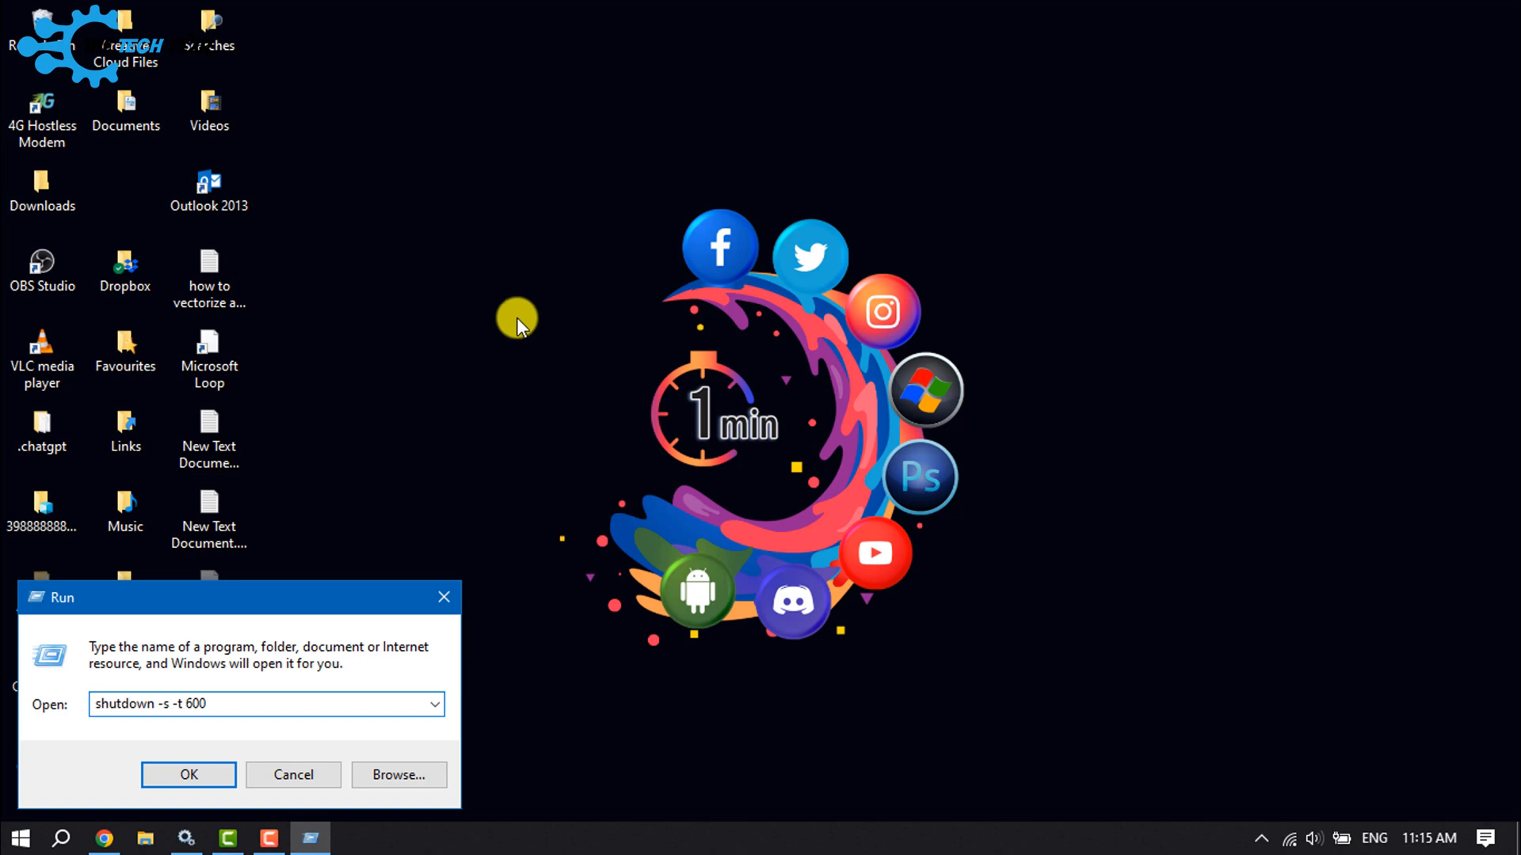
mouse_move(373, 536)
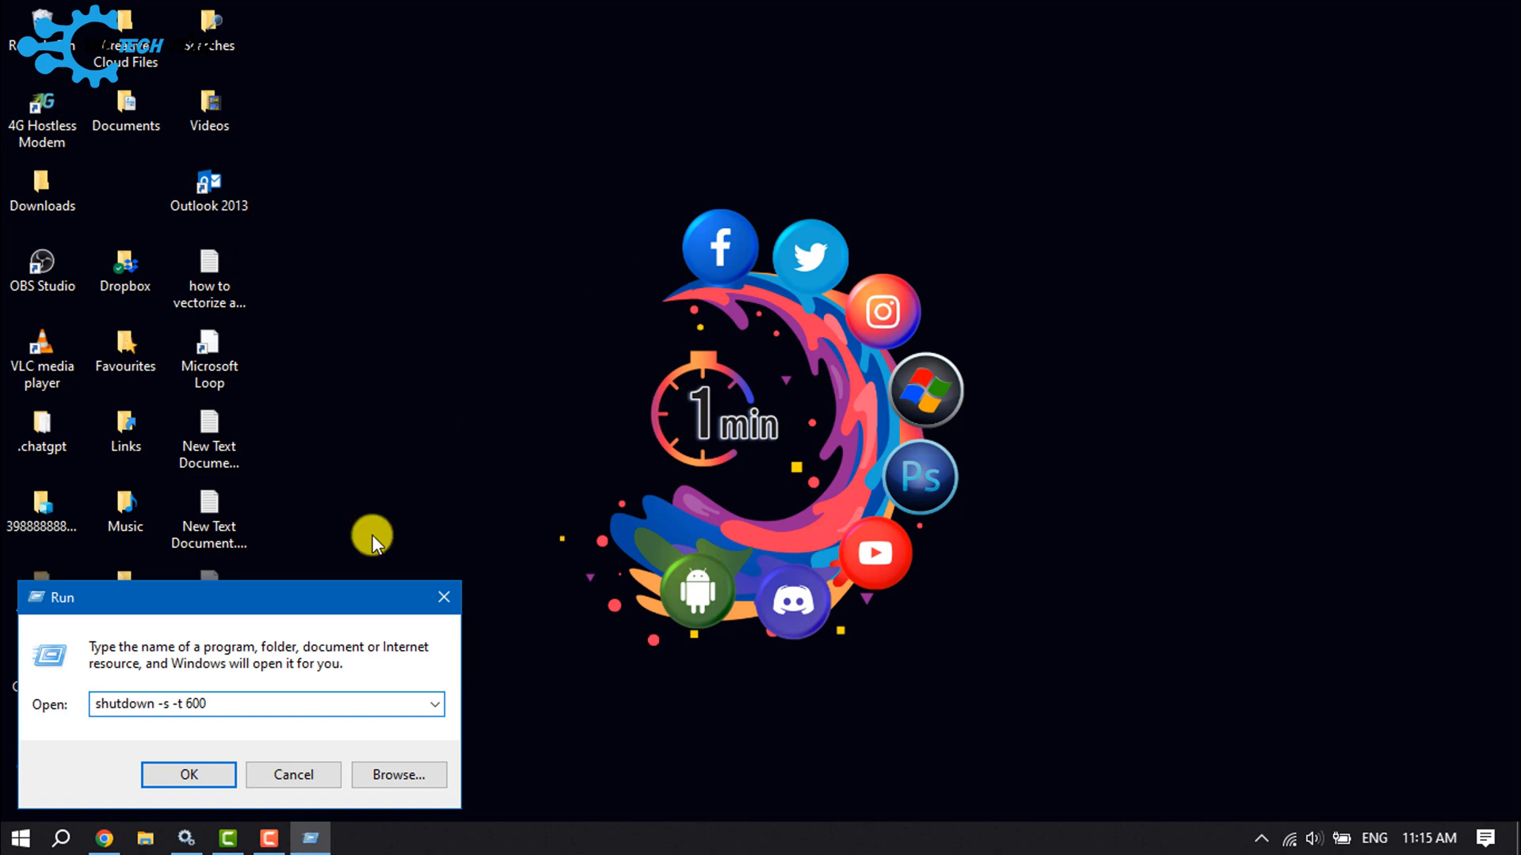
mouse_move(349, 630)
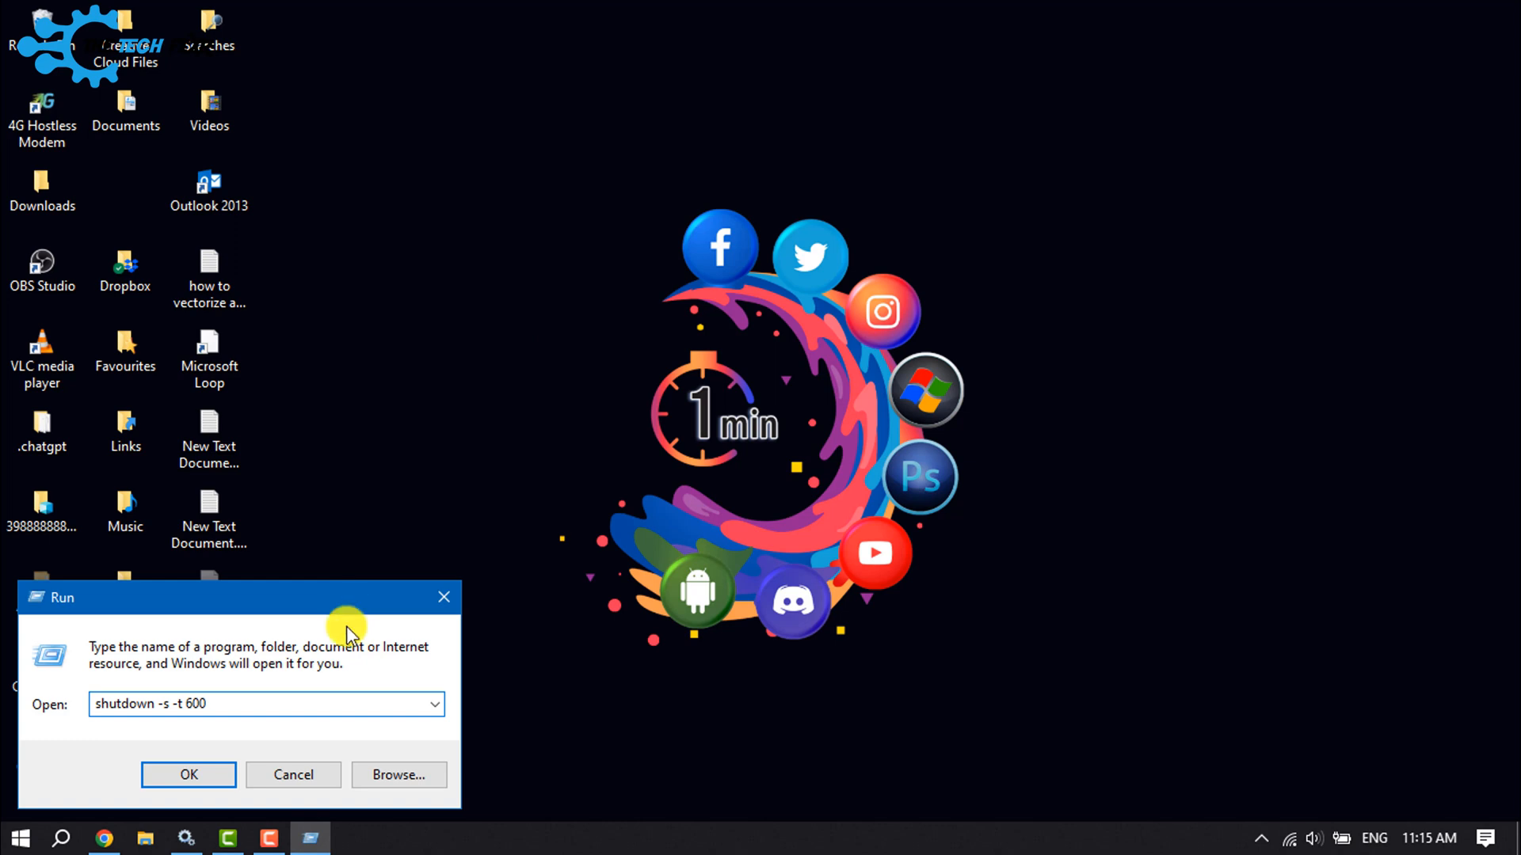
mouse_move(341, 643)
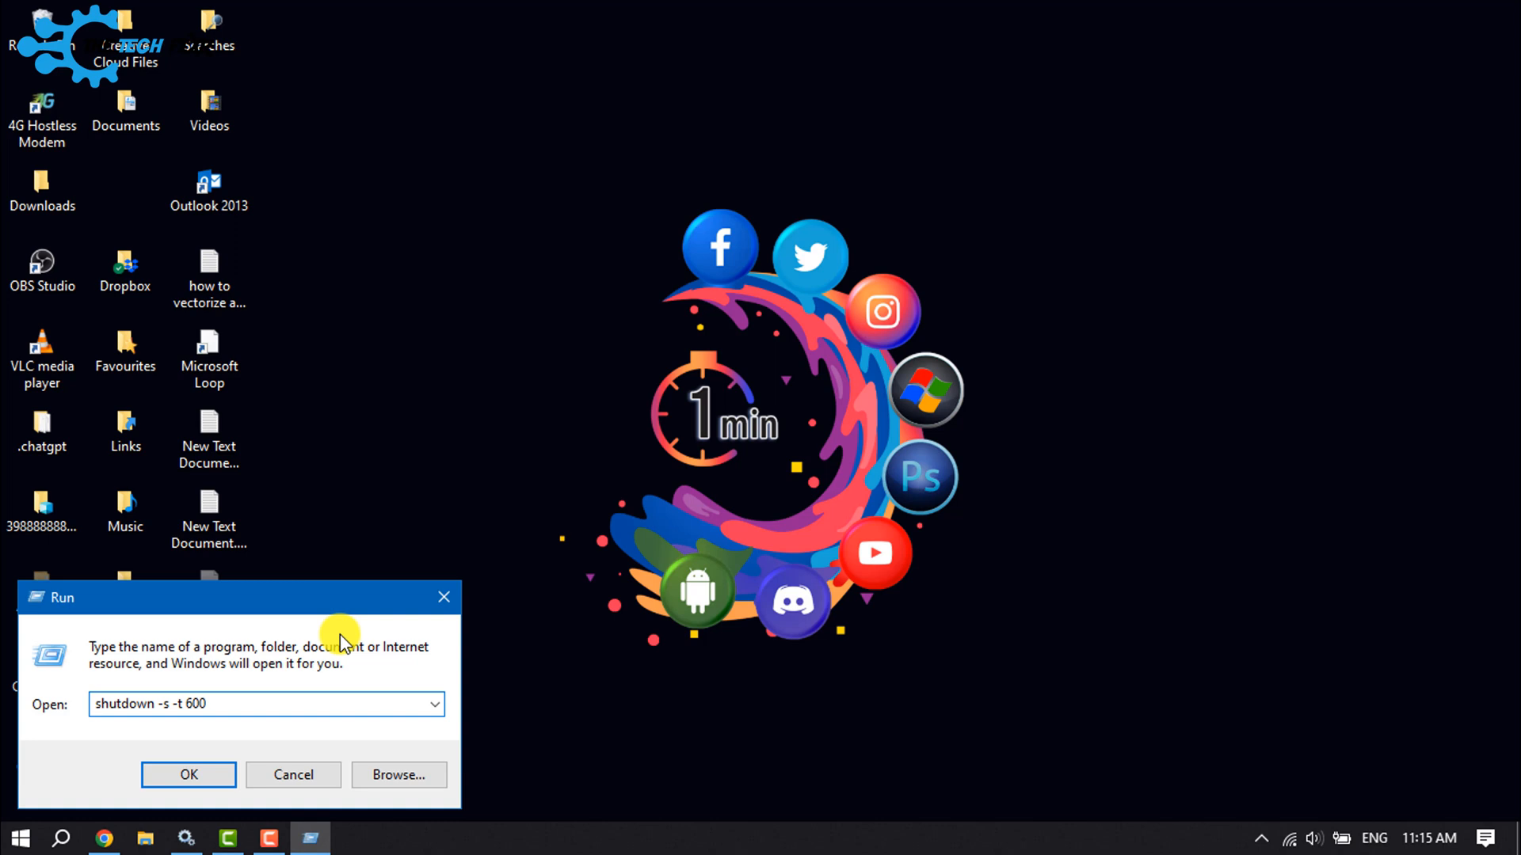
mouse_move(269, 704)
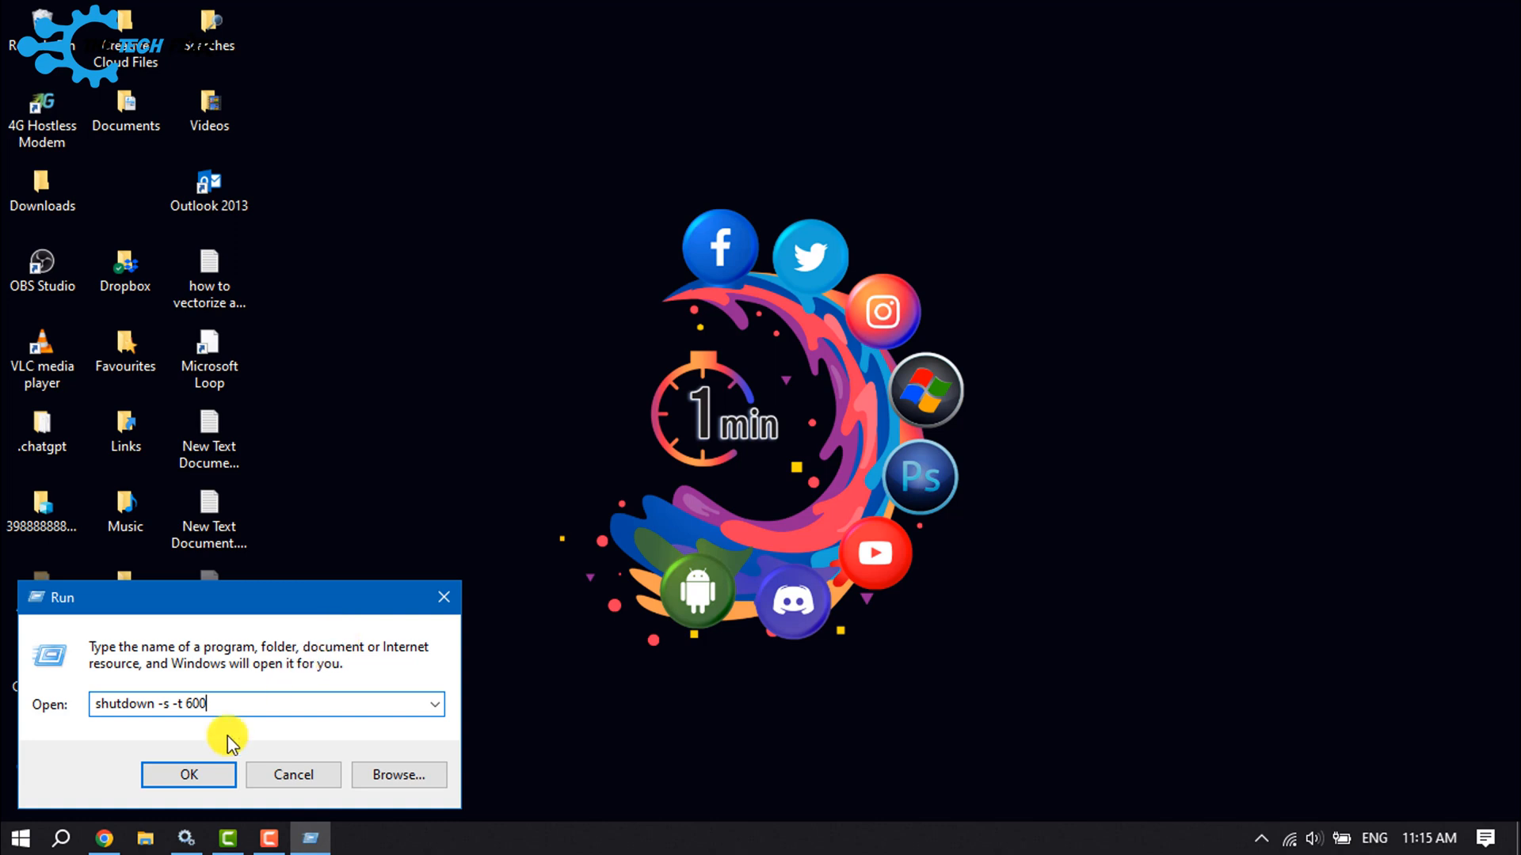
mouse_move(220, 774)
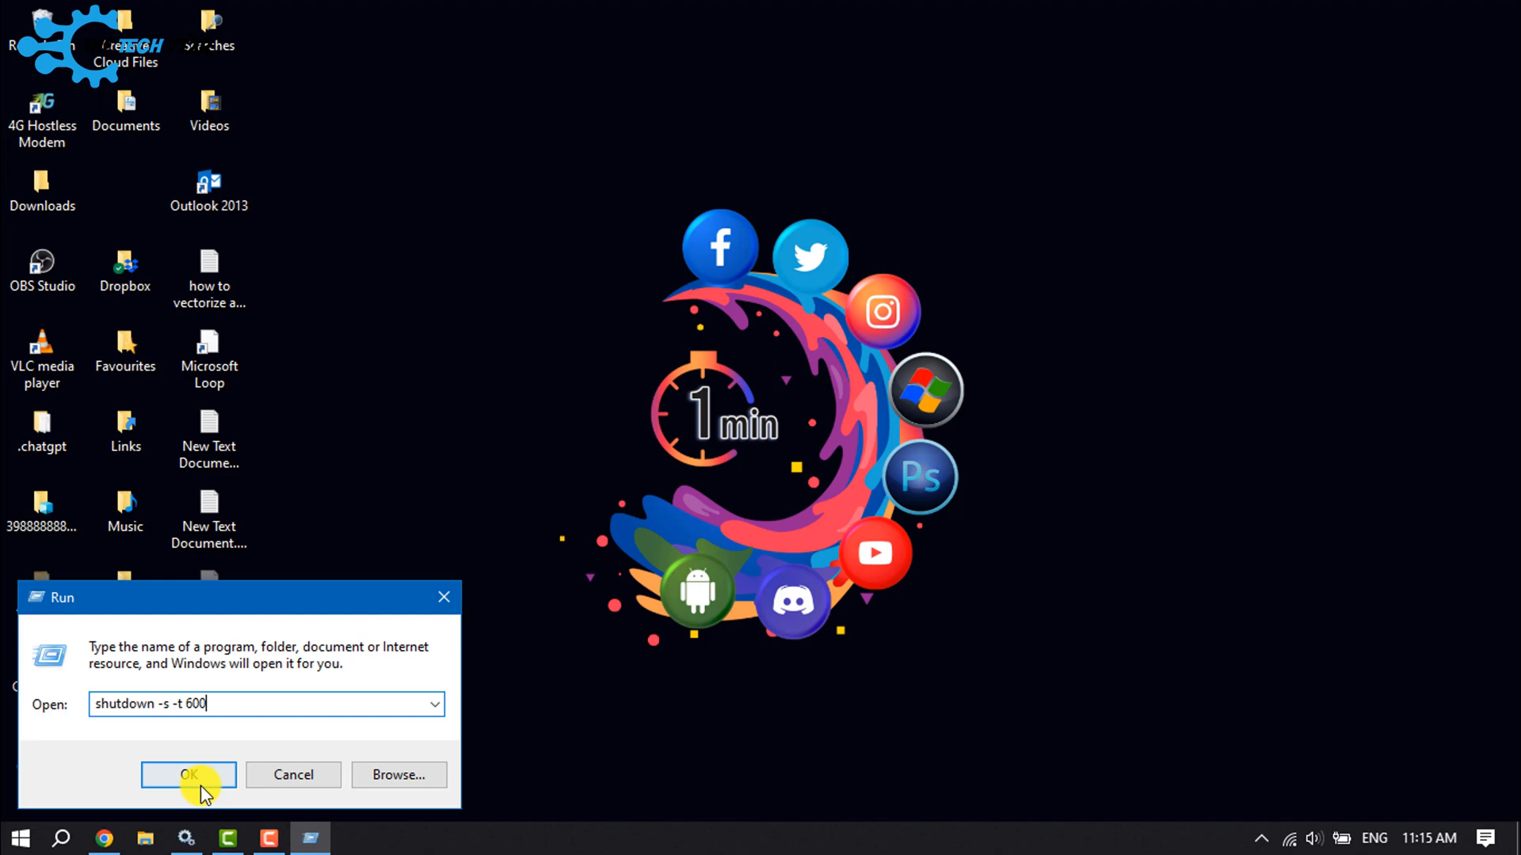
Run 'shutdown -s -t 600', triggering the 10-minute shutdown warning.
left_click(188, 774)
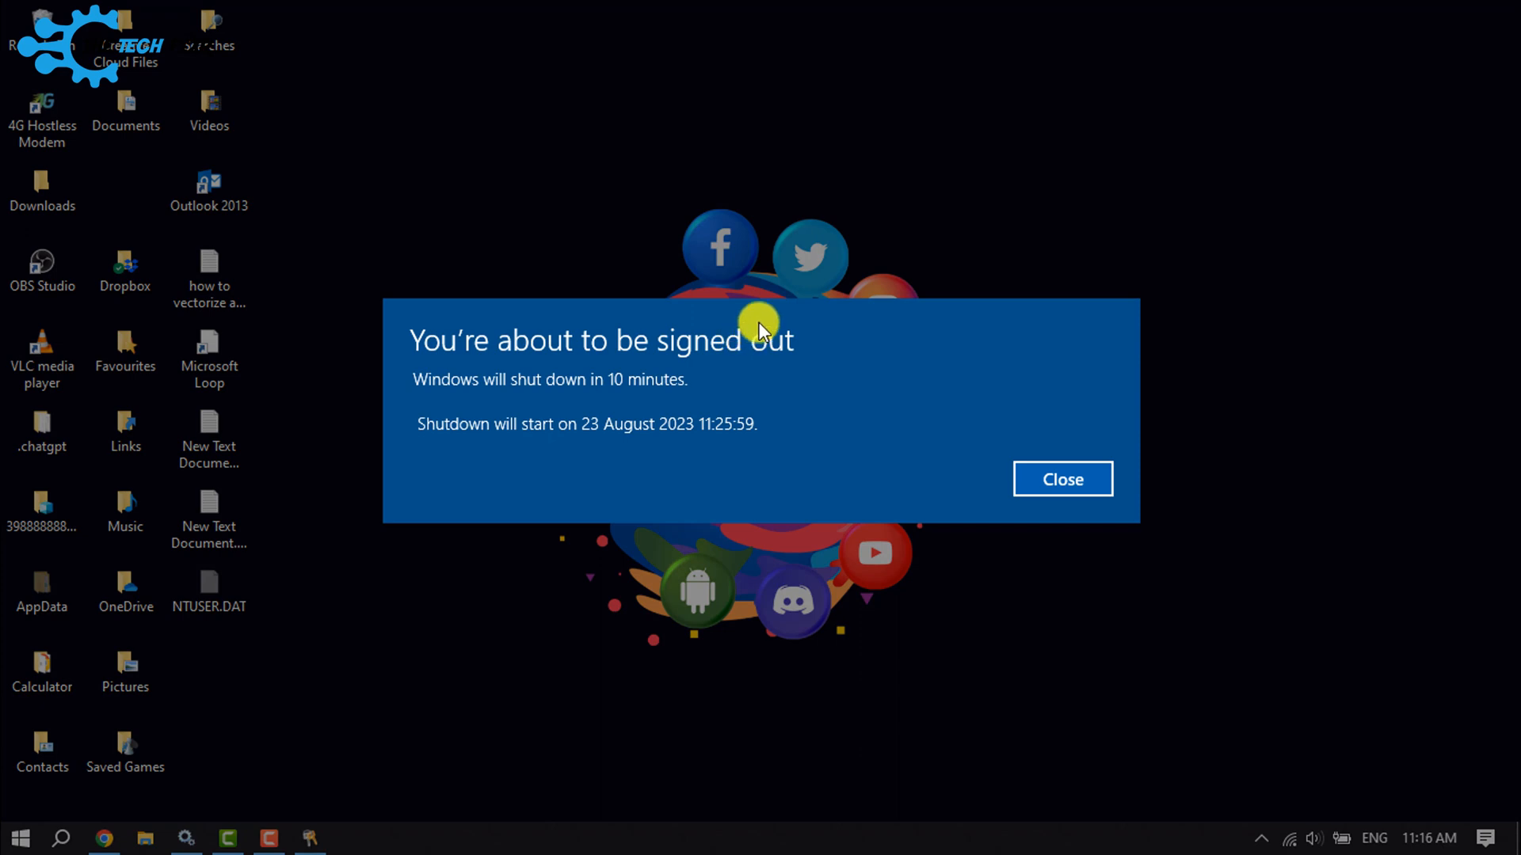
mouse_move(504, 359)
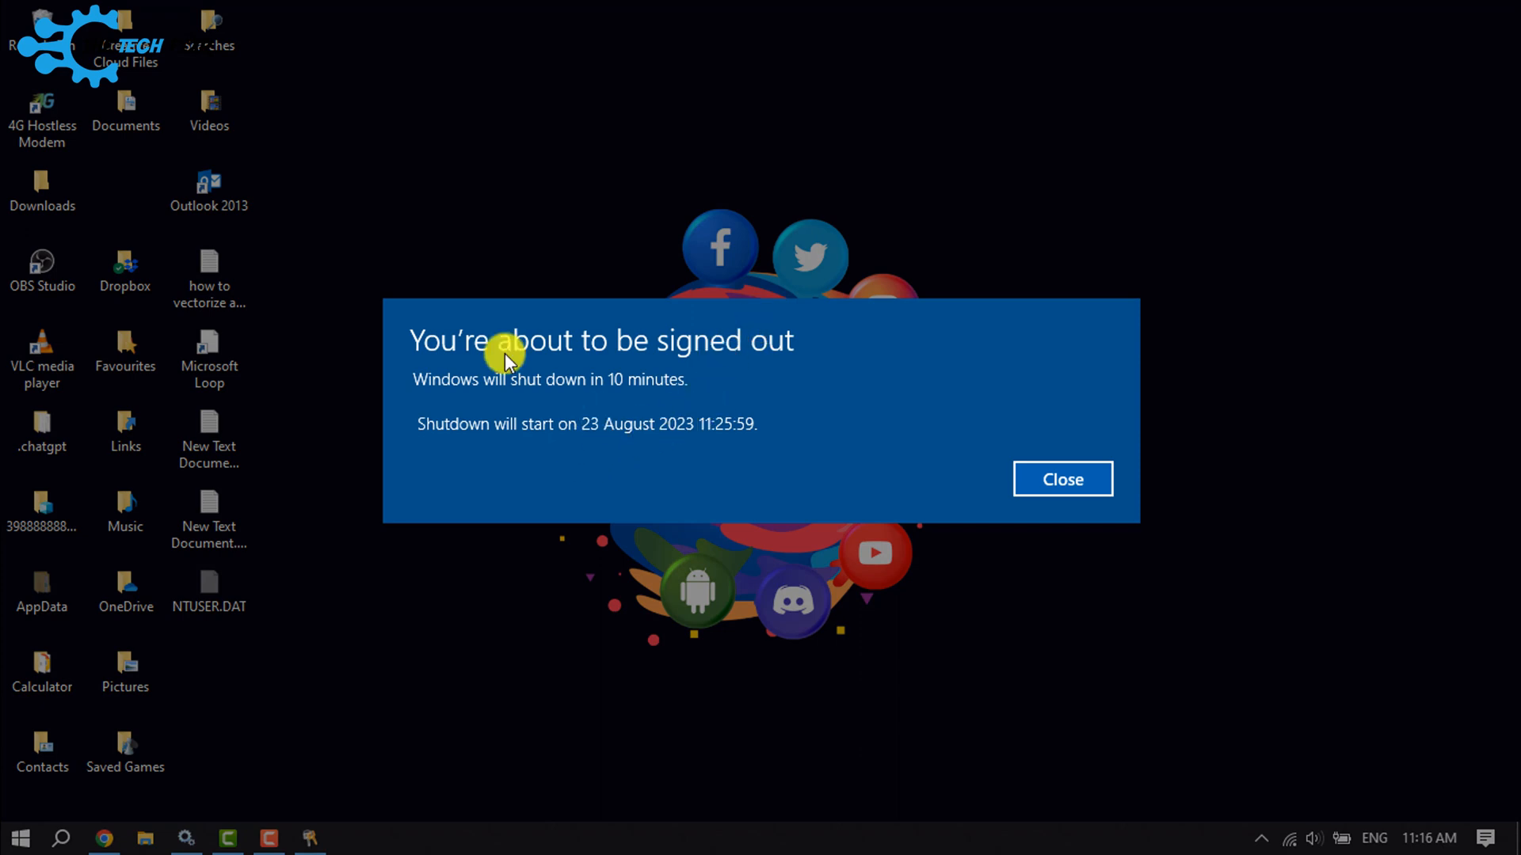
mouse_move(518, 379)
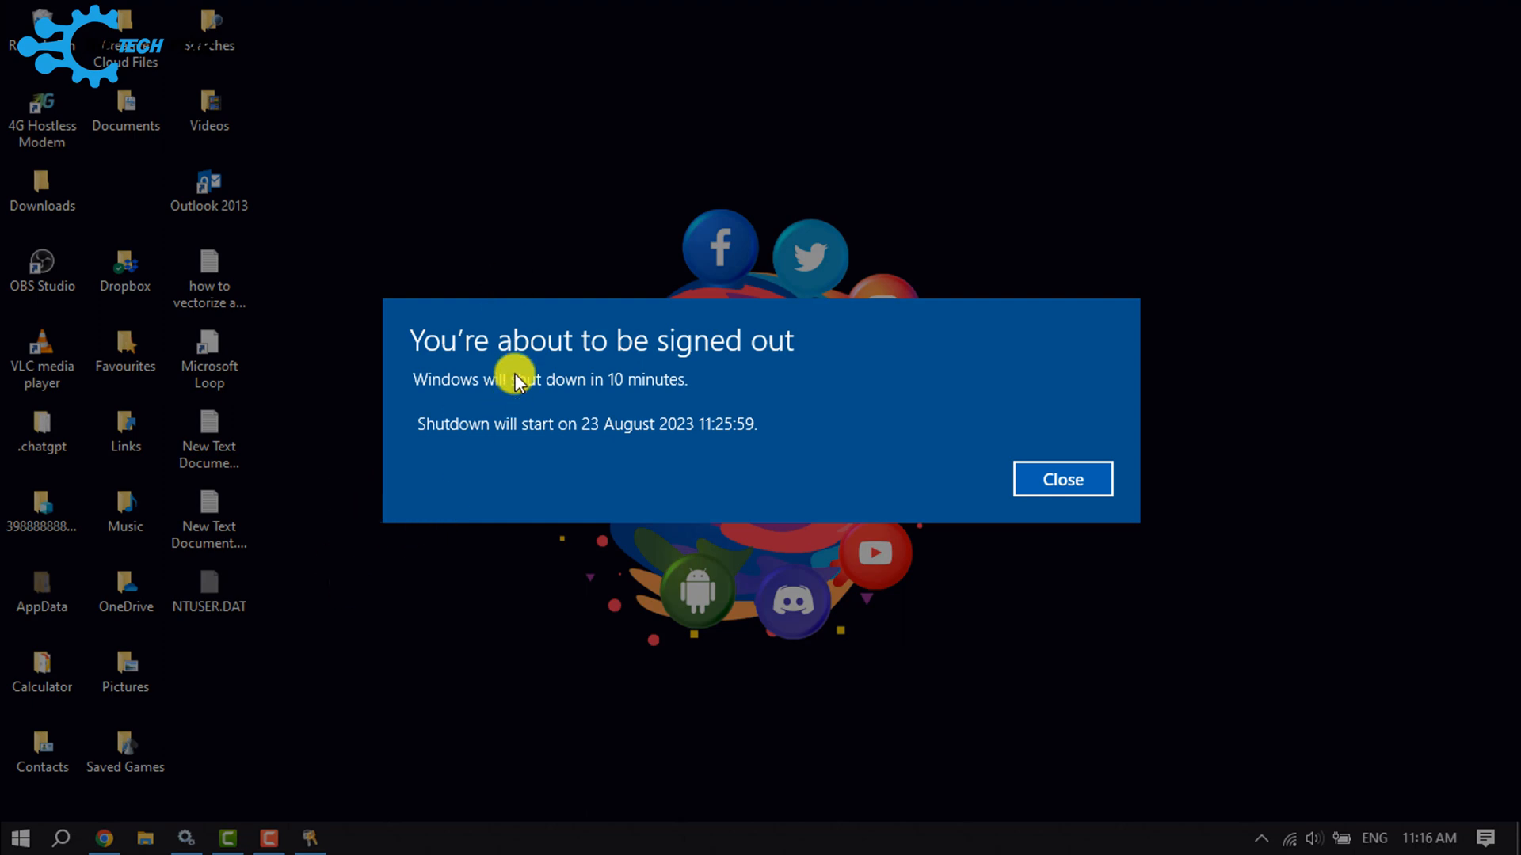
mouse_move(535, 393)
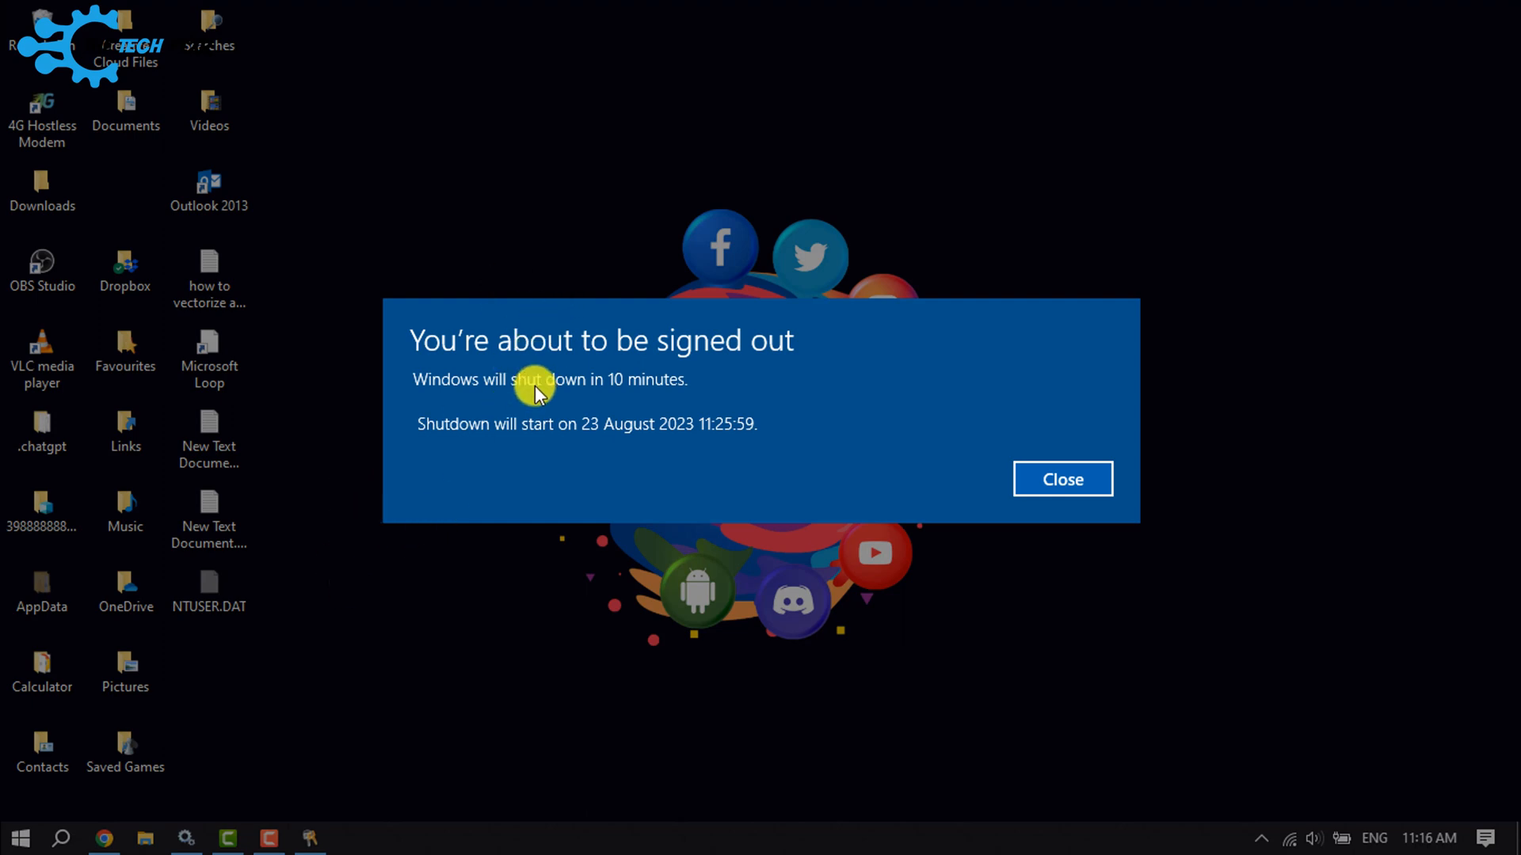
mouse_move(487, 406)
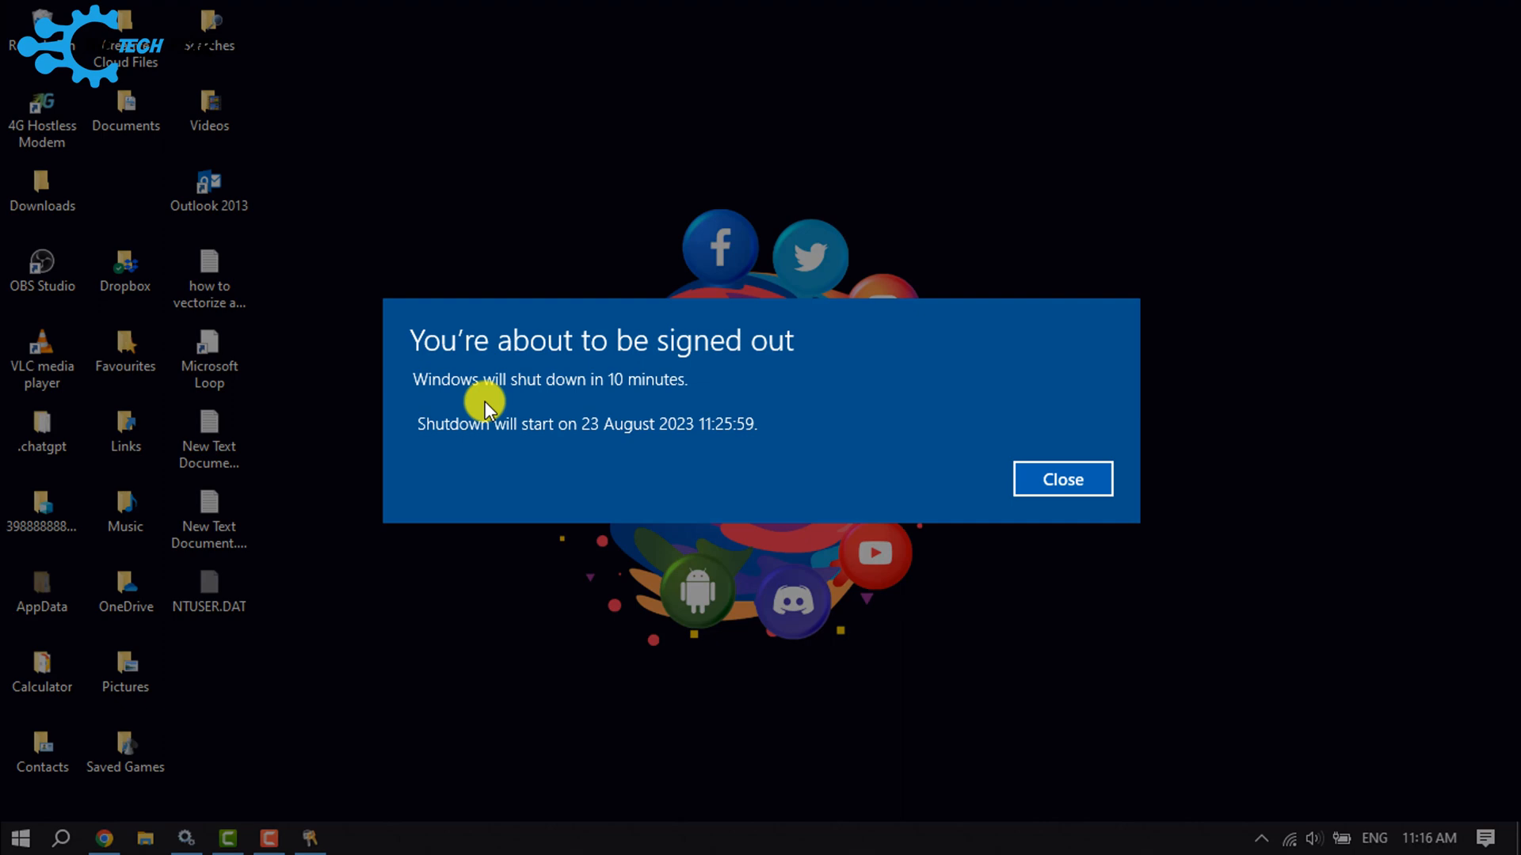
mouse_move(705, 376)
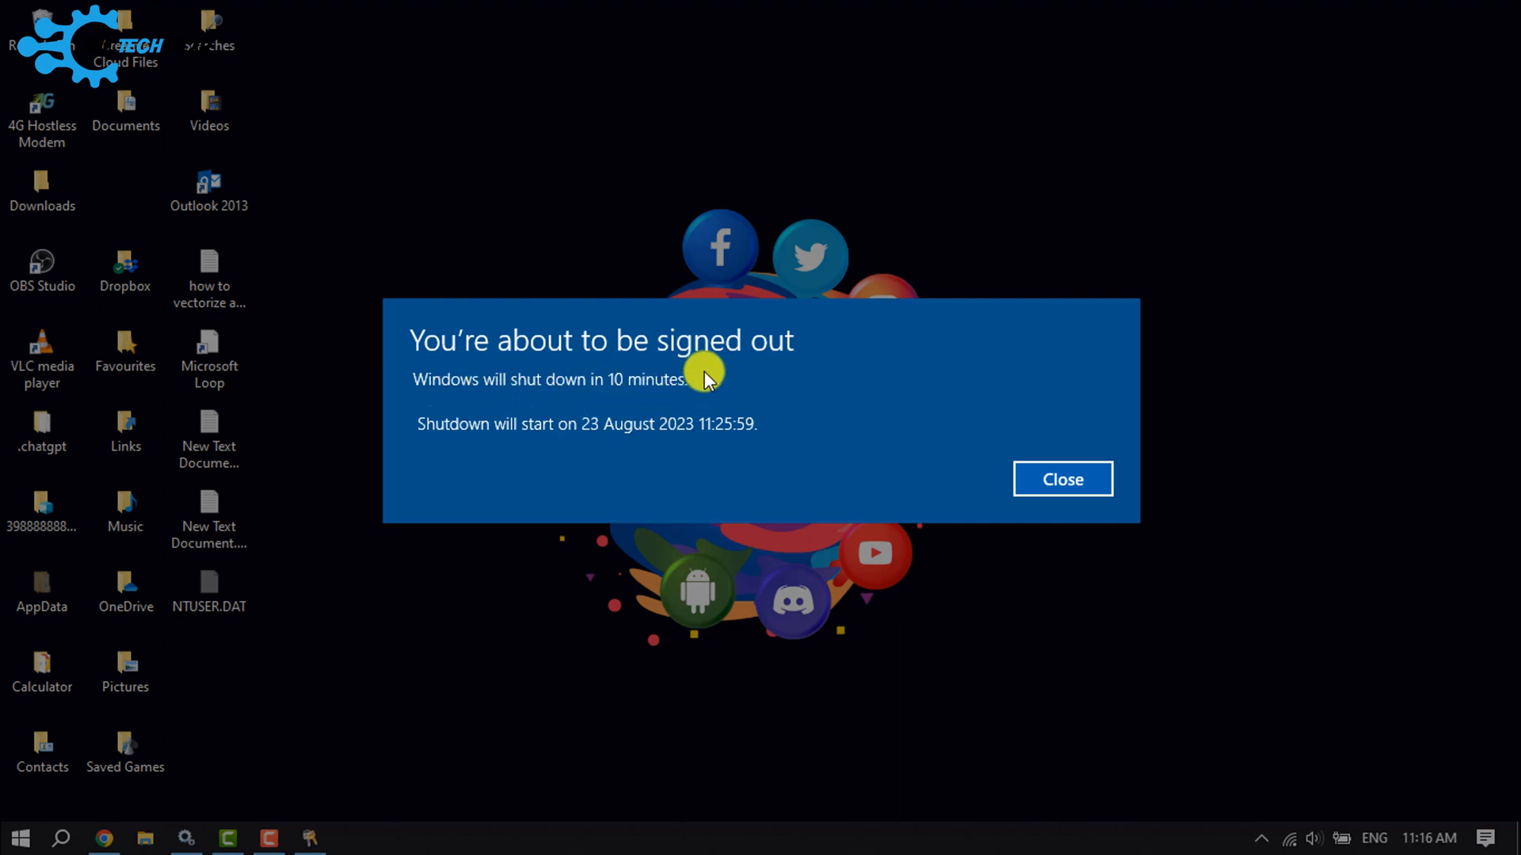
mouse_move(1061, 485)
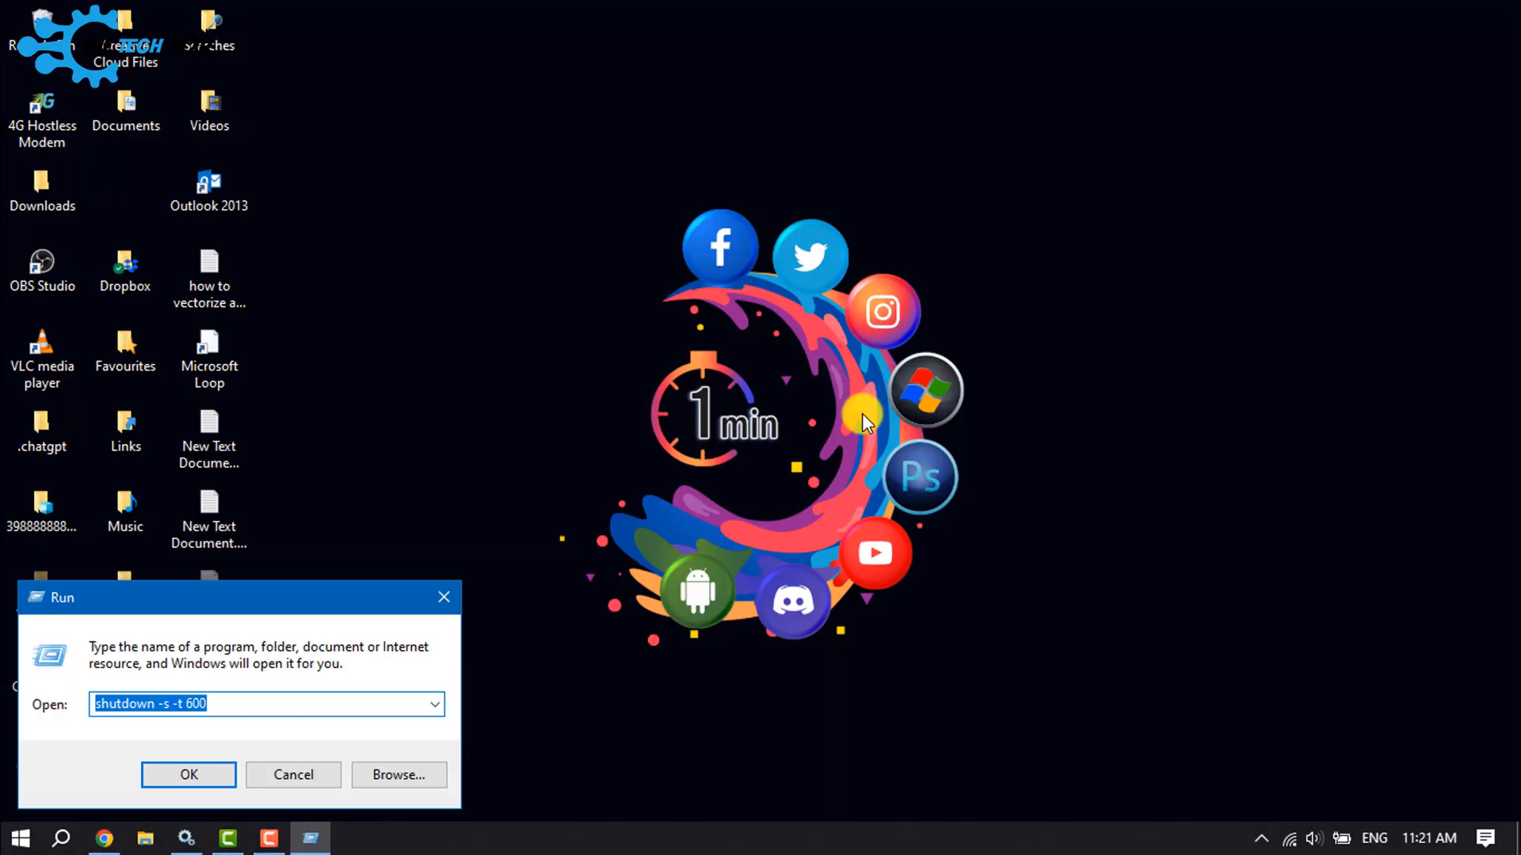
mouse_move(438, 562)
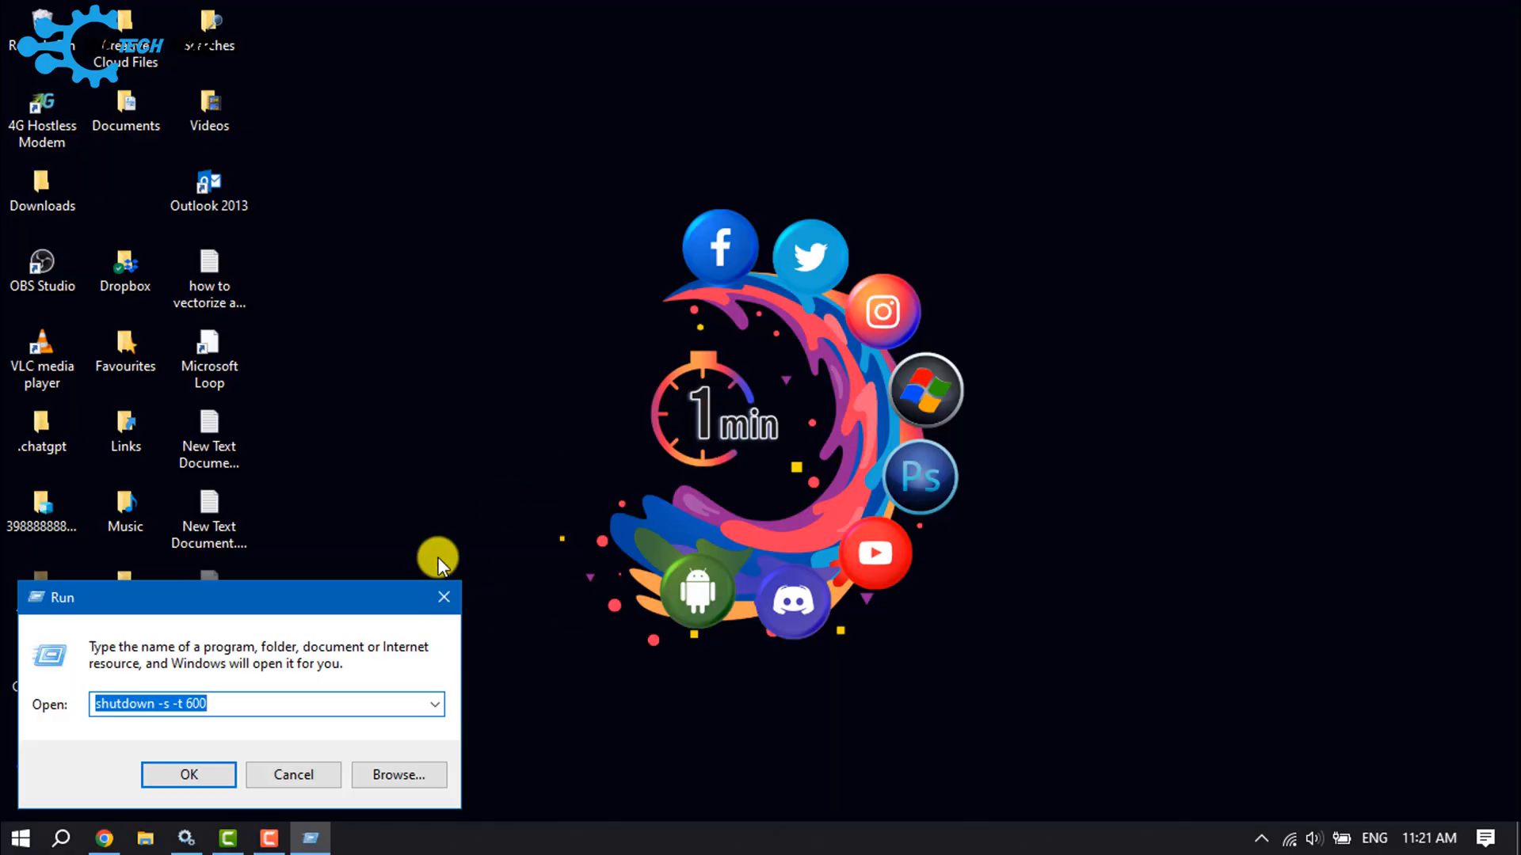
mouse_move(238, 709)
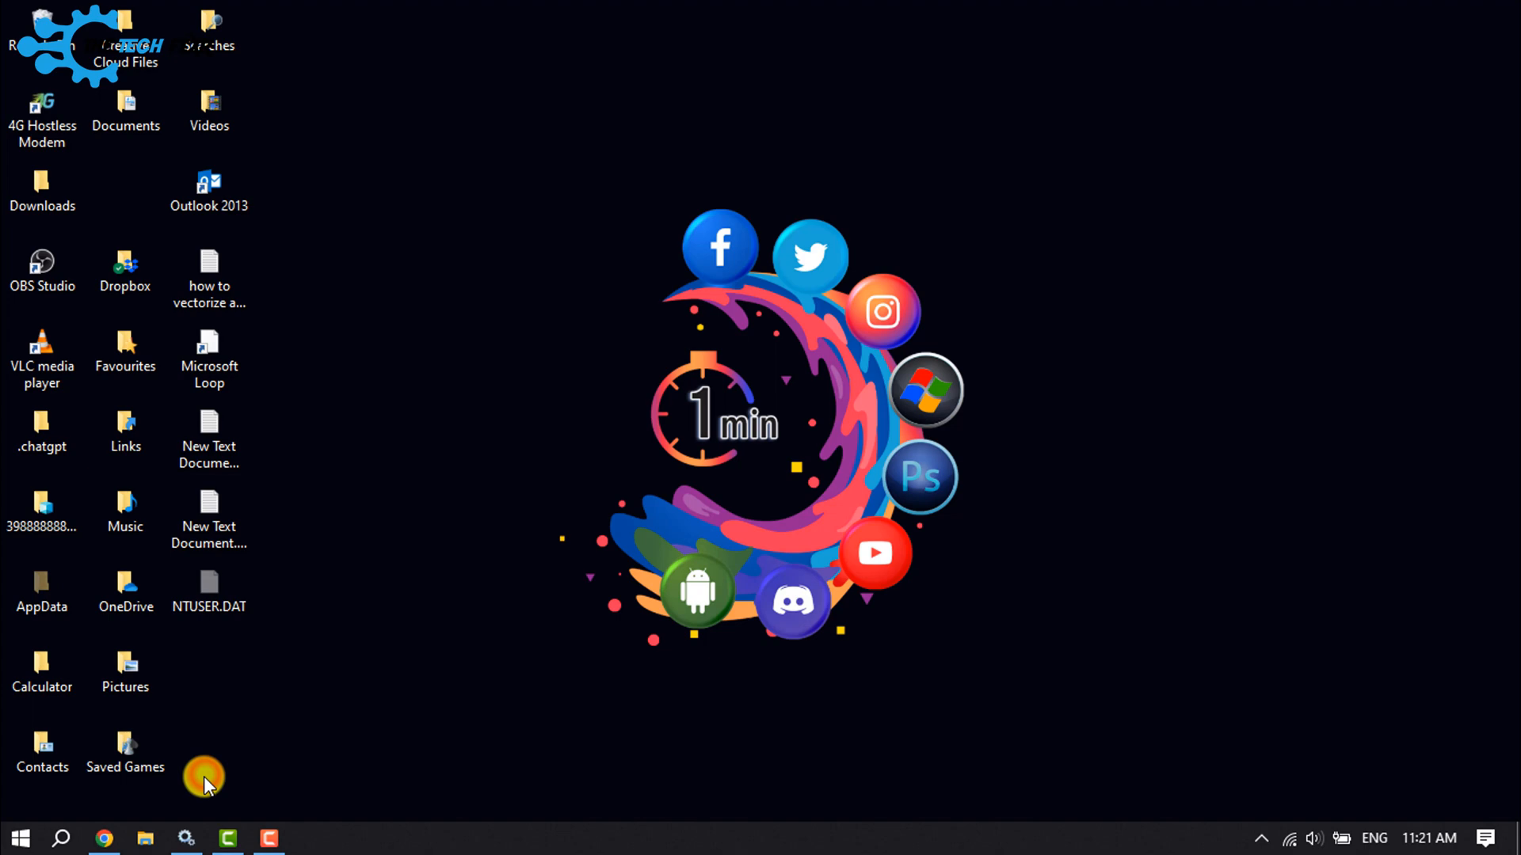
mouse_move(557, 504)
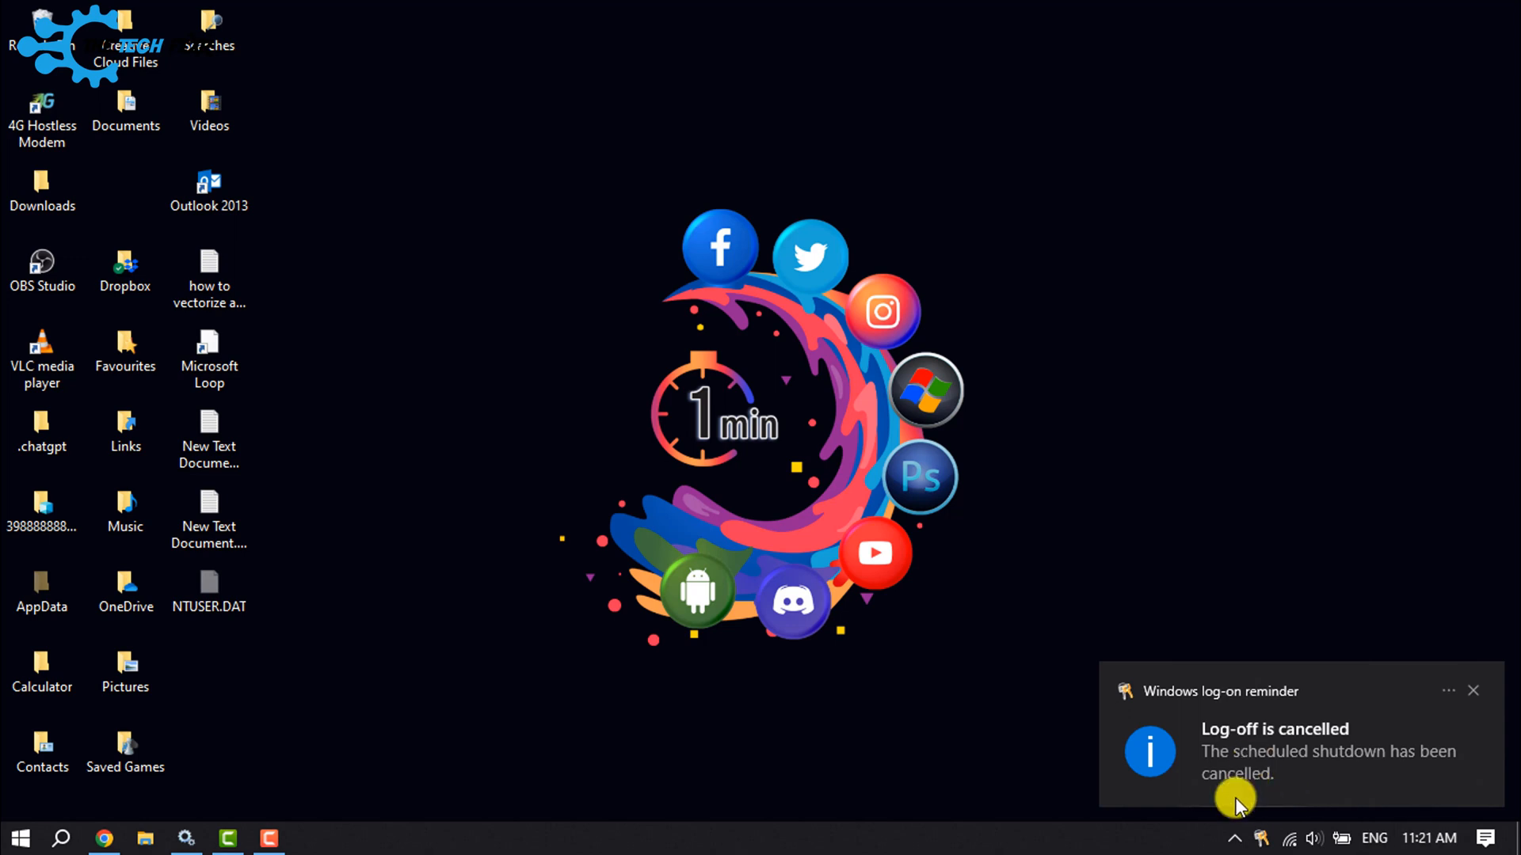
mouse_move(1302, 726)
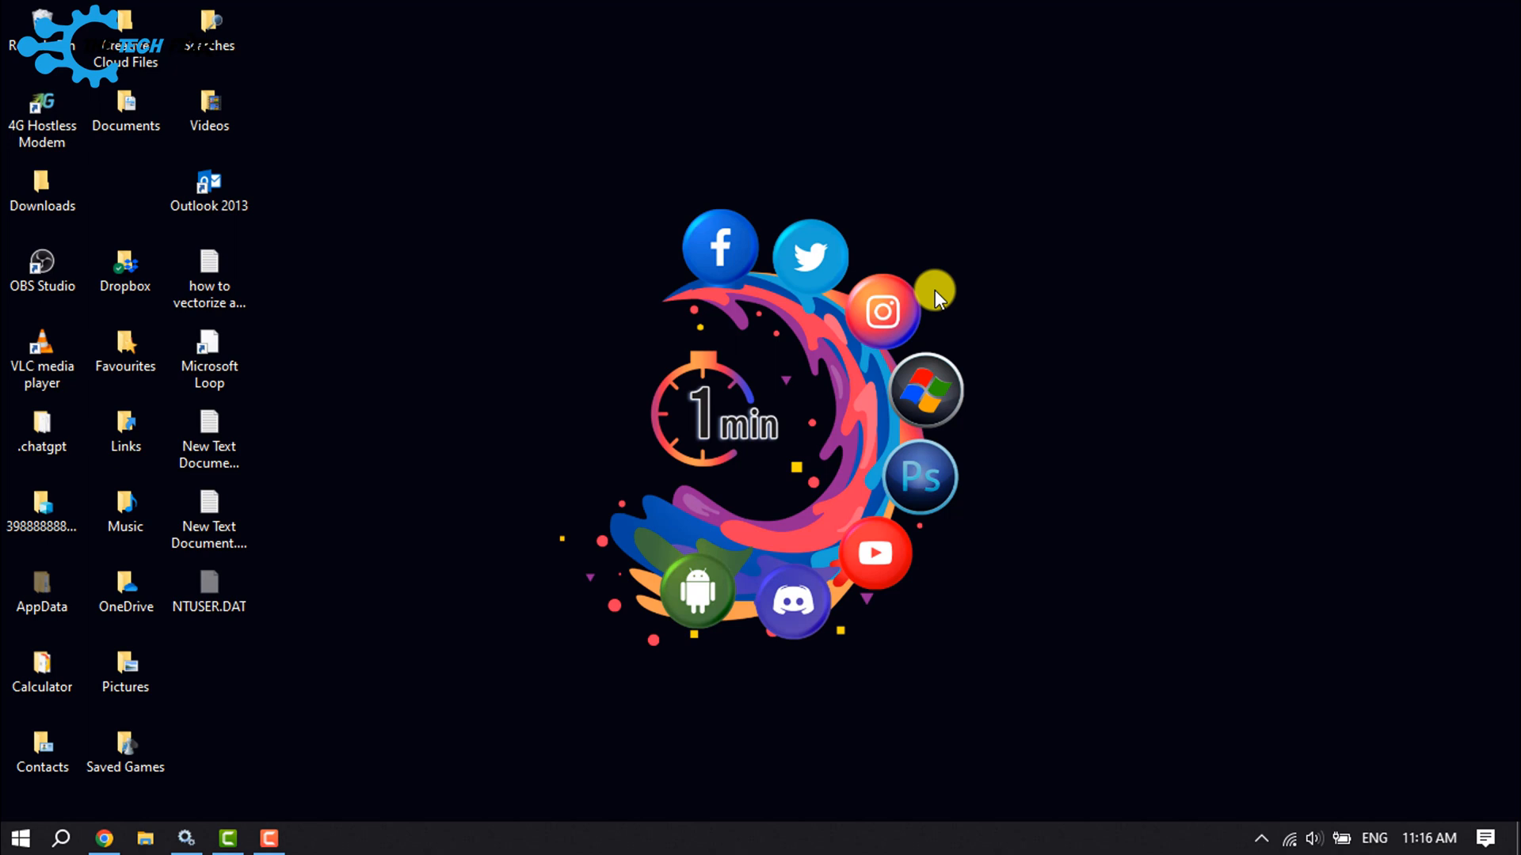
mouse_move(97, 815)
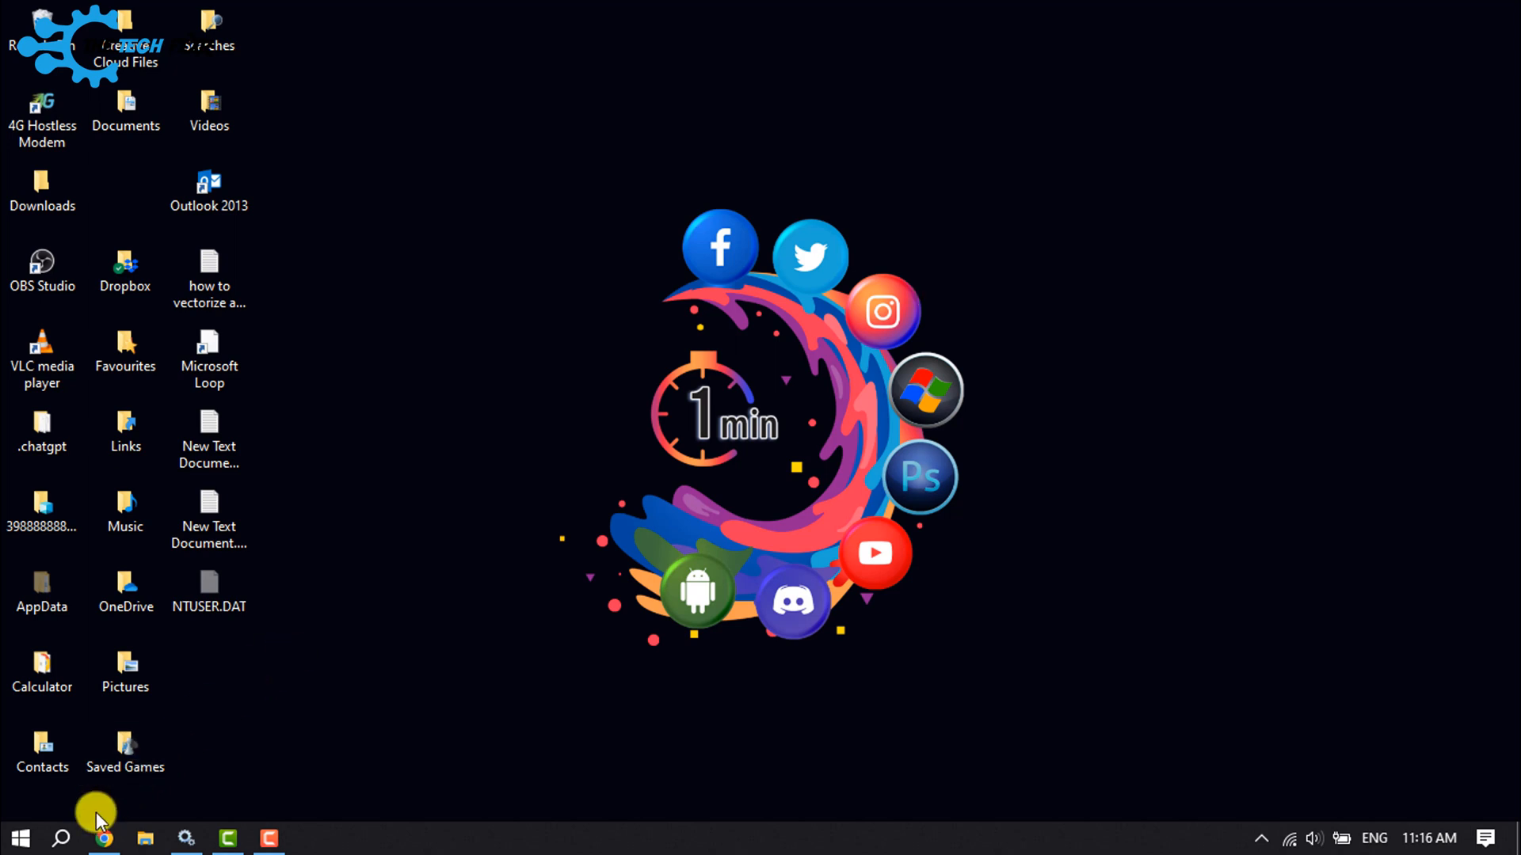
Search for Task Scheduler and launch it to its summary overview.
left_click(61, 838)
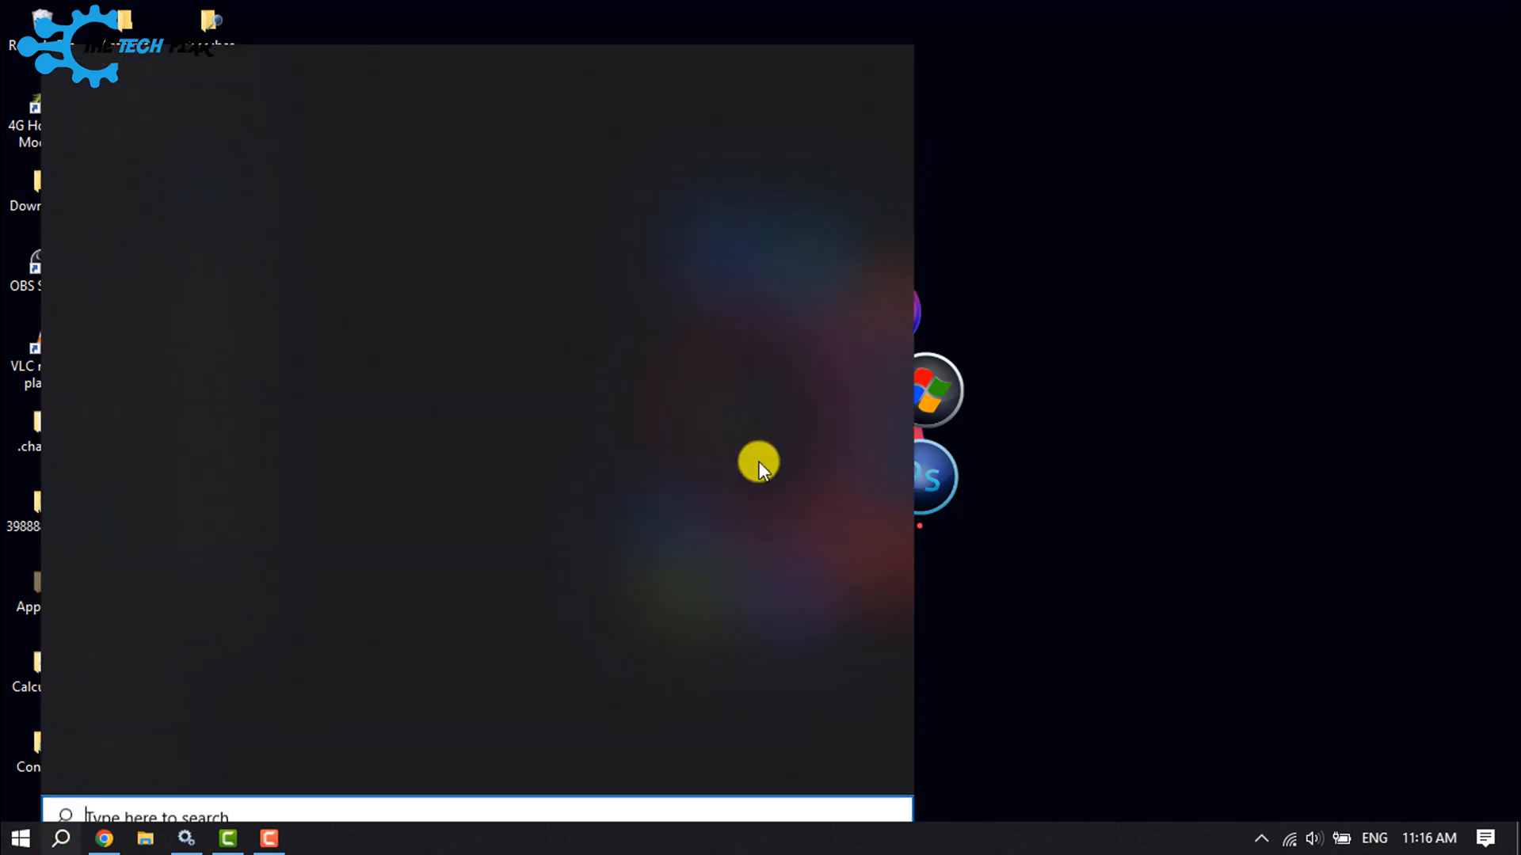
type("t")
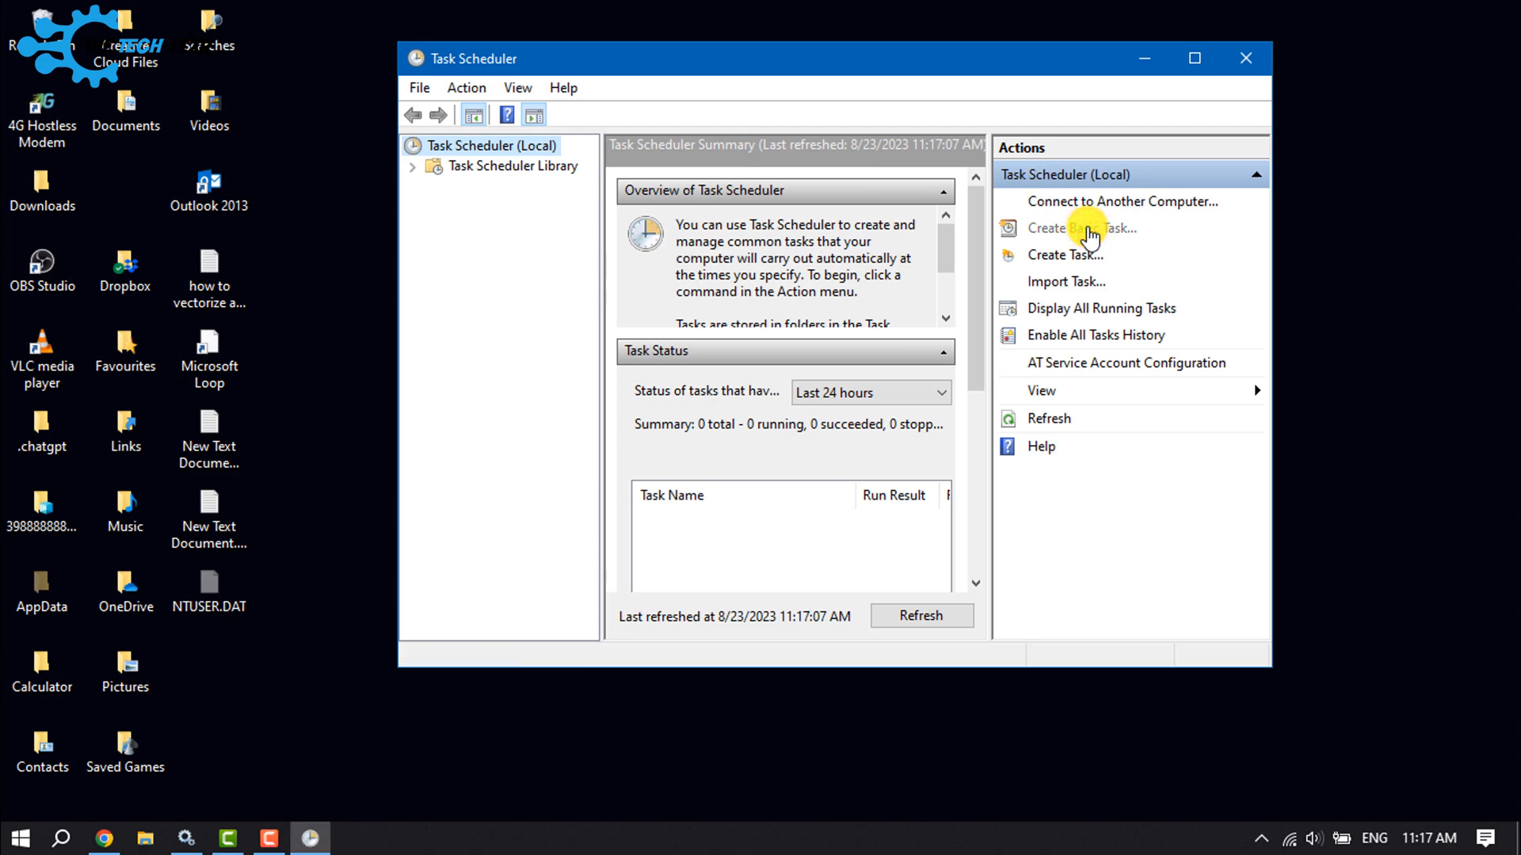
Create a basic task named 'Shutdown' and advance to the trigger page.
left_click(1082, 228)
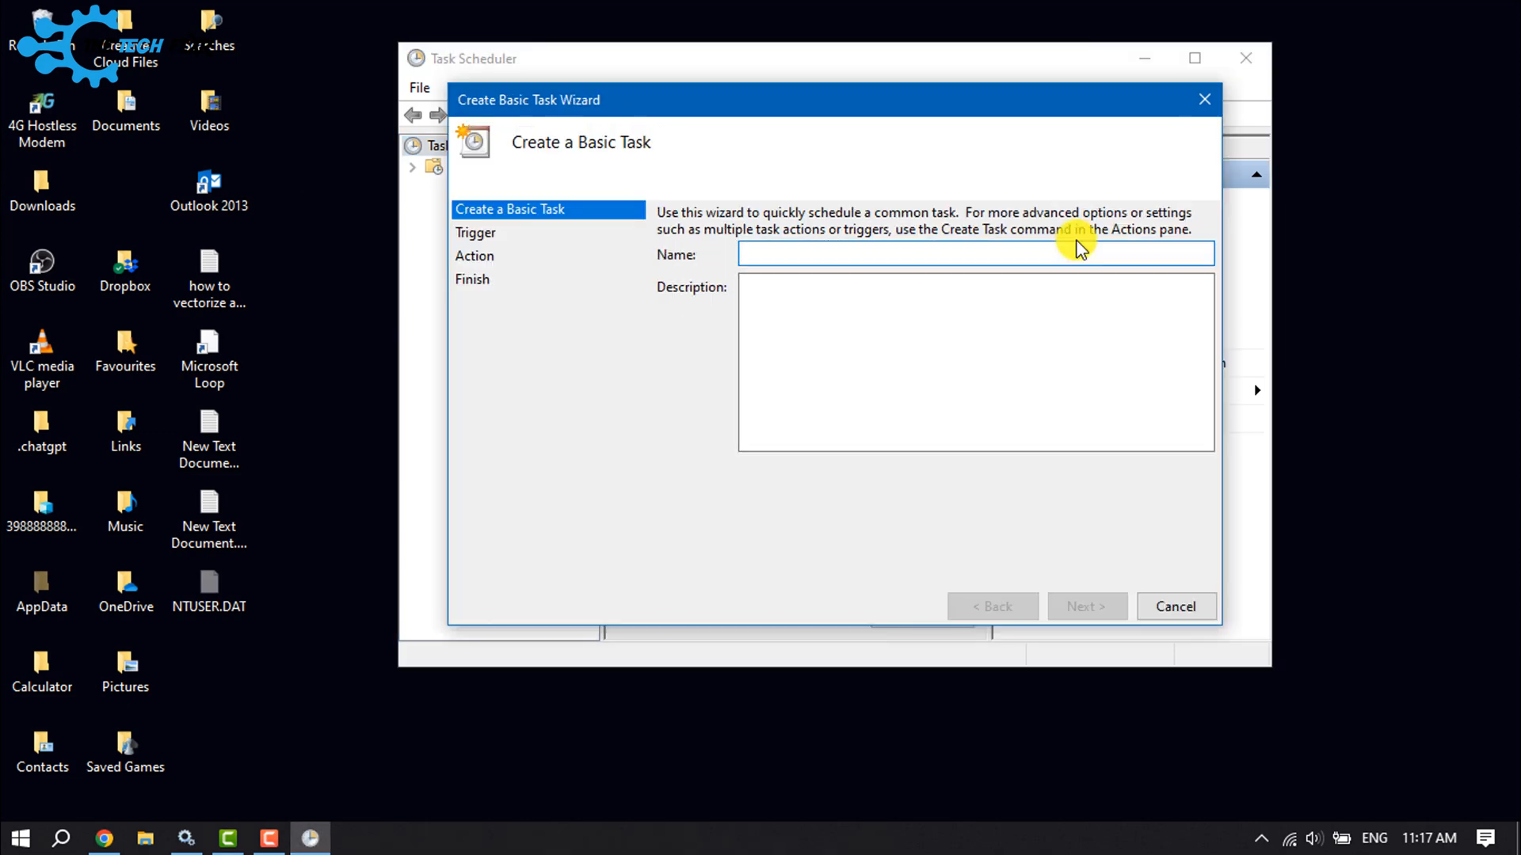
type("Shut")
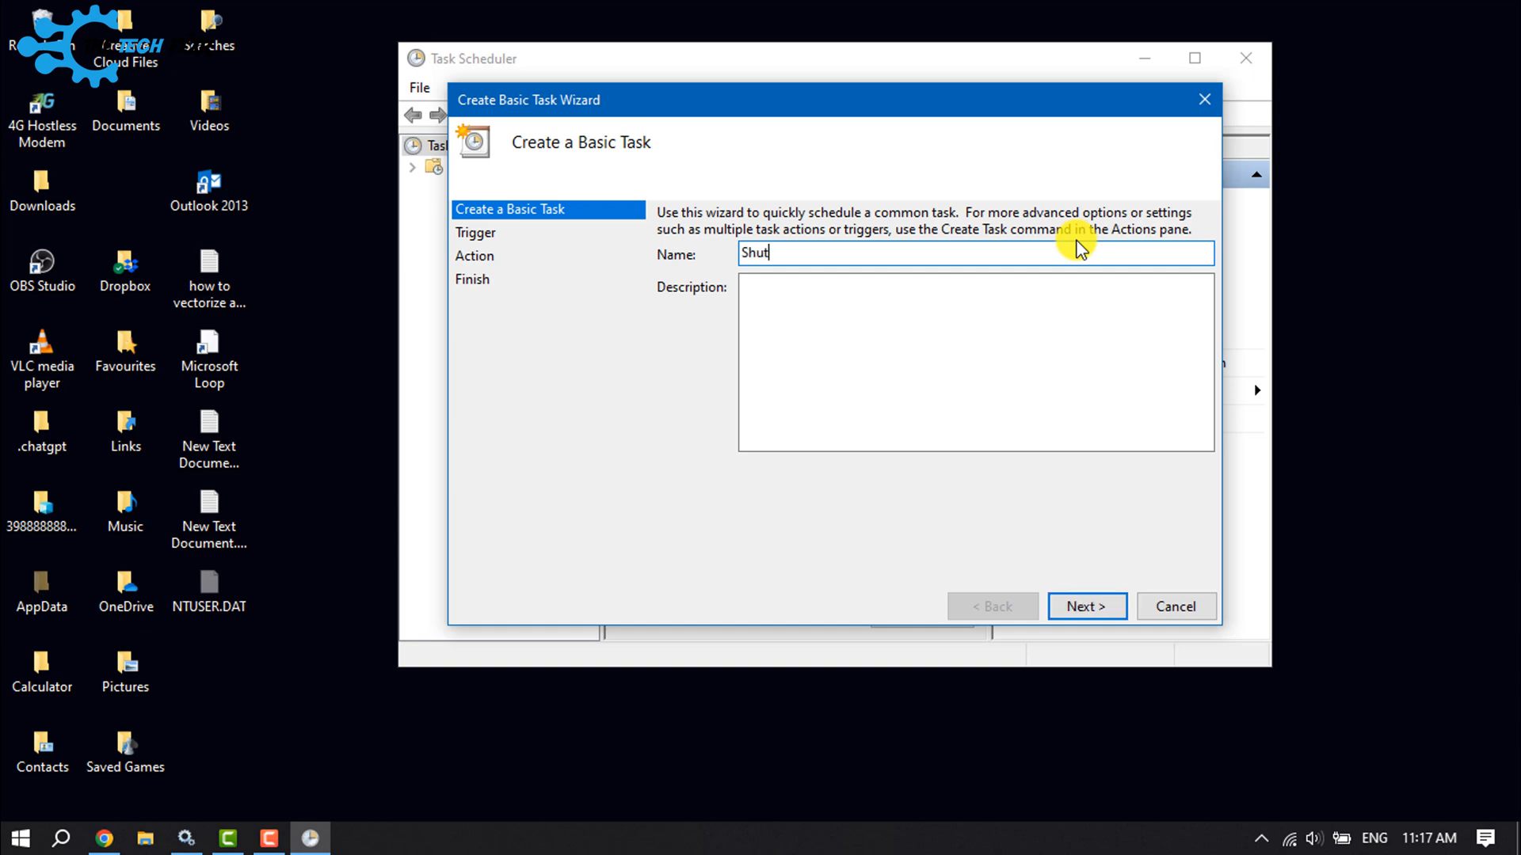
type("down")
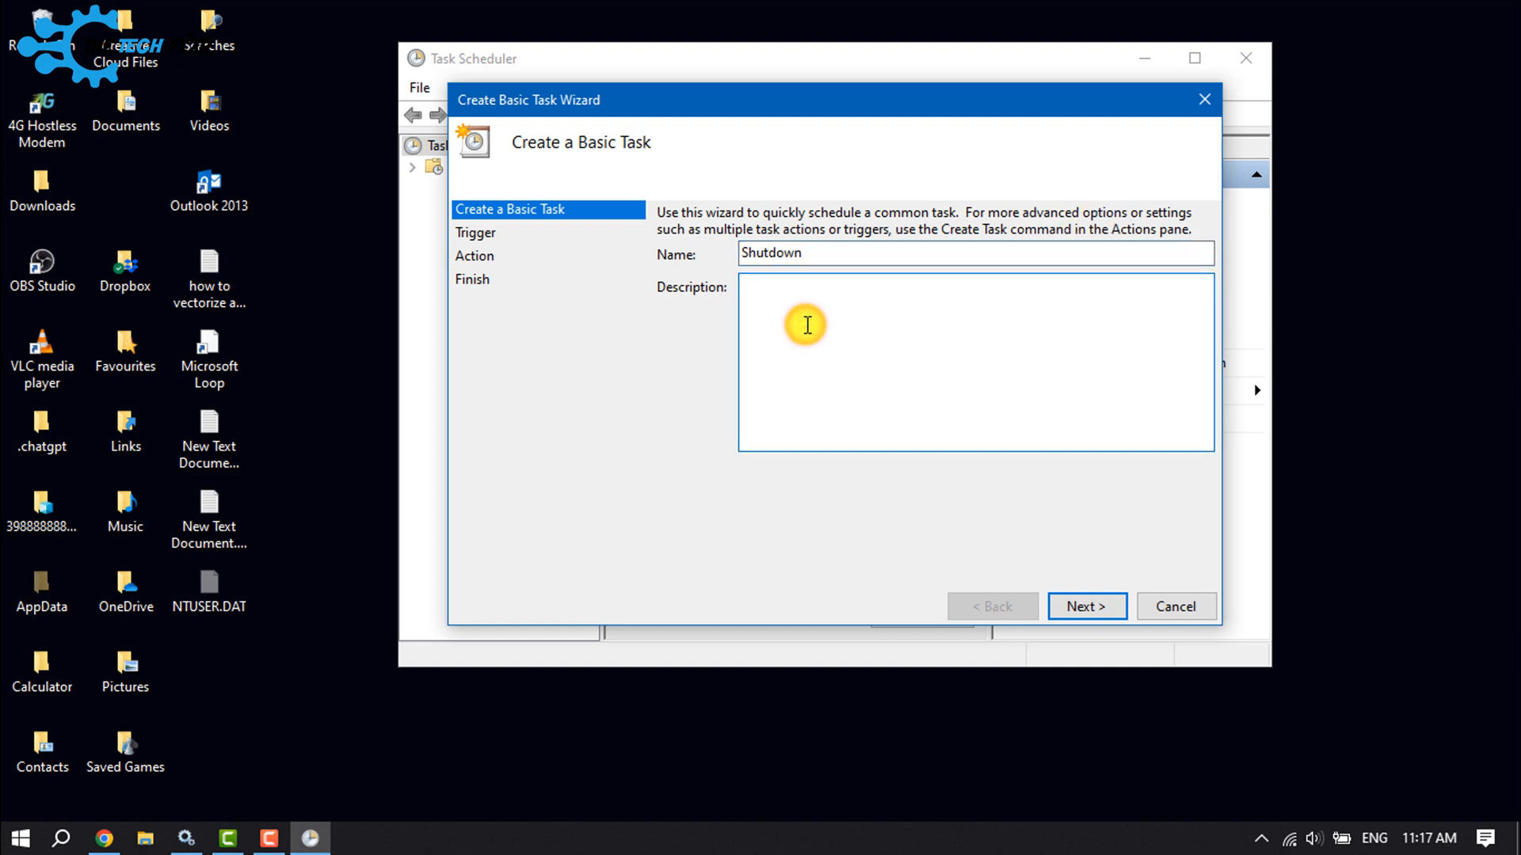
left_click(1086, 606)
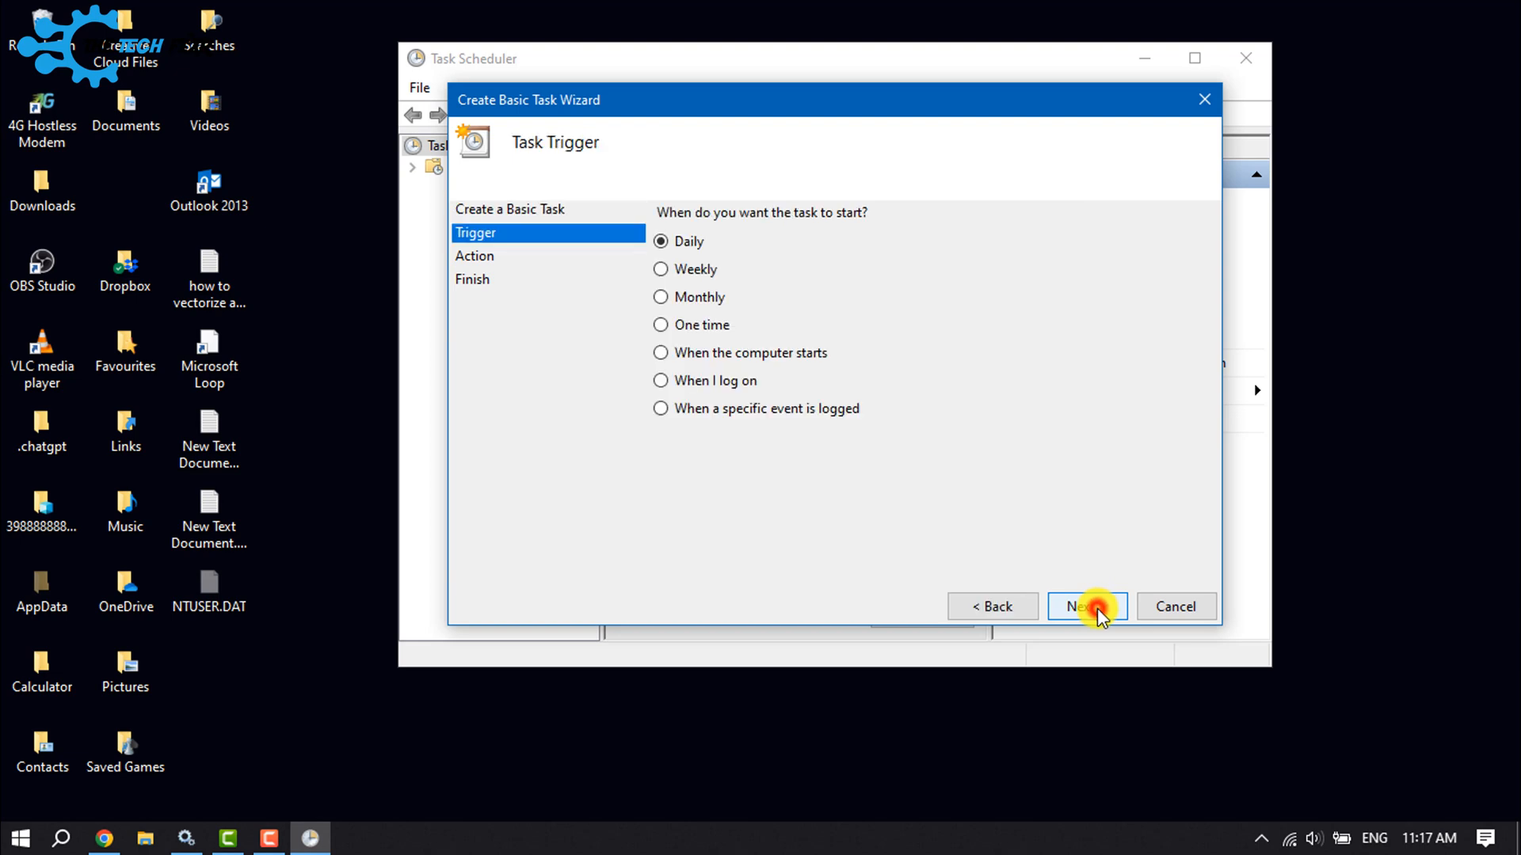
mouse_move(1081, 582)
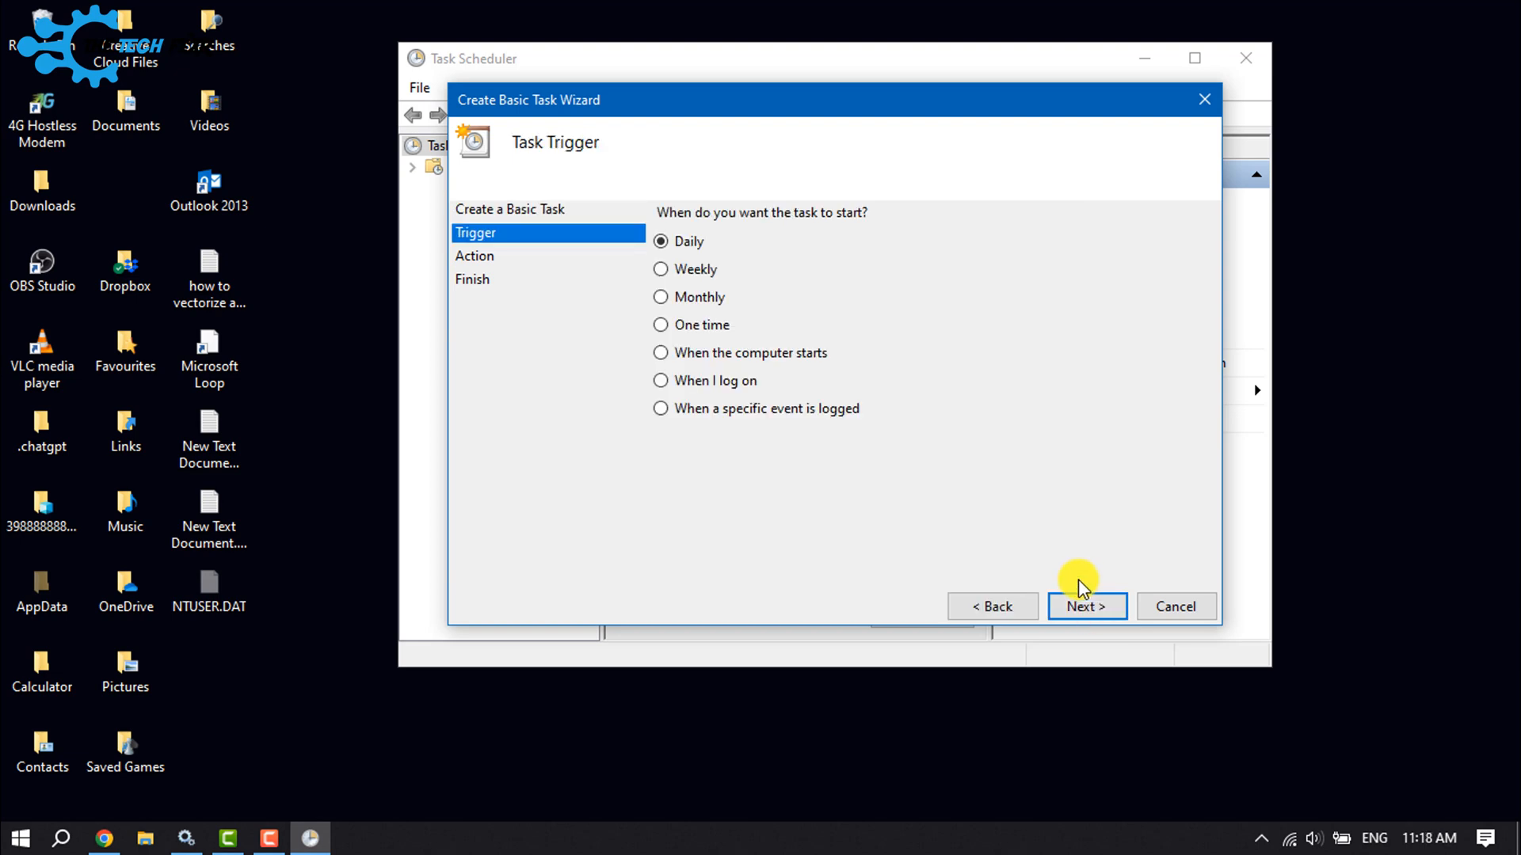
mouse_move(902, 509)
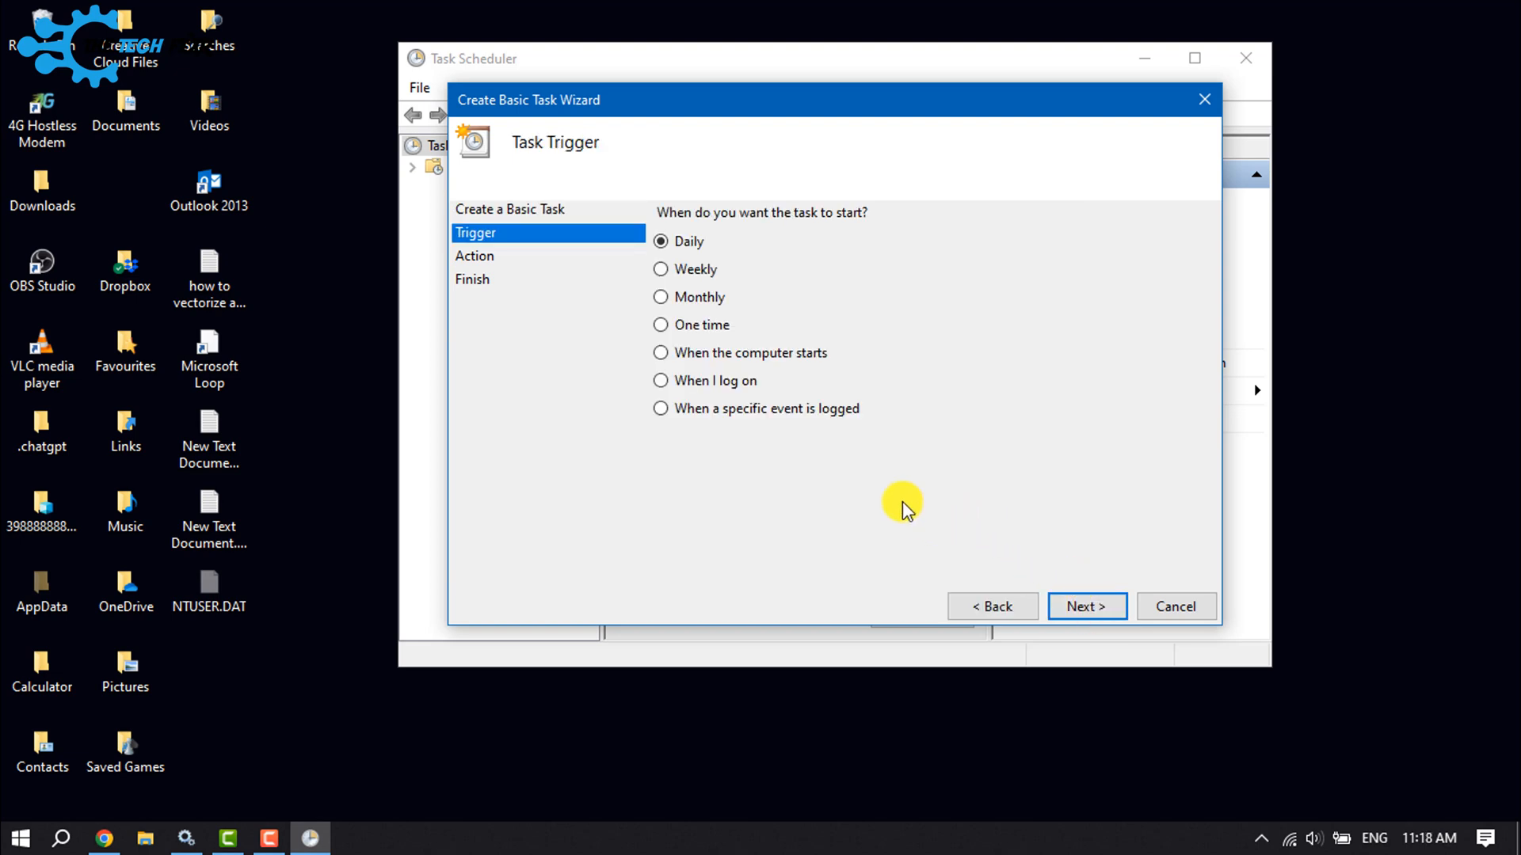
mouse_move(681, 332)
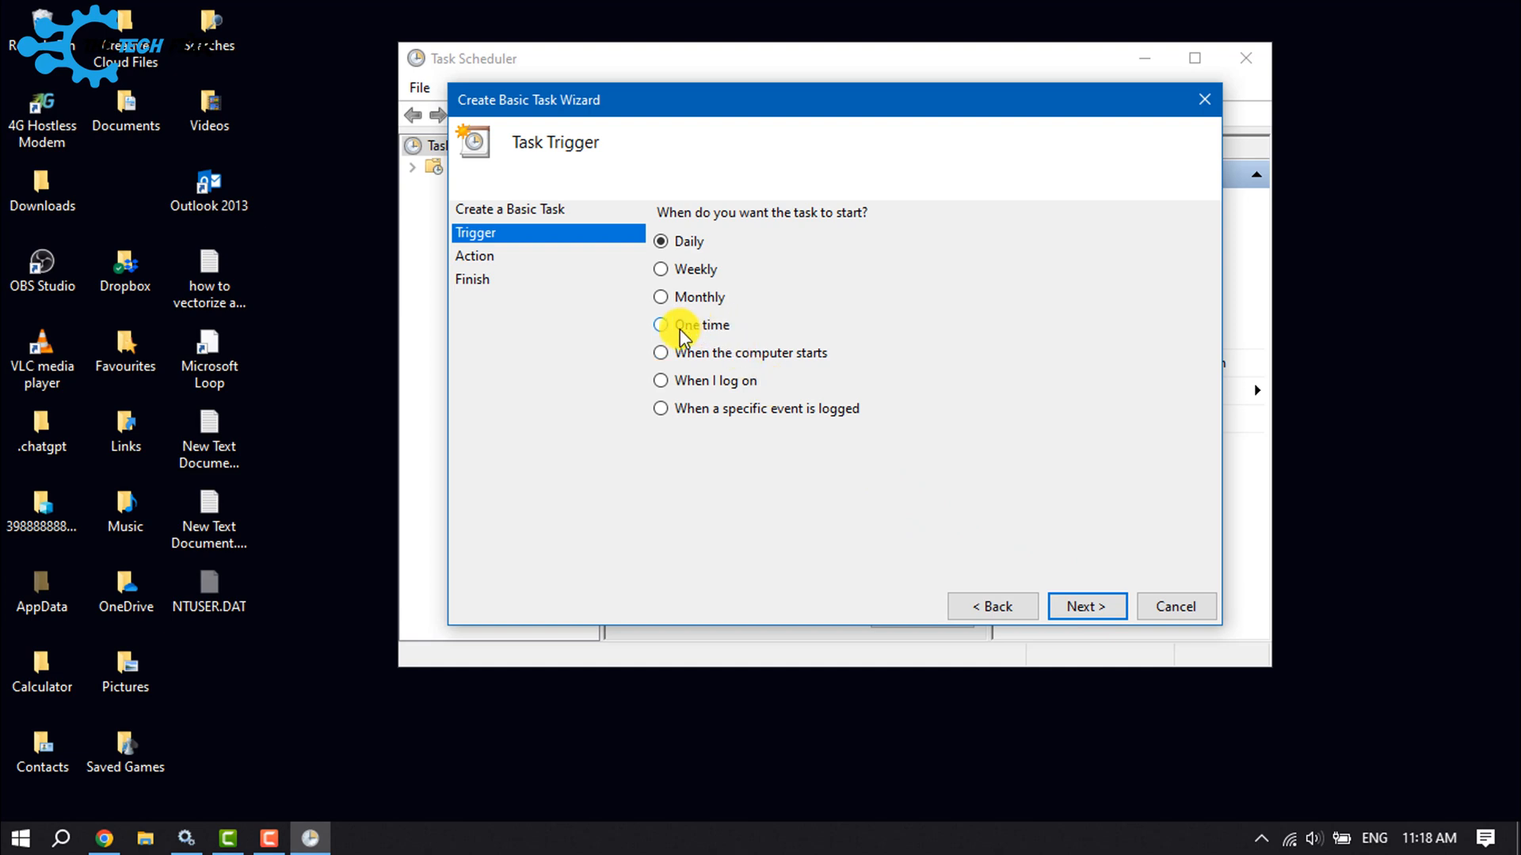
Set the Shutdown task to run one time, starting 8/23/2023 at 4:18:15 PM.
left_click(661, 324)
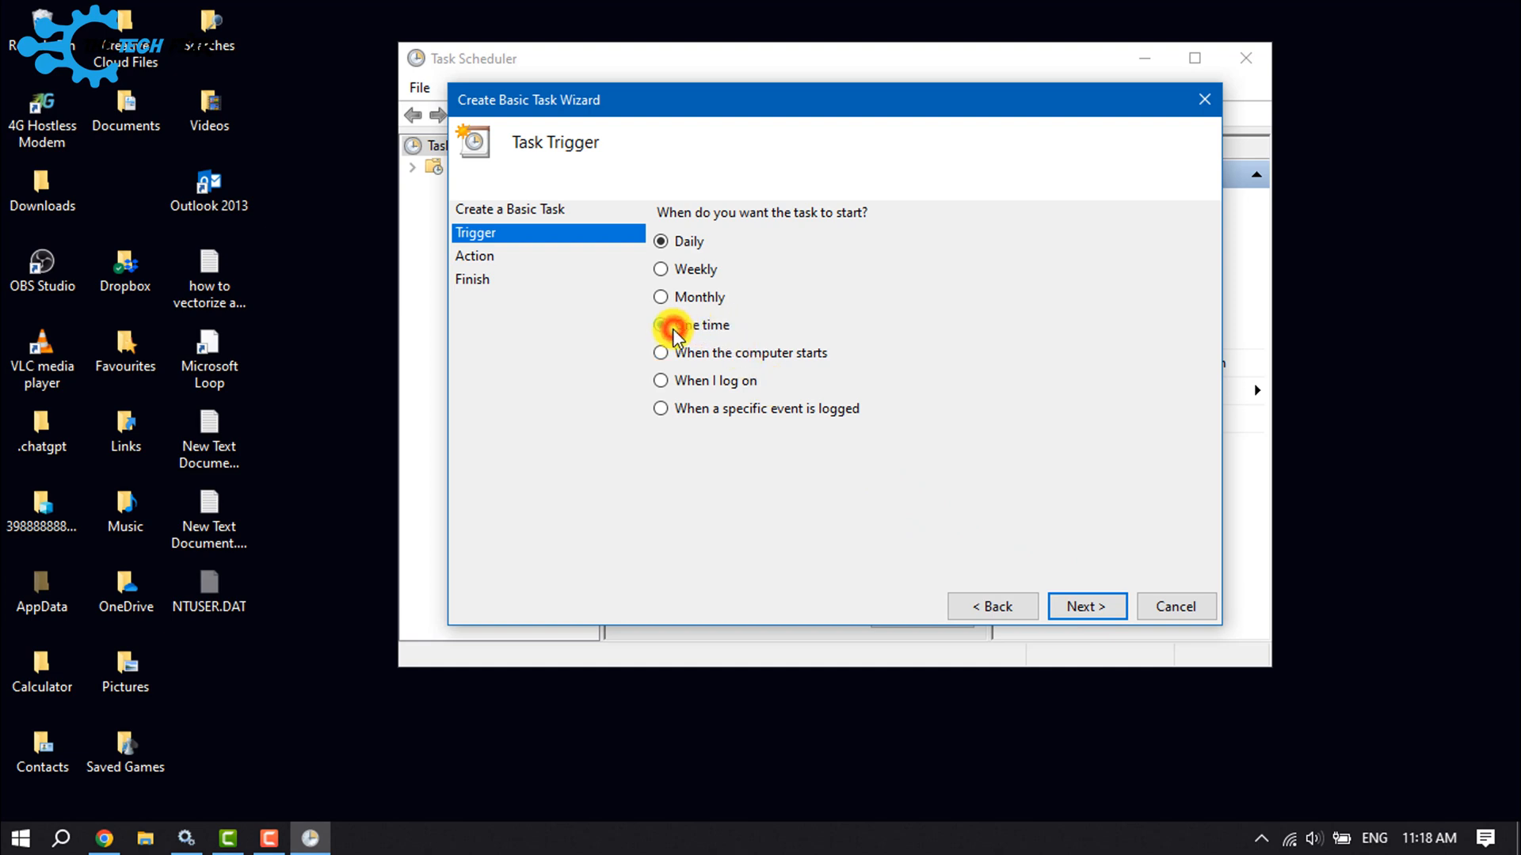
left_click(660, 325)
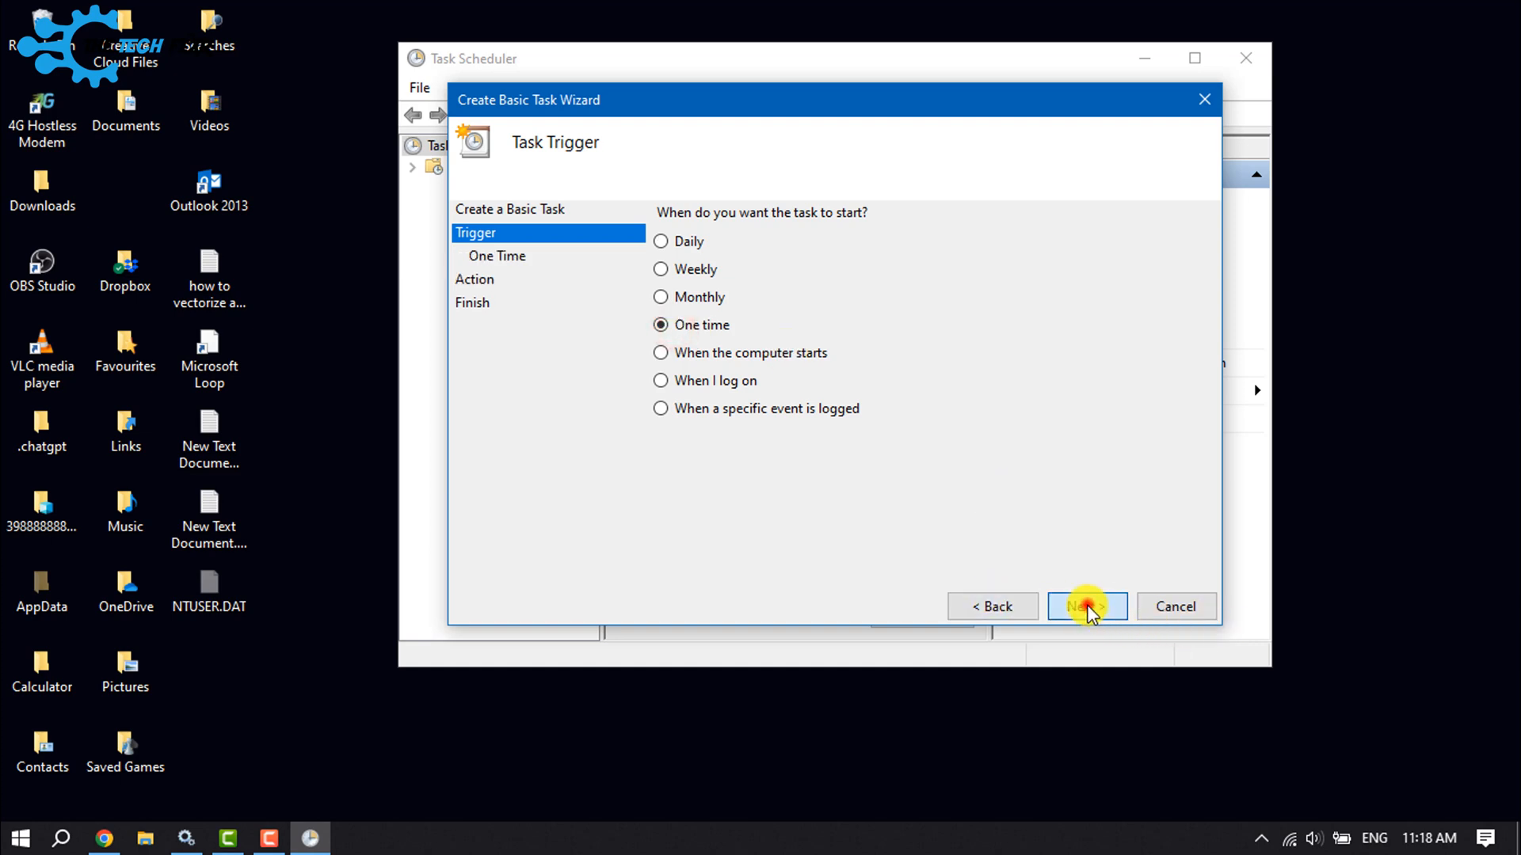
left_click(1086, 605)
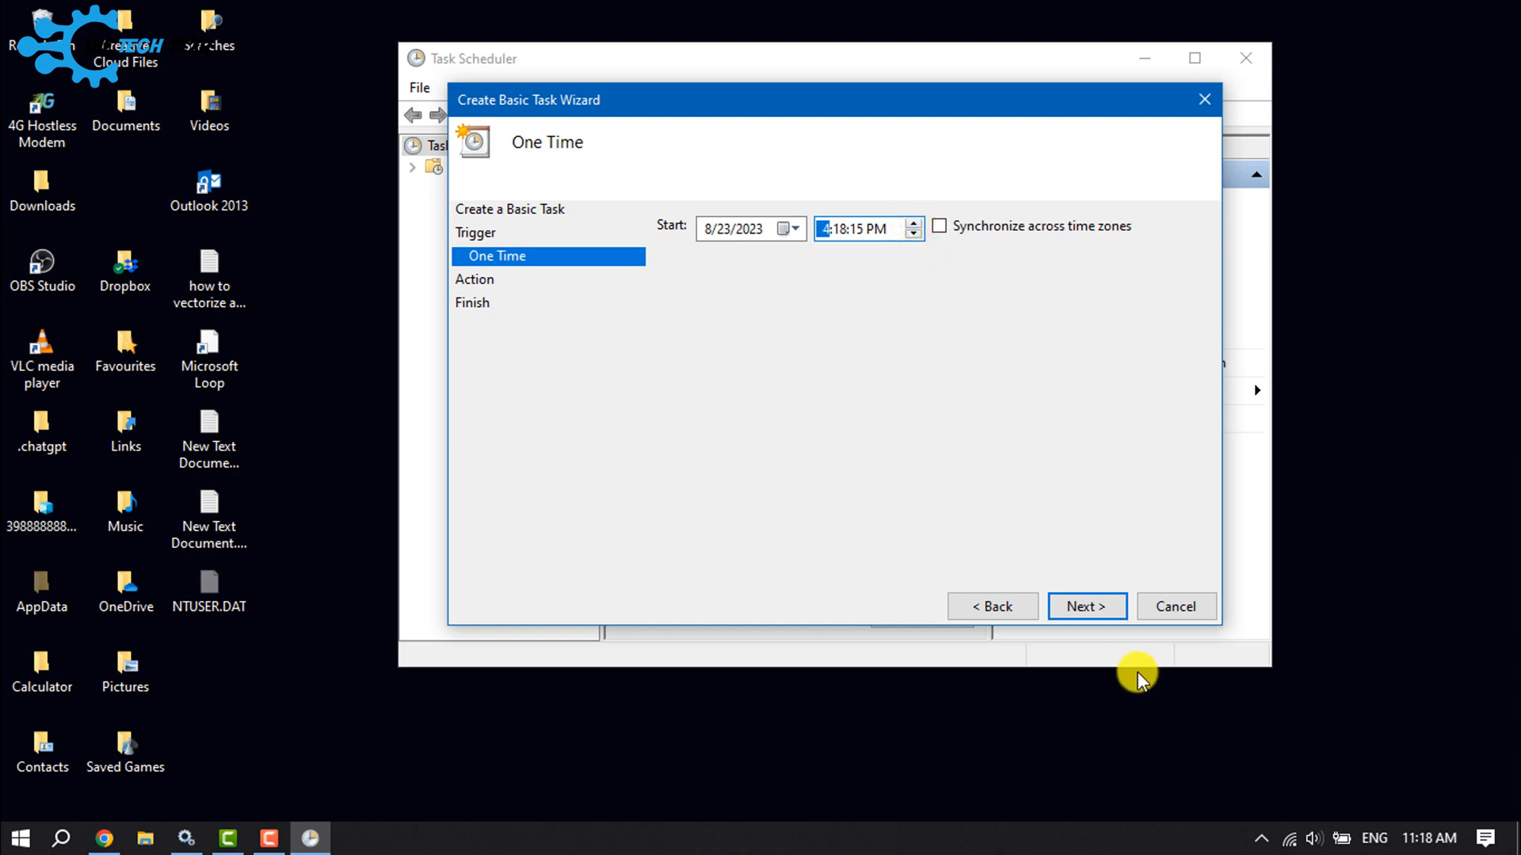
left_click(1086, 606)
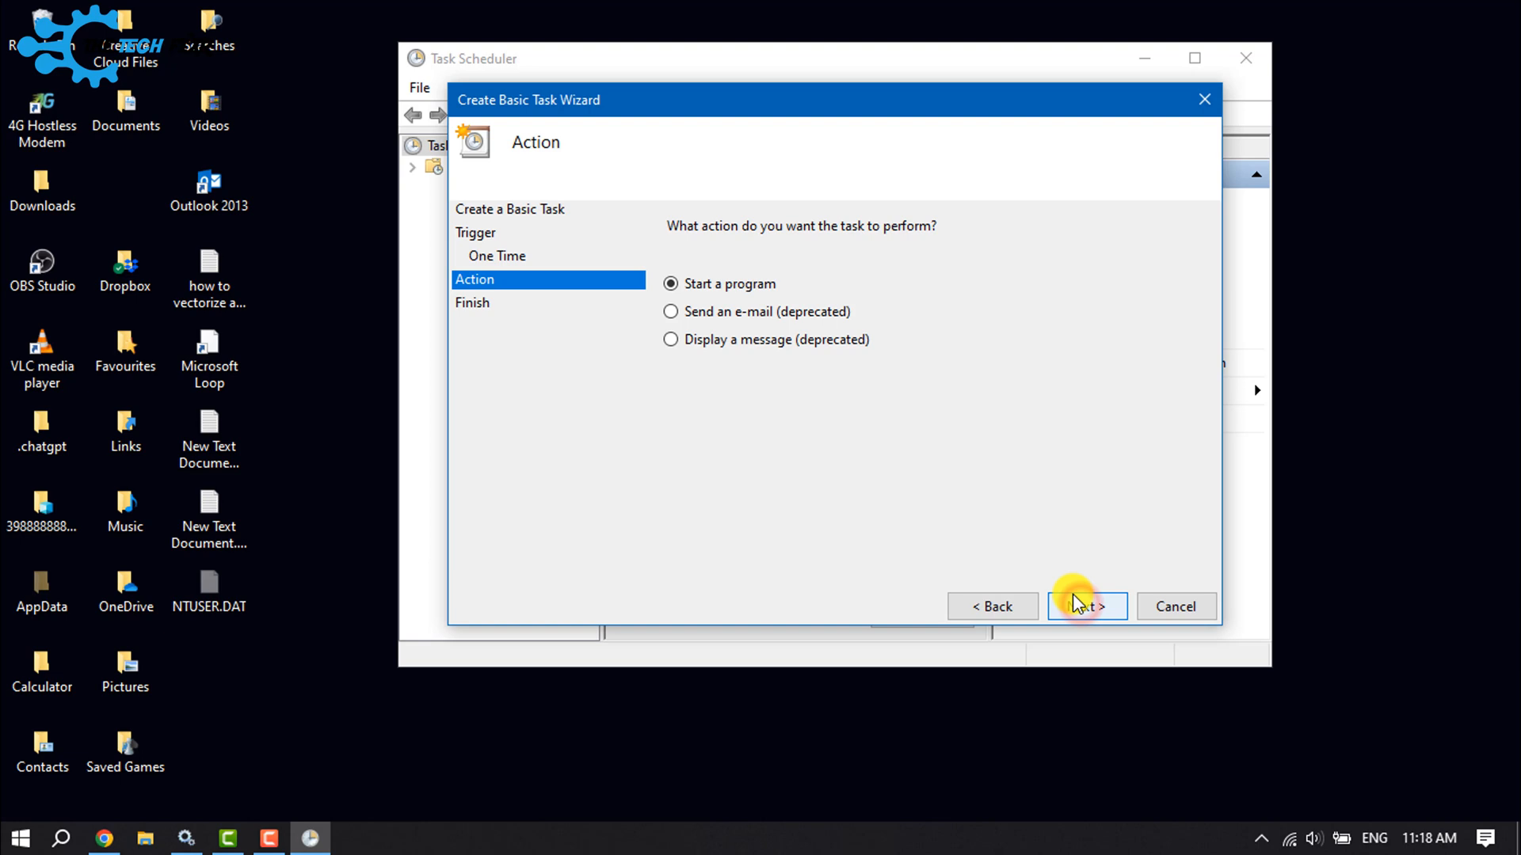
mouse_move(652, 293)
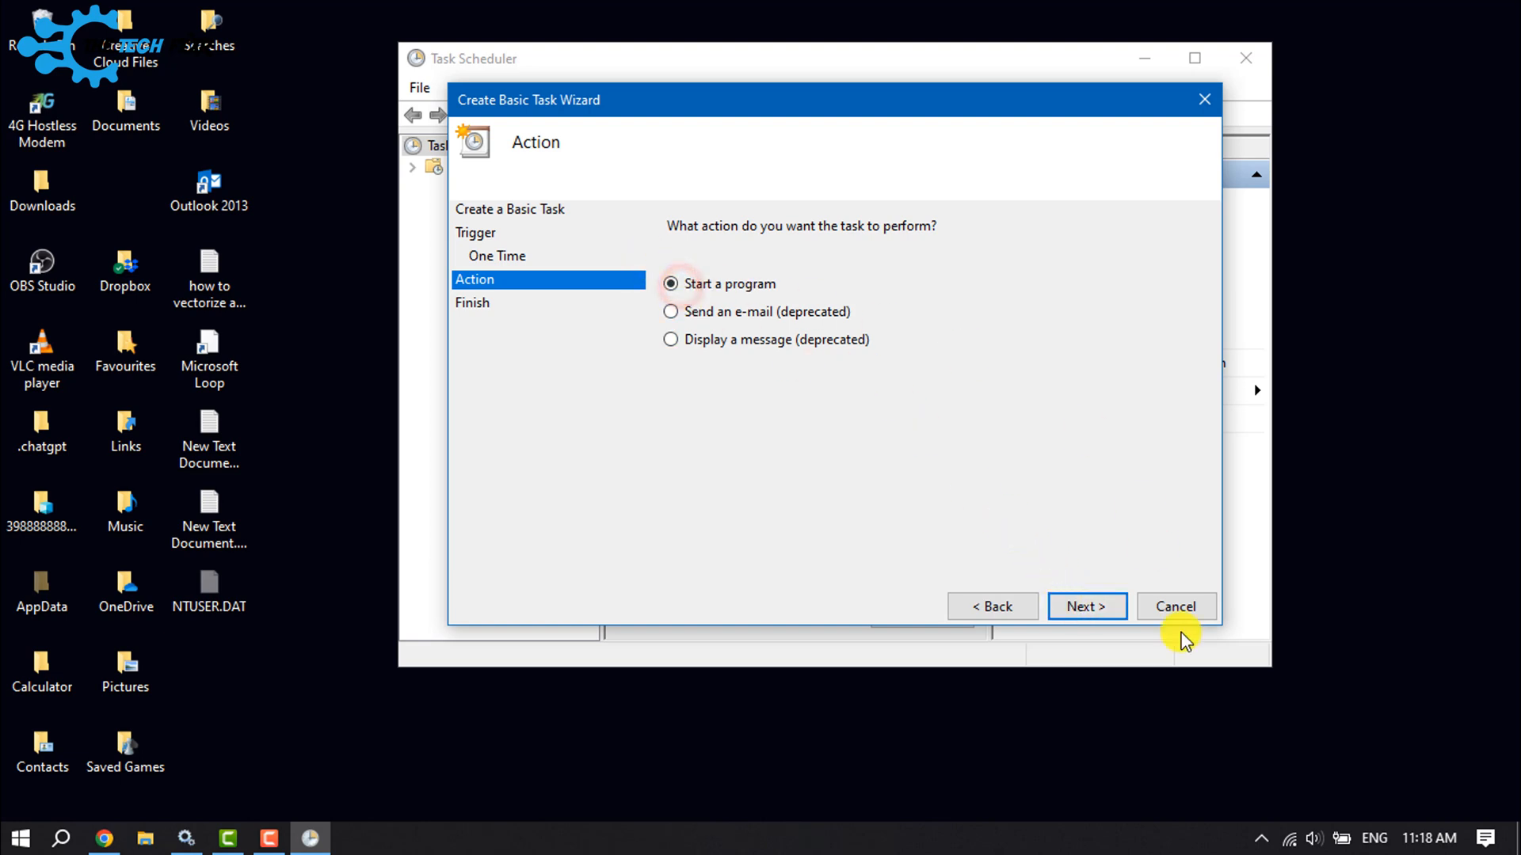
Set the task action to start C:\Windows\System32\shutdown.exe with argument -s.
left_click(1086, 606)
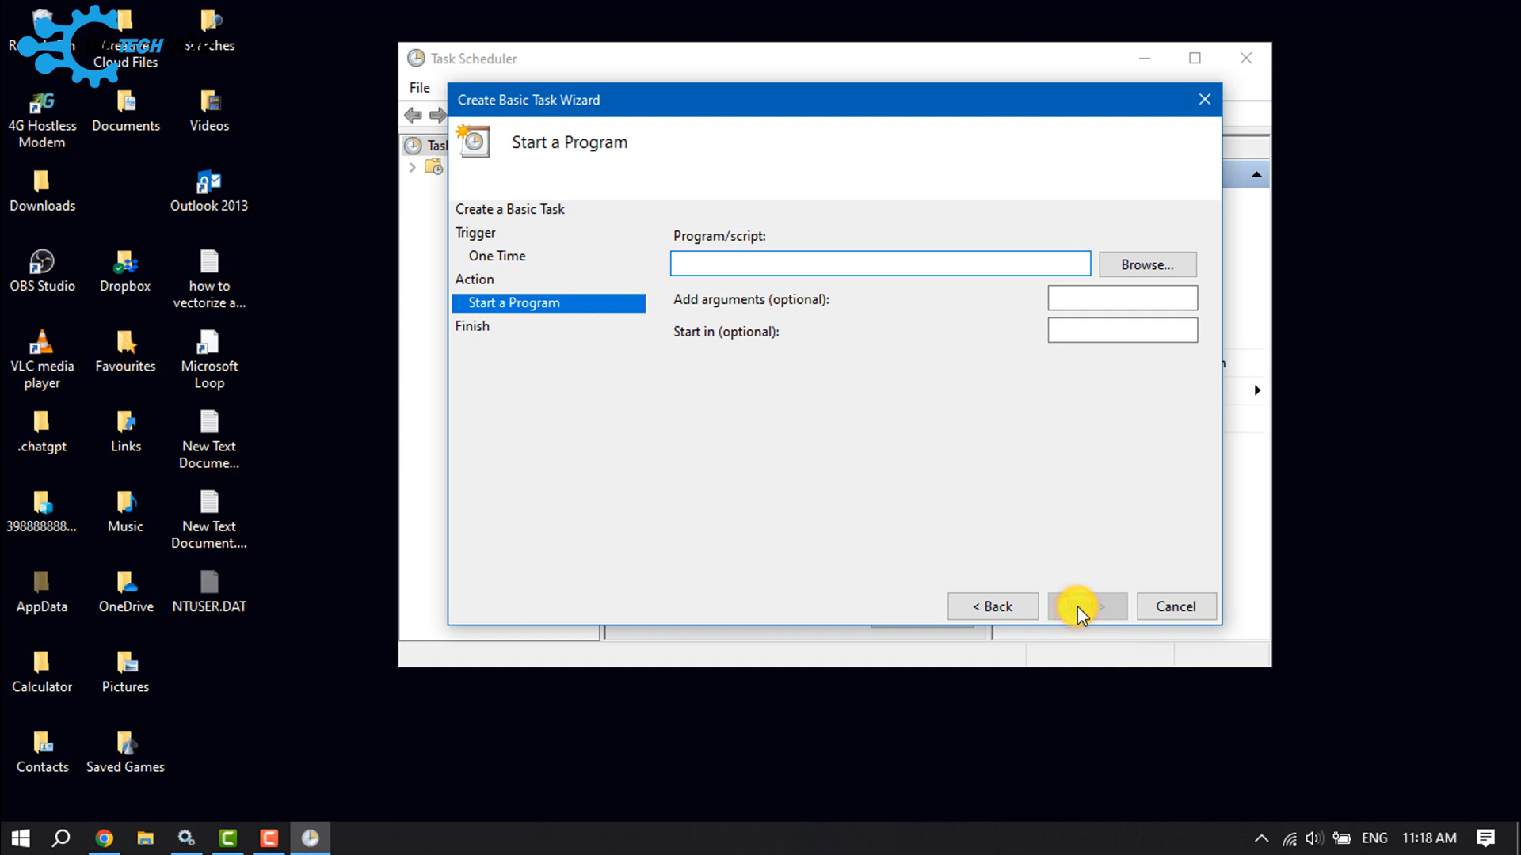
mouse_move(1146, 264)
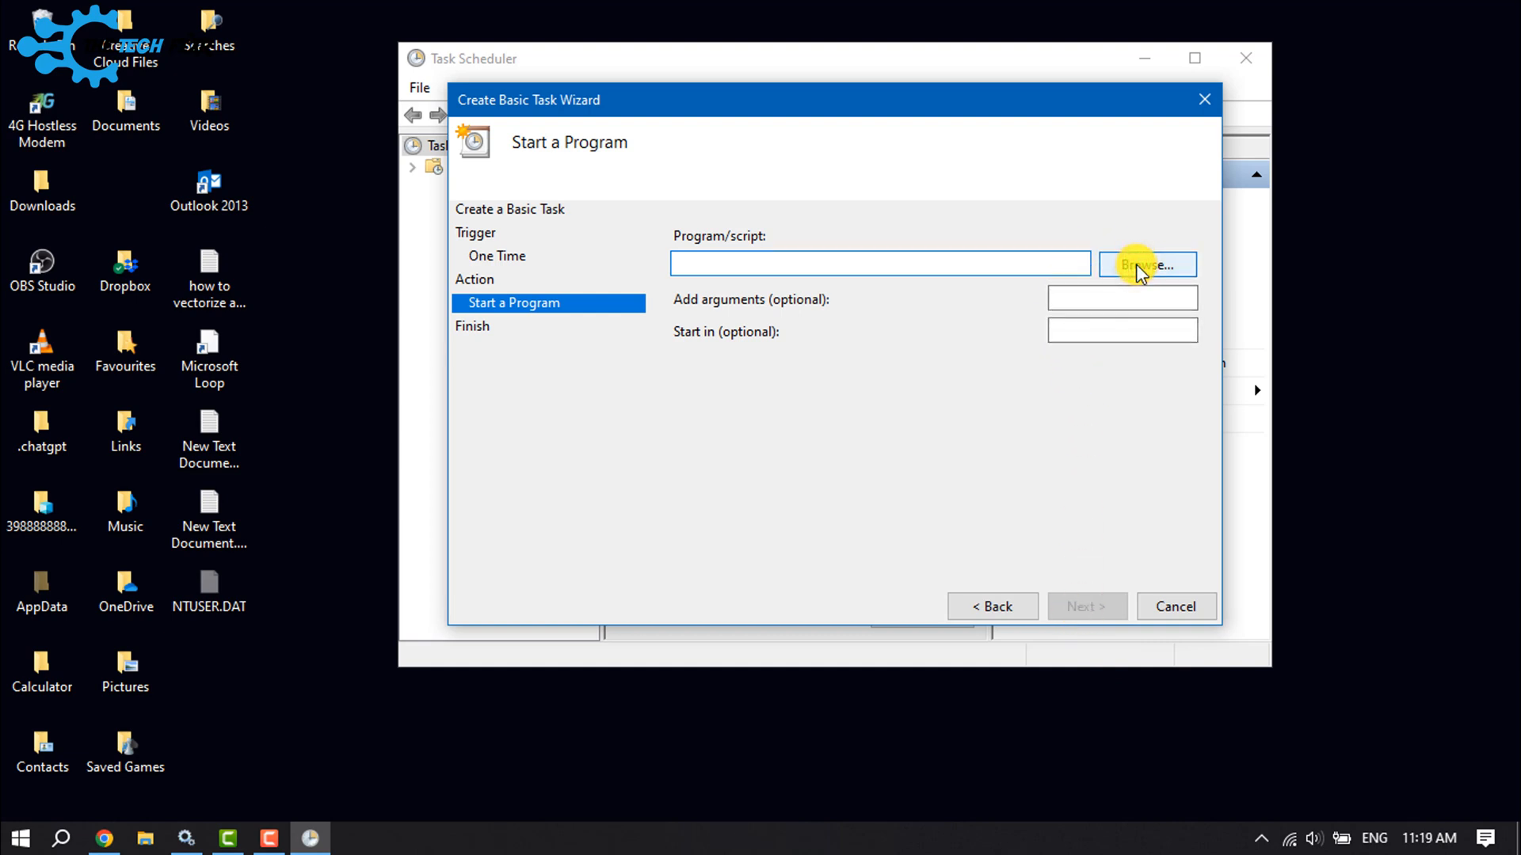
left_click(1146, 264)
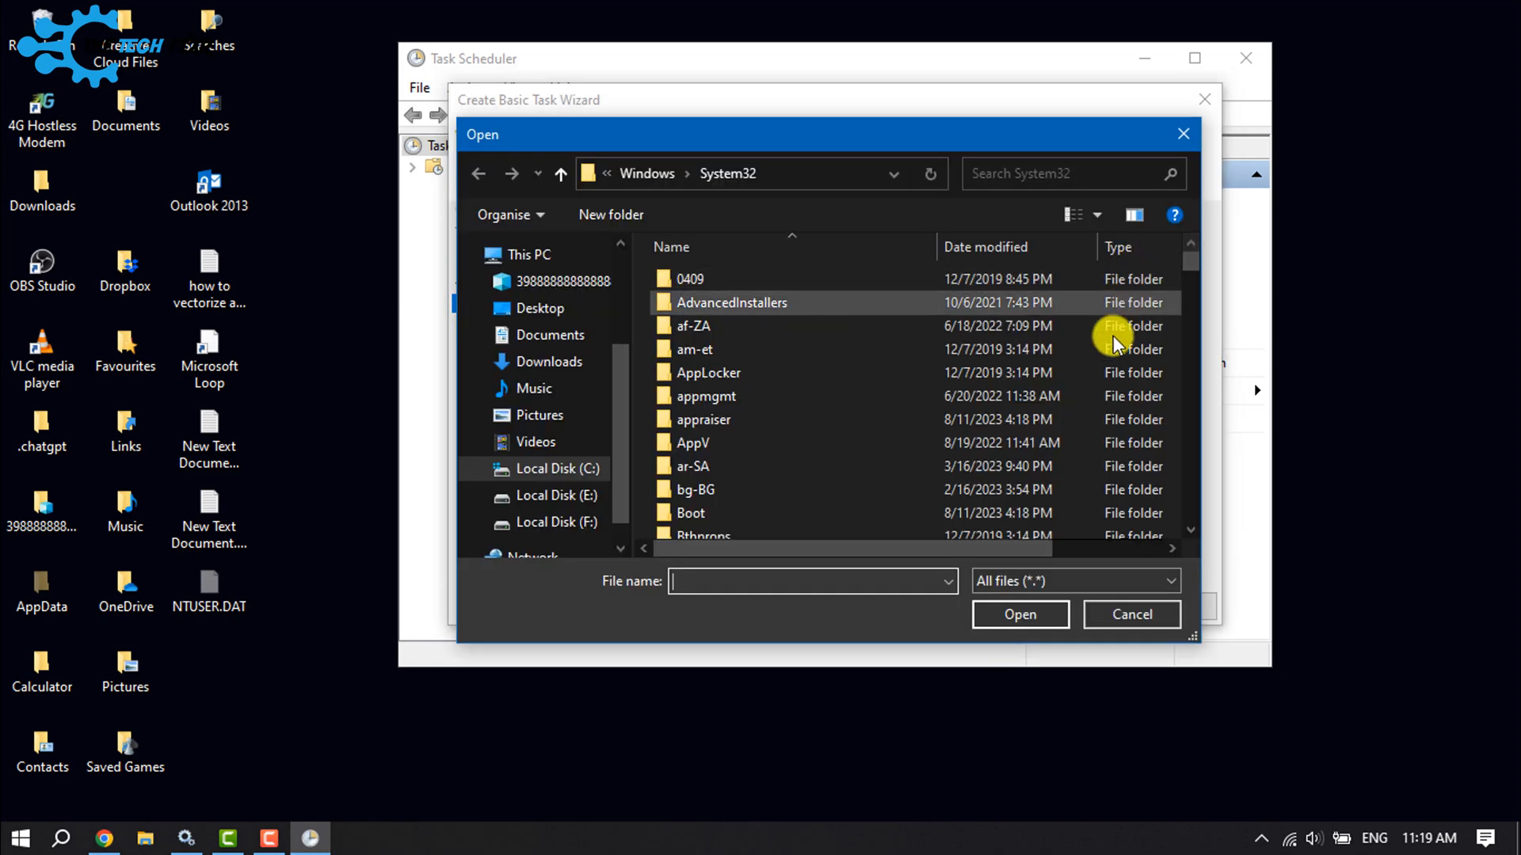
mouse_move(718, 534)
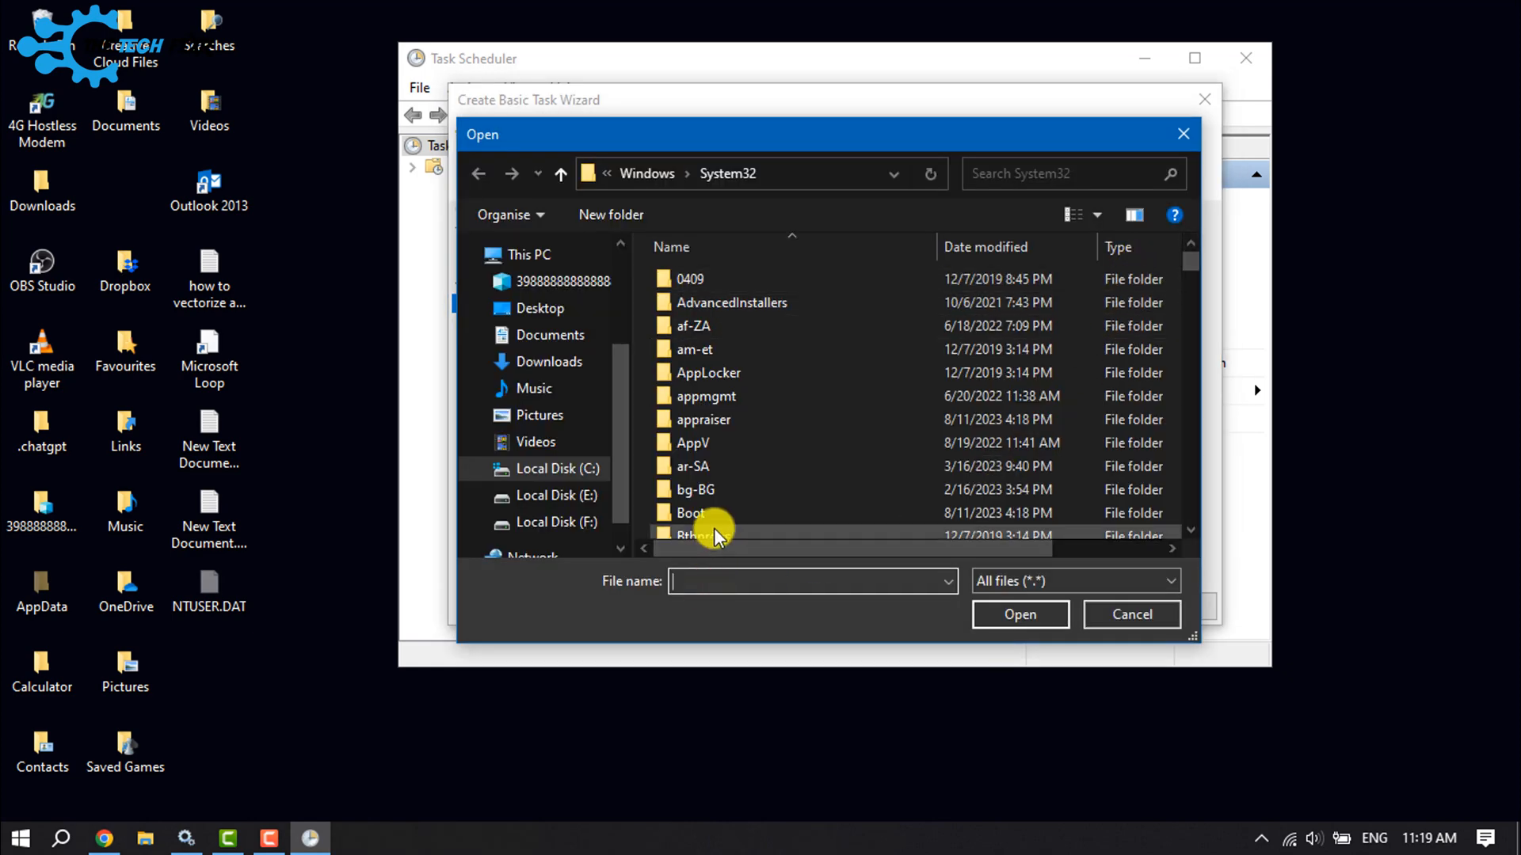
type("shutdown.exe")
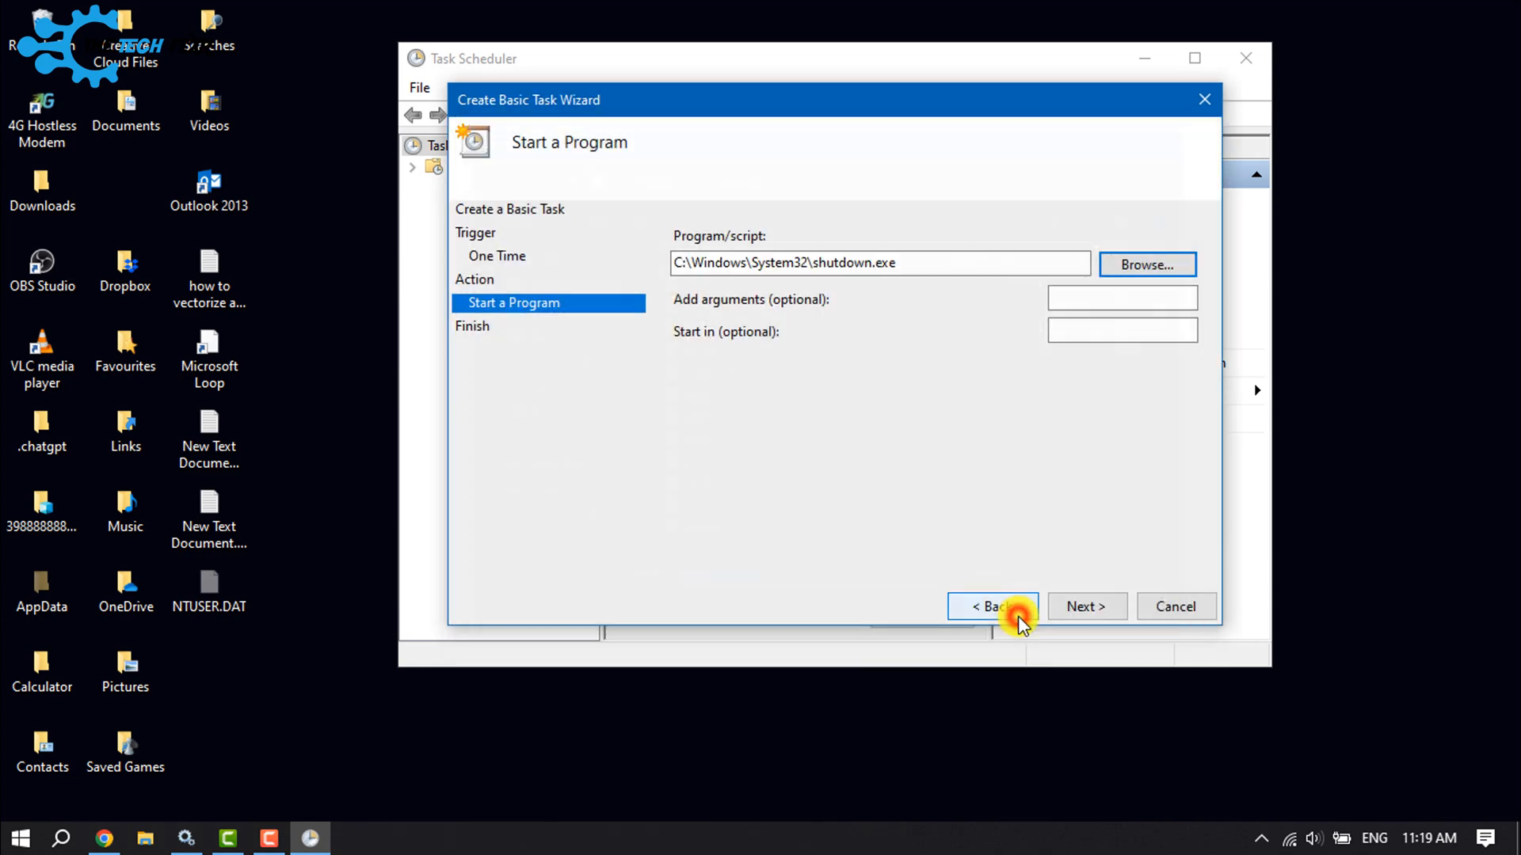
mouse_move(1057, 539)
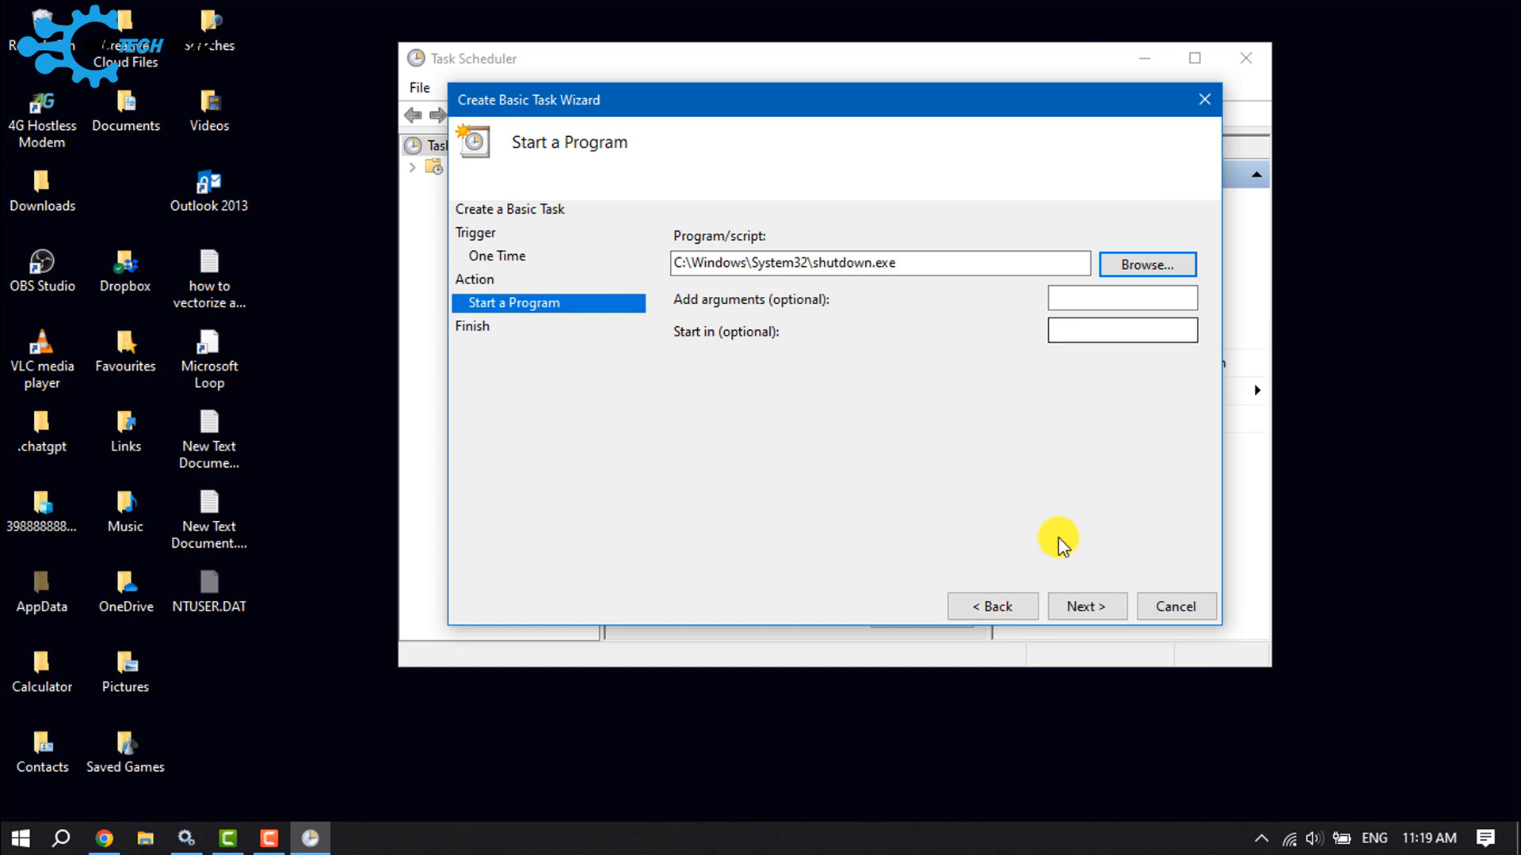
left_click(1122, 298)
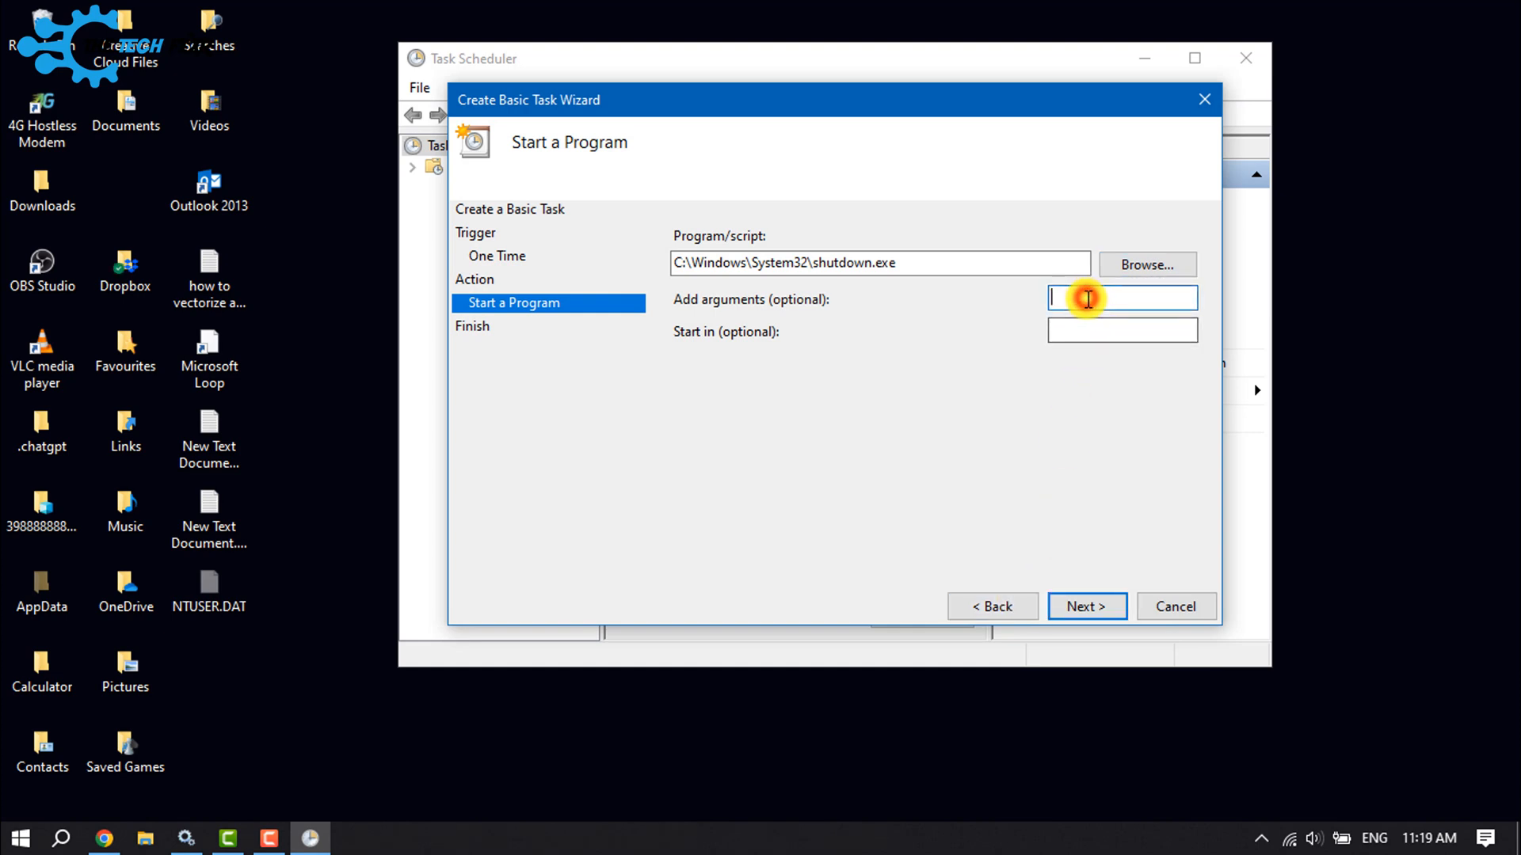
type("-")
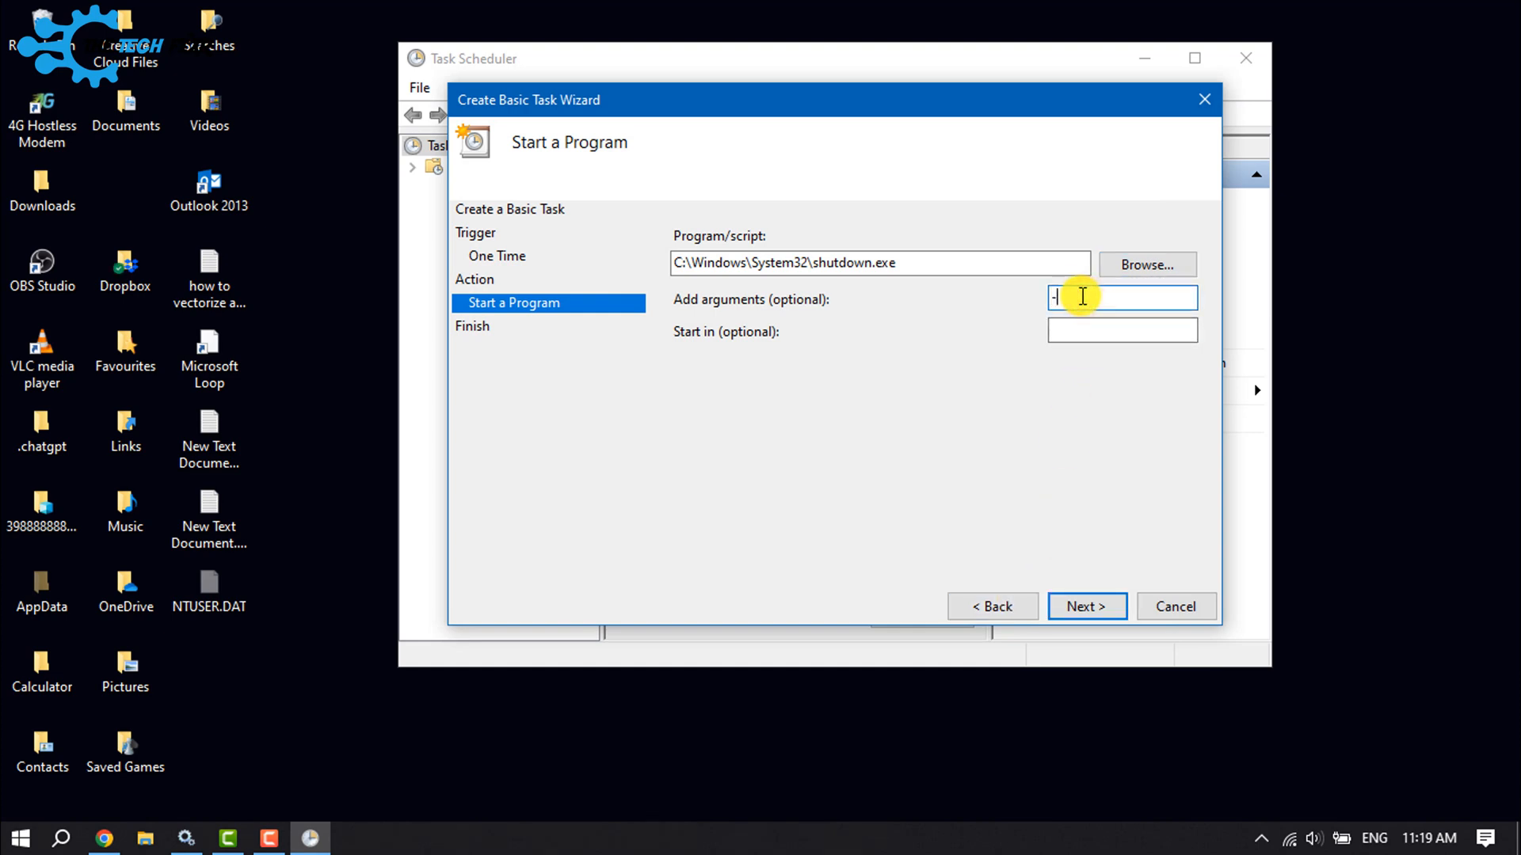
type("s")
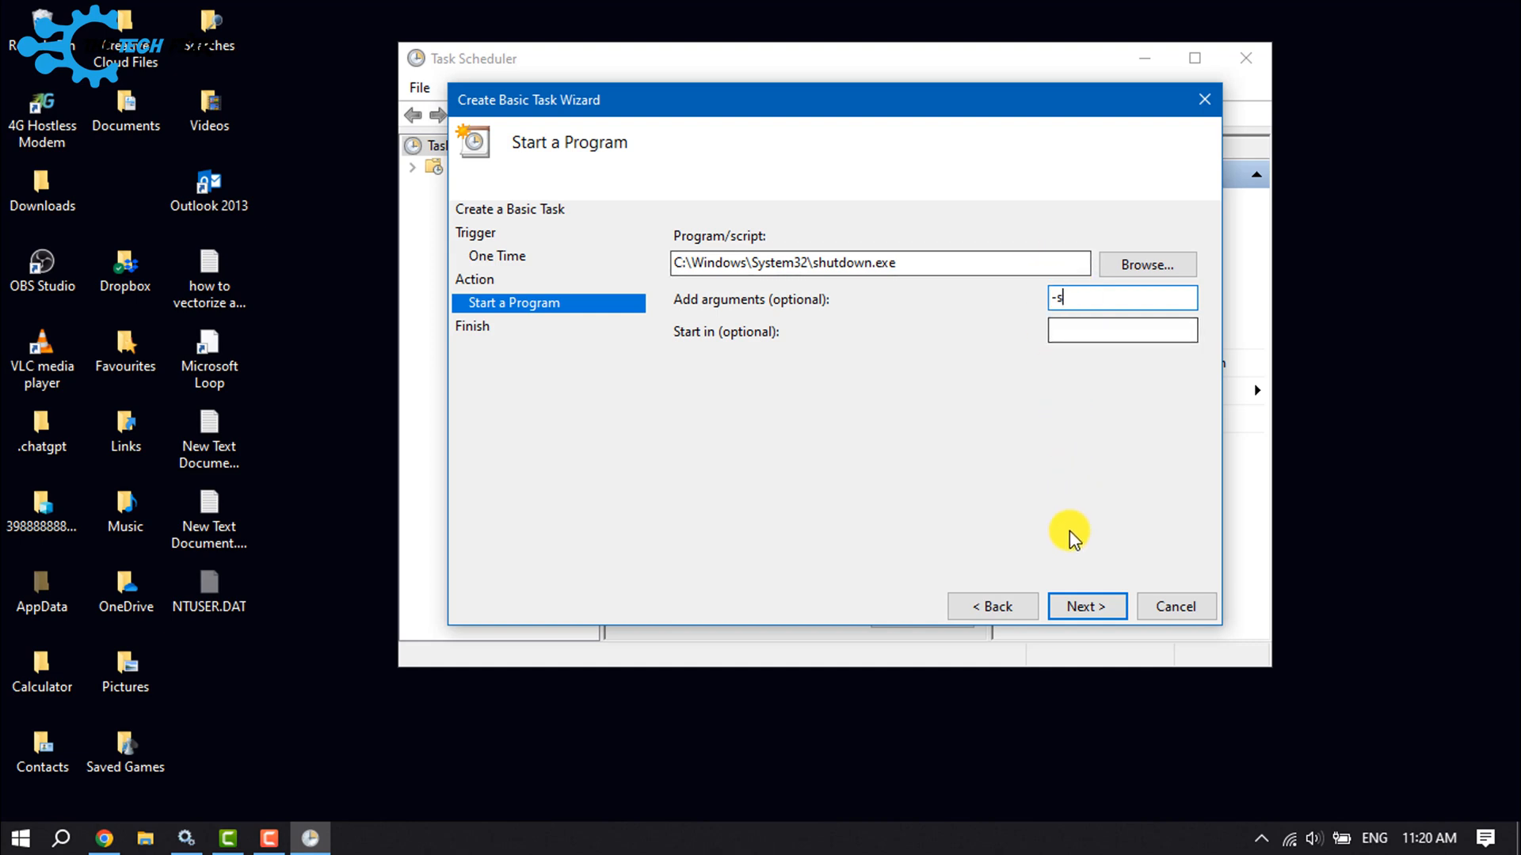
left_click(1085, 606)
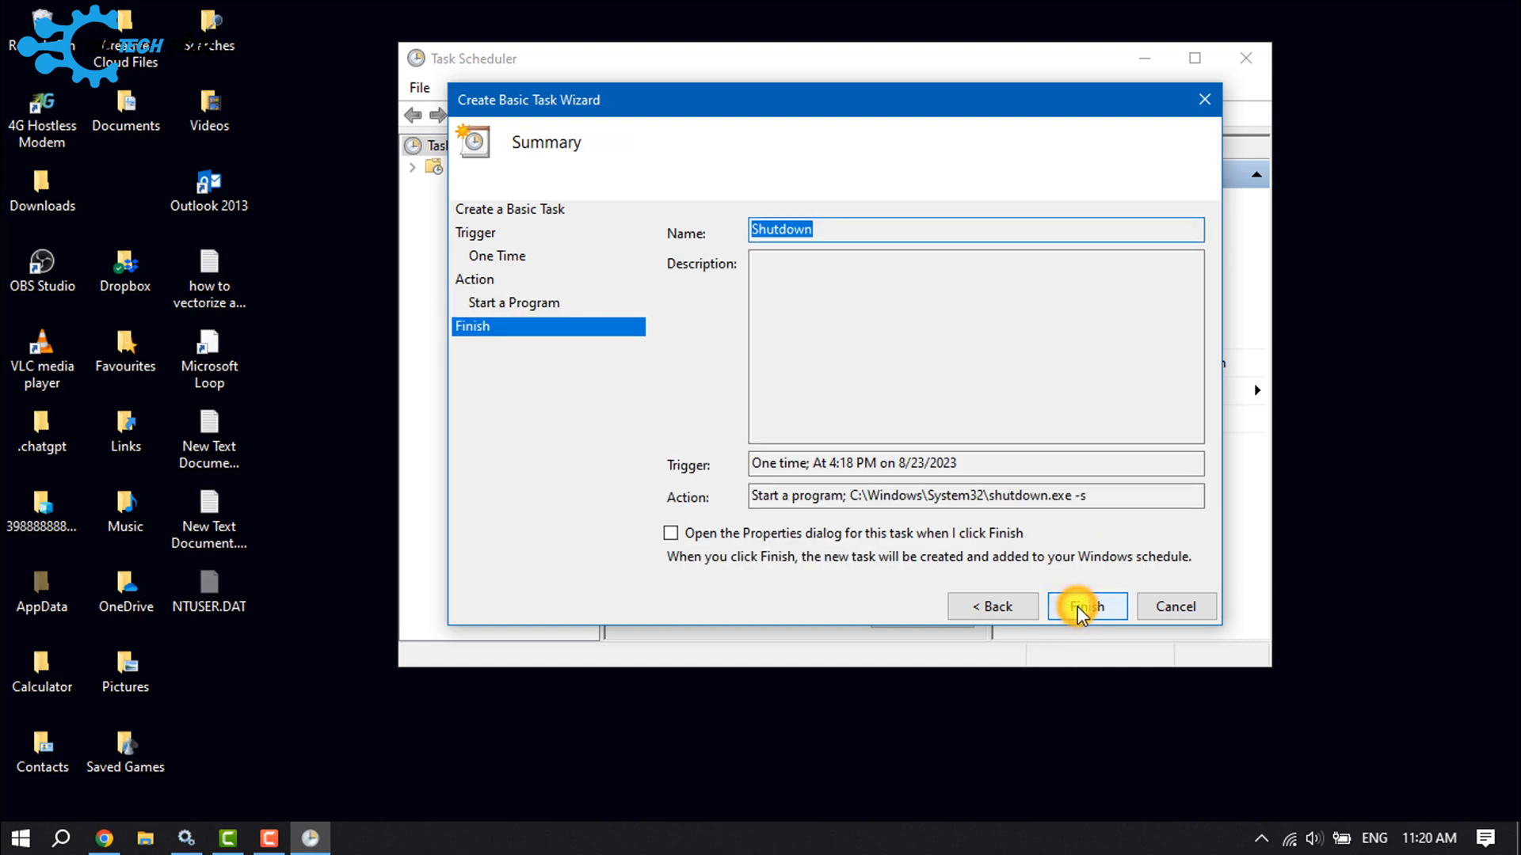
mouse_move(339, 741)
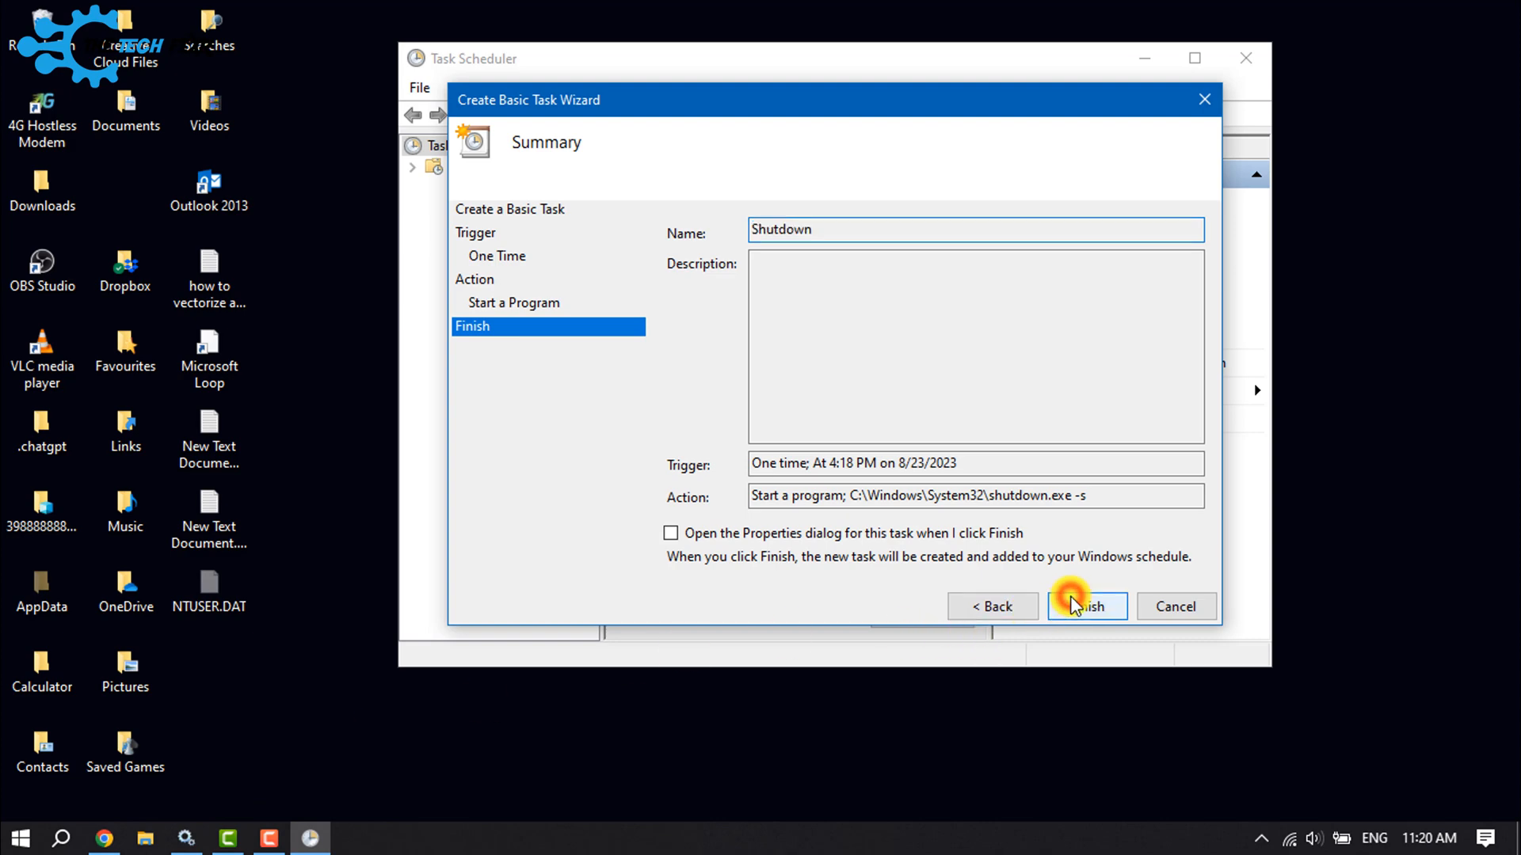
Finish the one-time Shutdown task and bring up Windows search.
left_click(1085, 606)
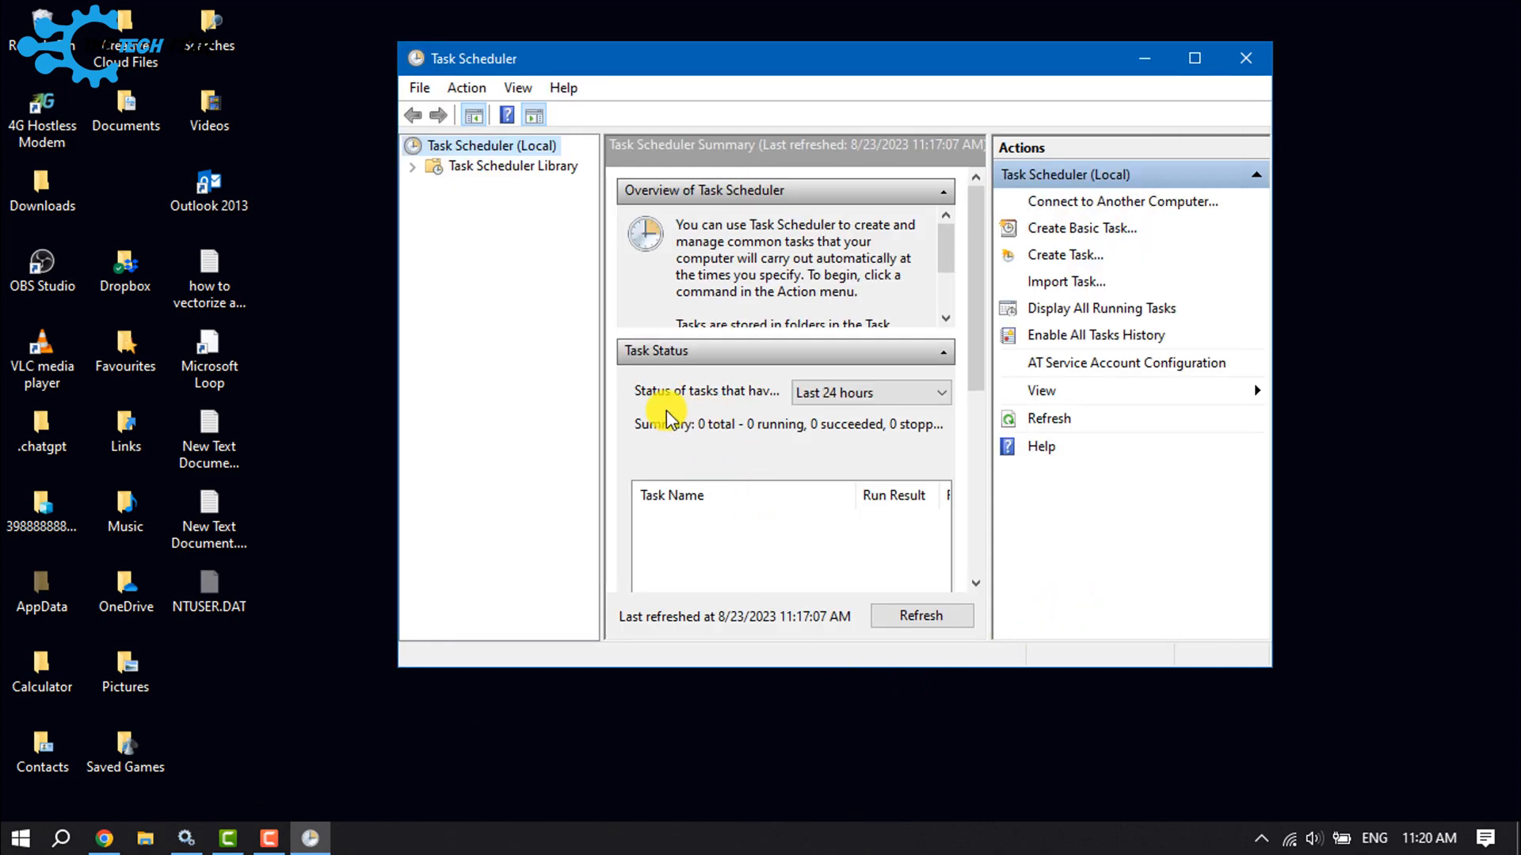
mouse_move(665, 397)
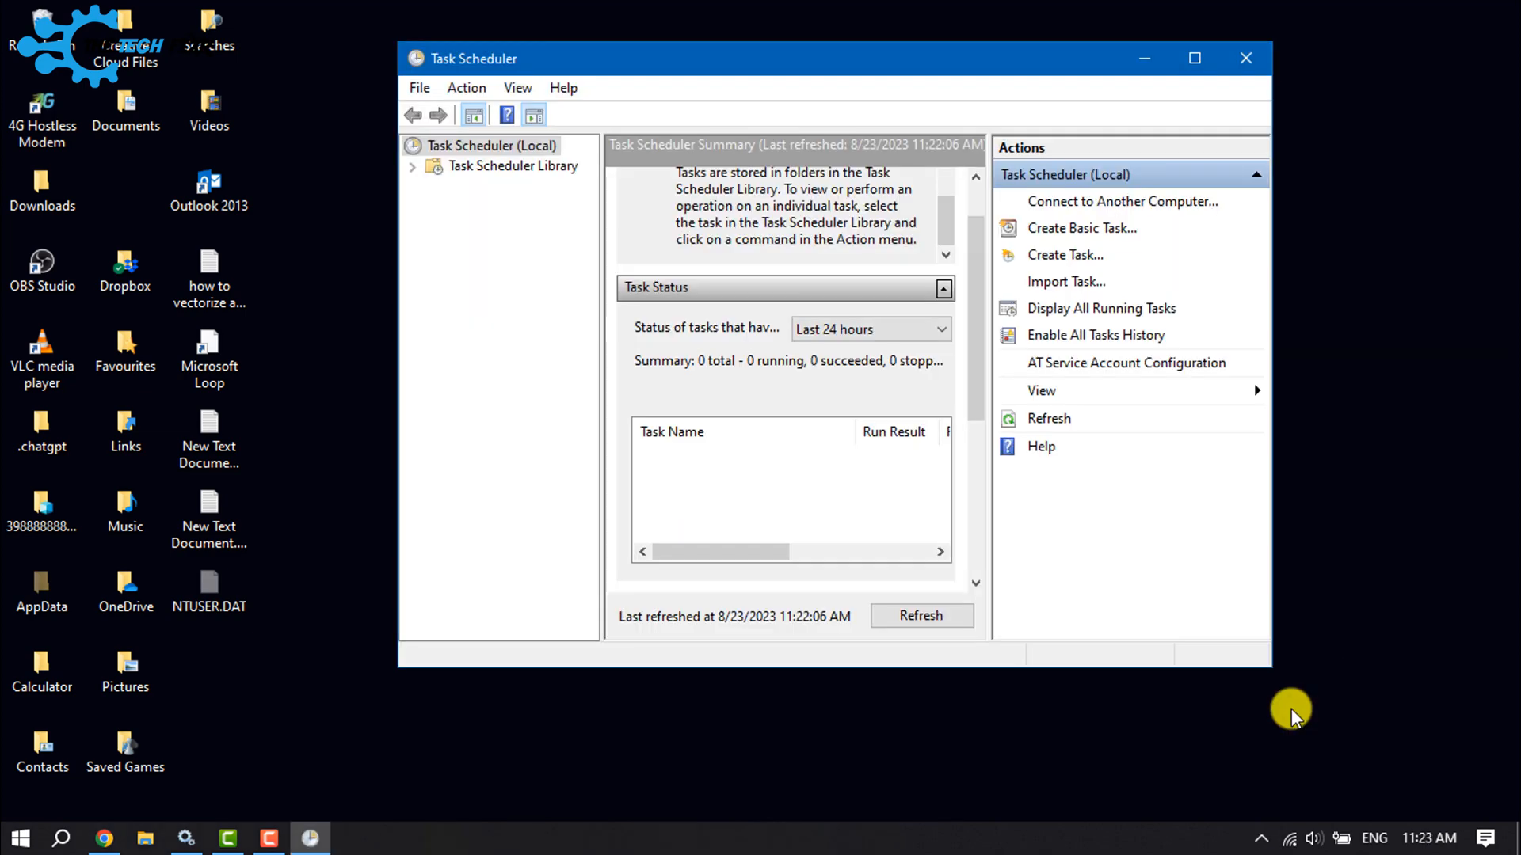
mouse_move(803, 417)
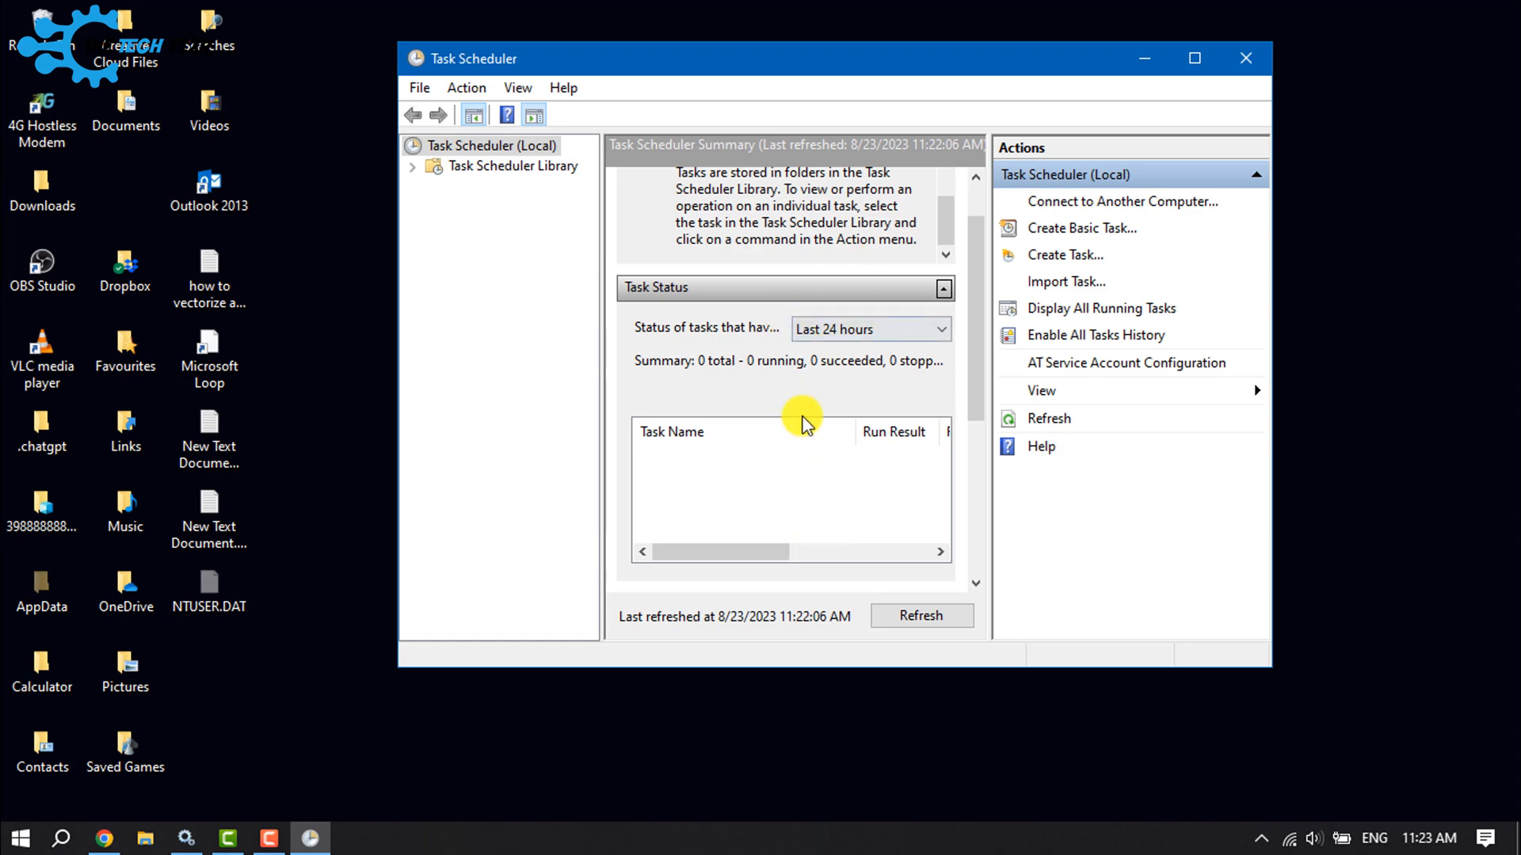
mouse_move(795, 345)
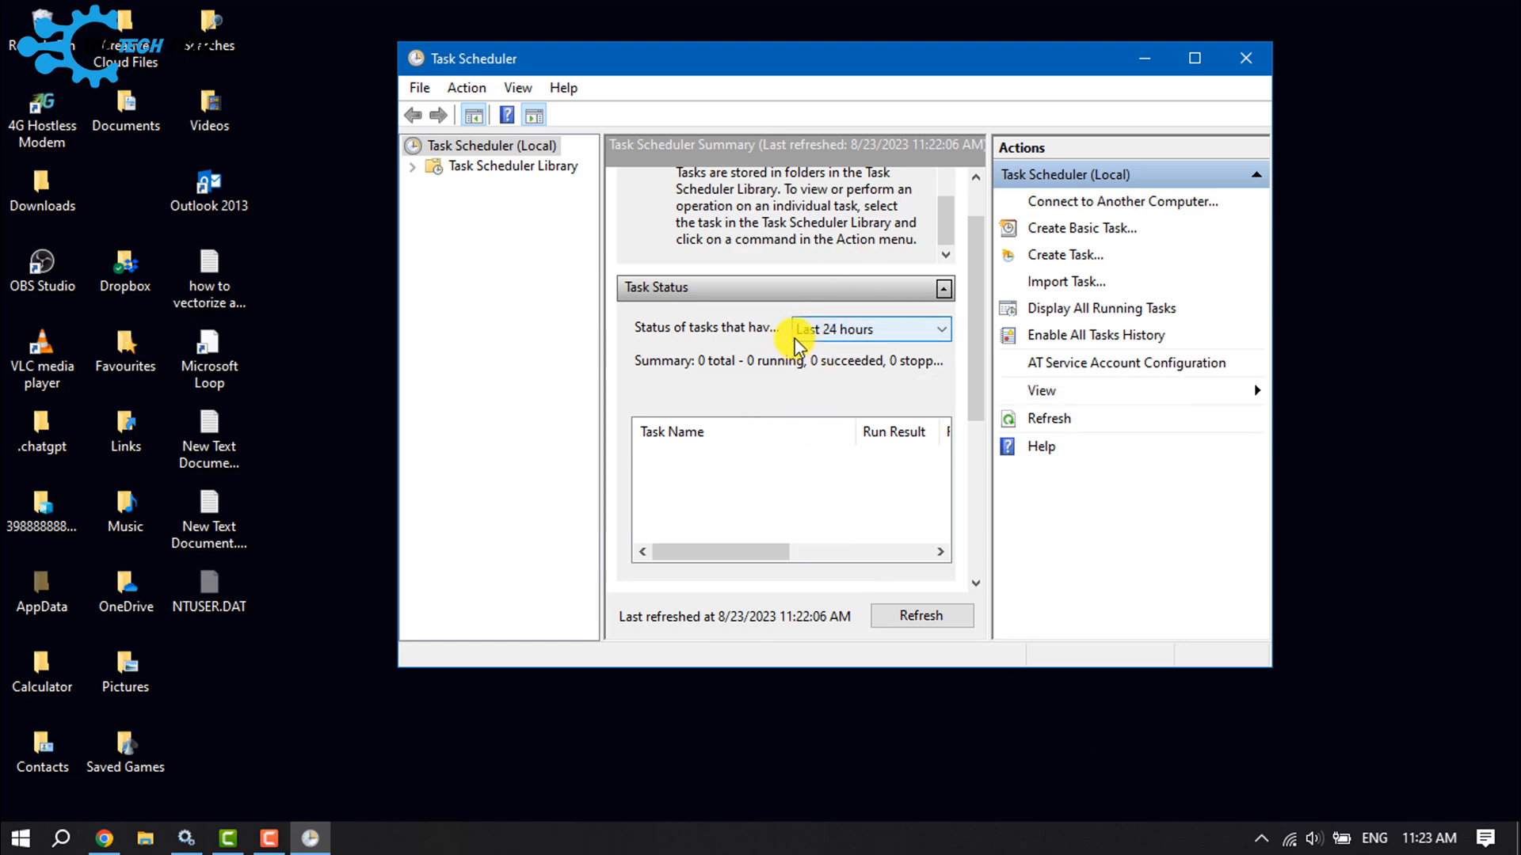
left_click(61, 837)
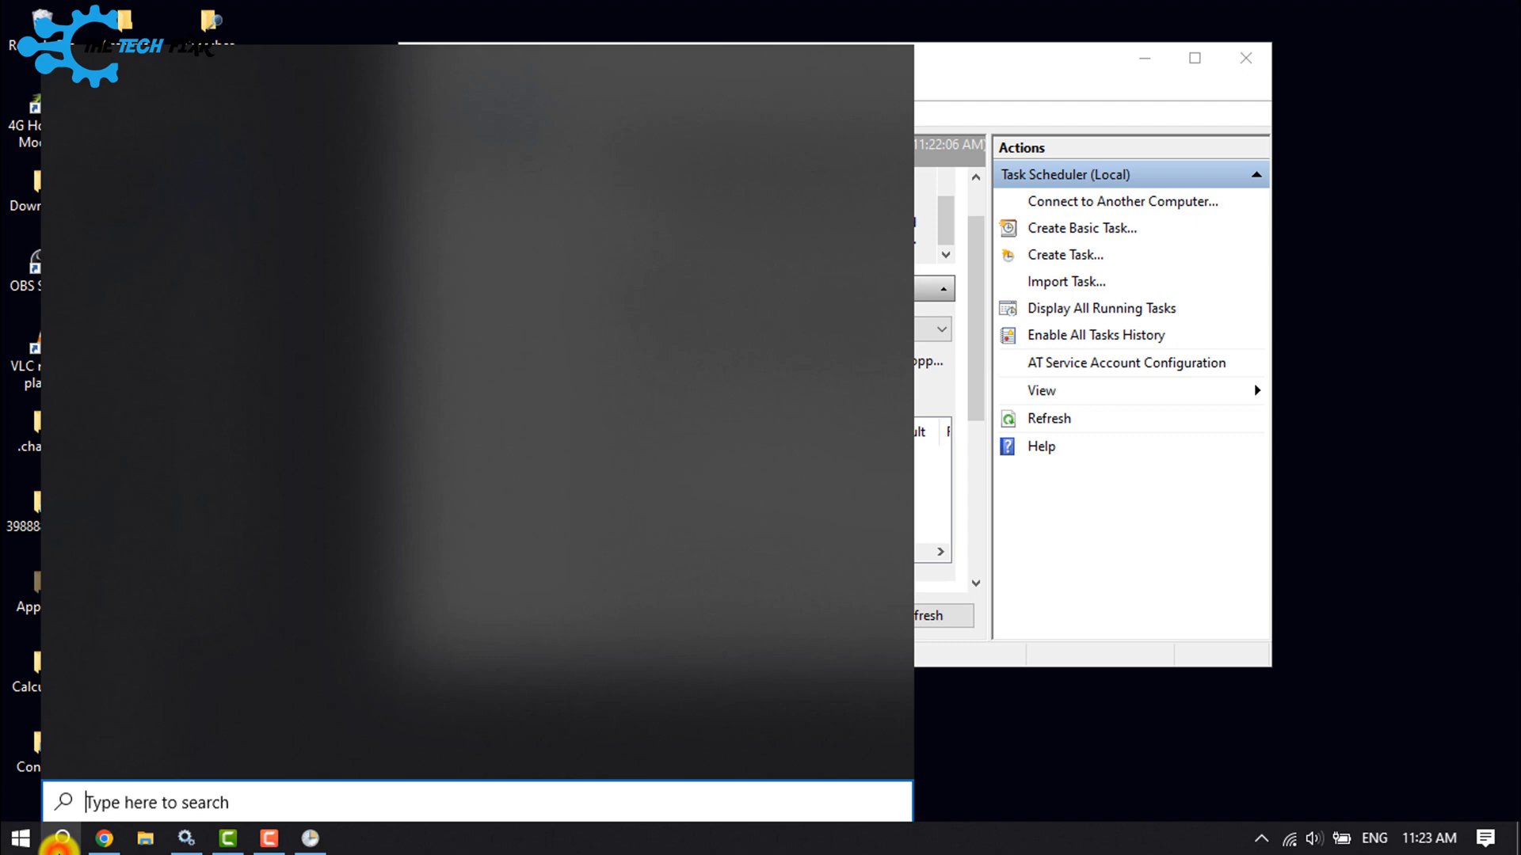
Run 'shutdown -a' in an administrator Command Prompt, then close Task Scheduler.
type("cmd")
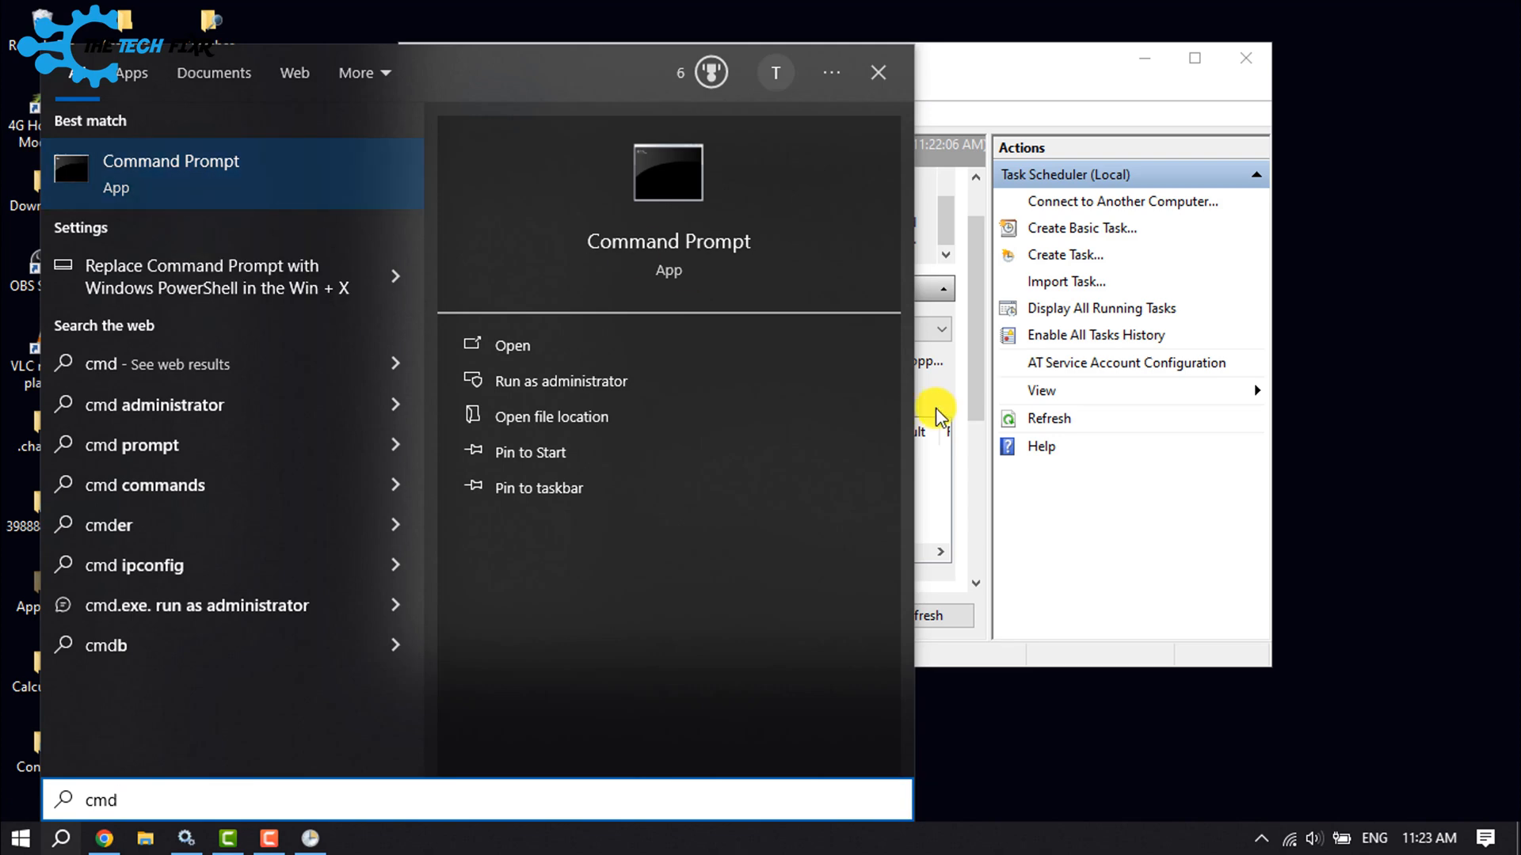
left_click(560, 380)
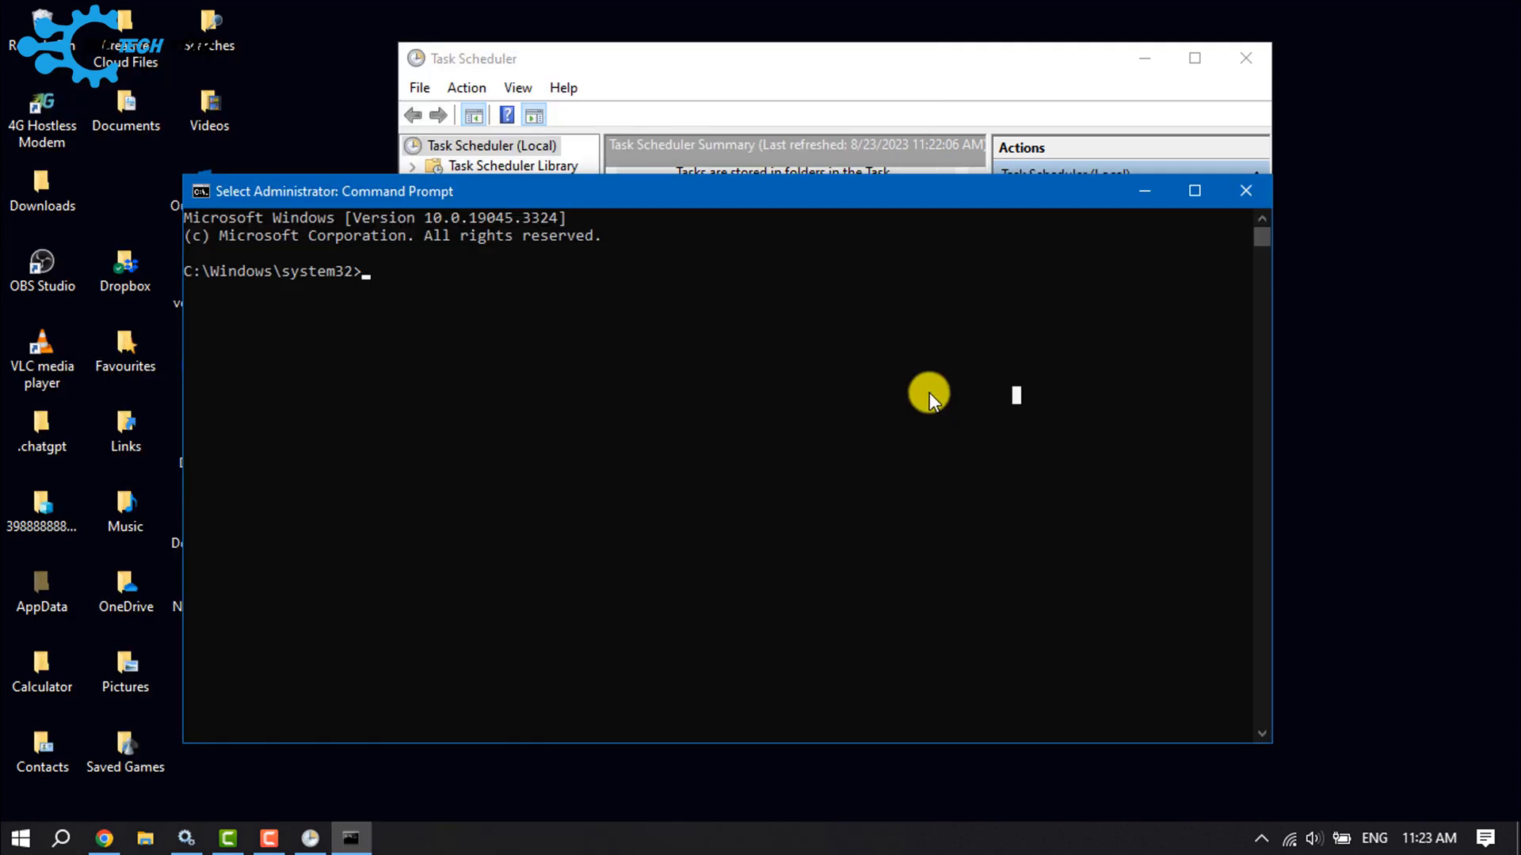
type("shutdown")
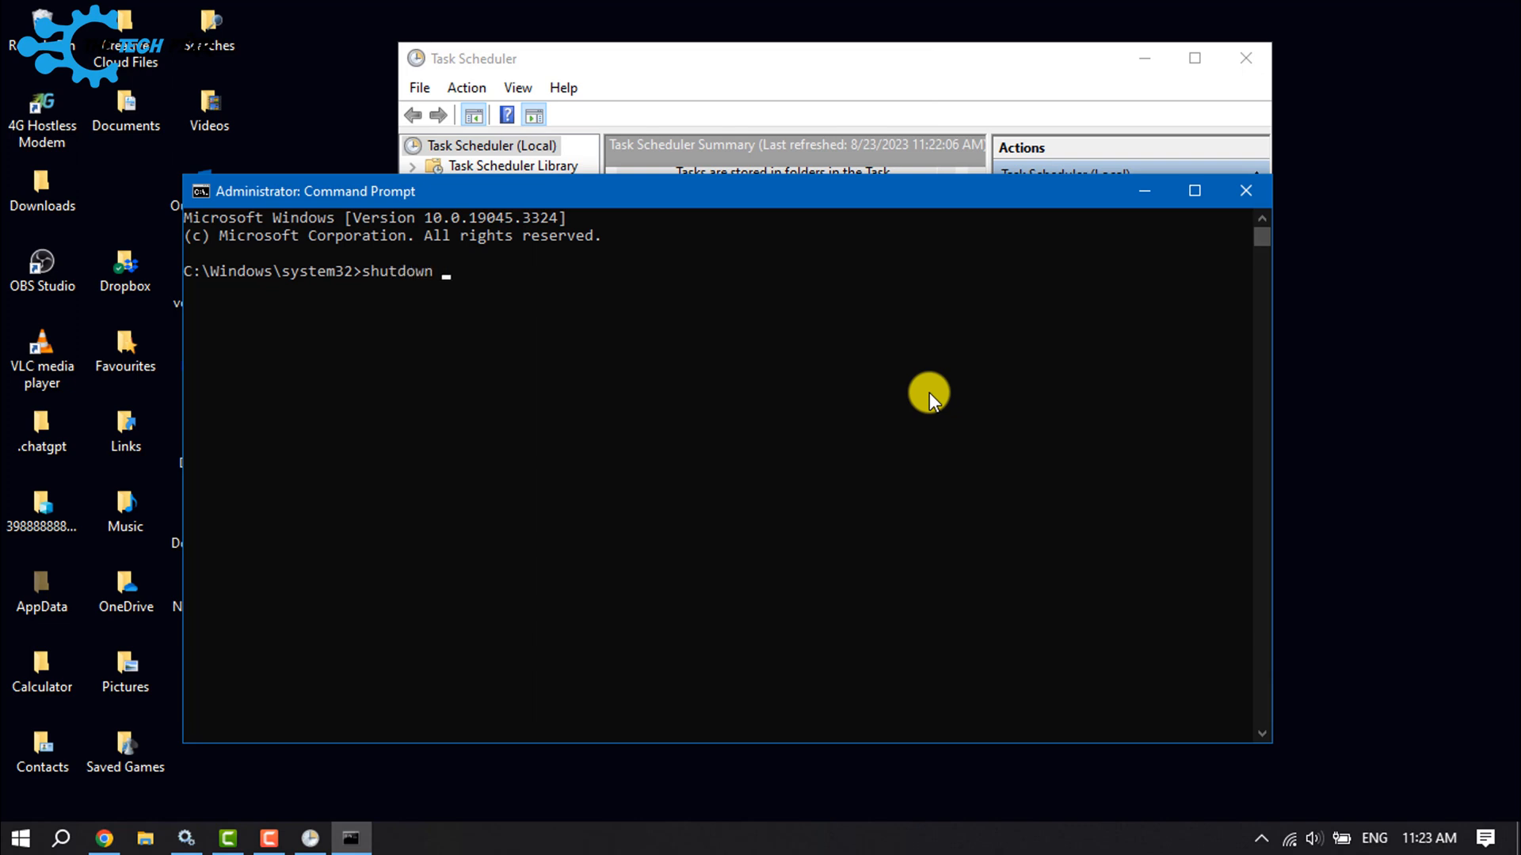
type("-a")
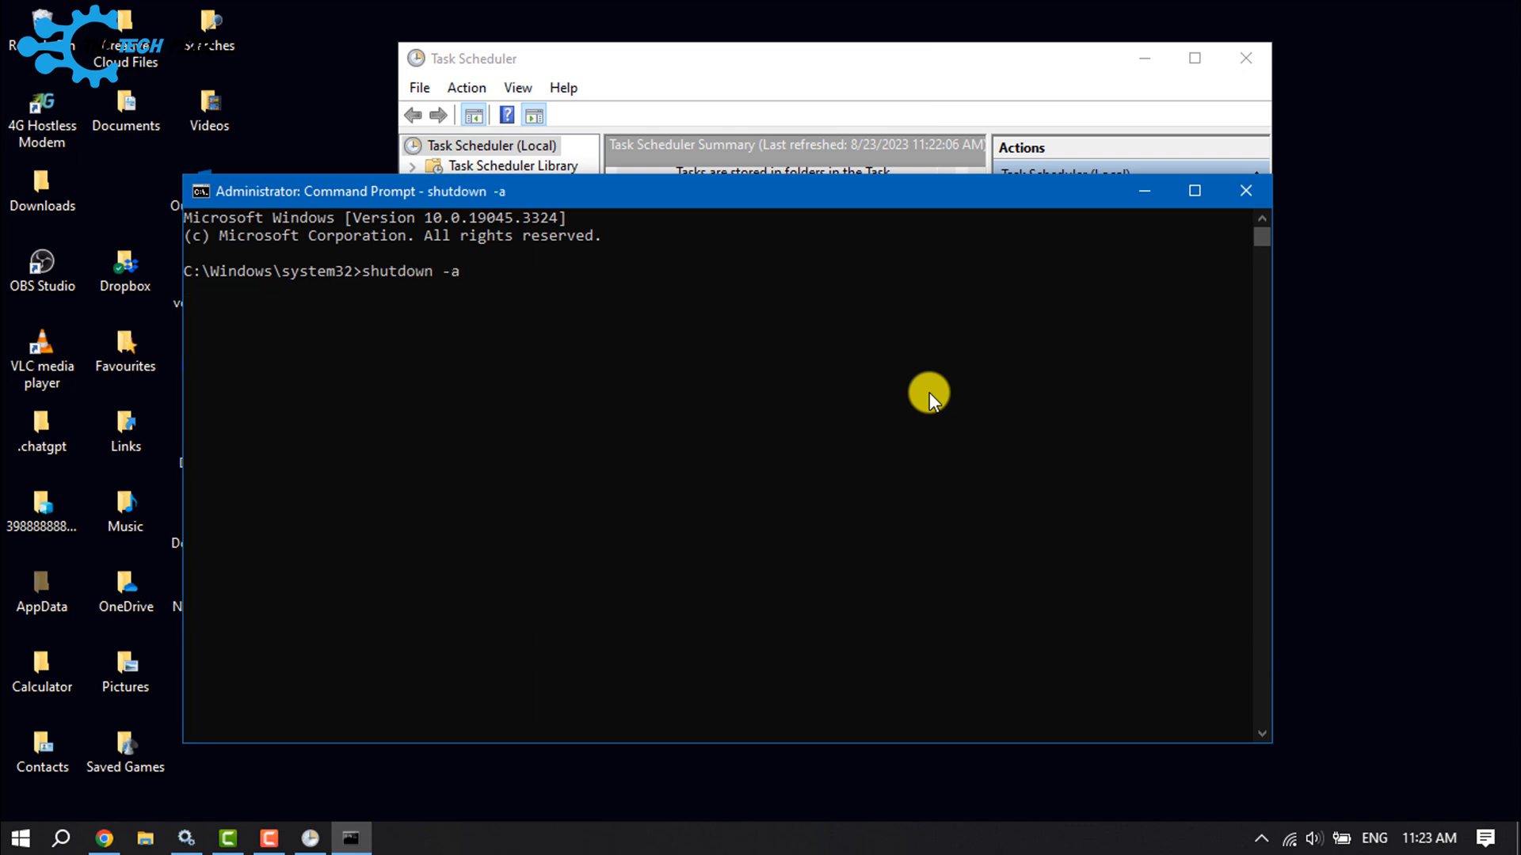
key("Return")
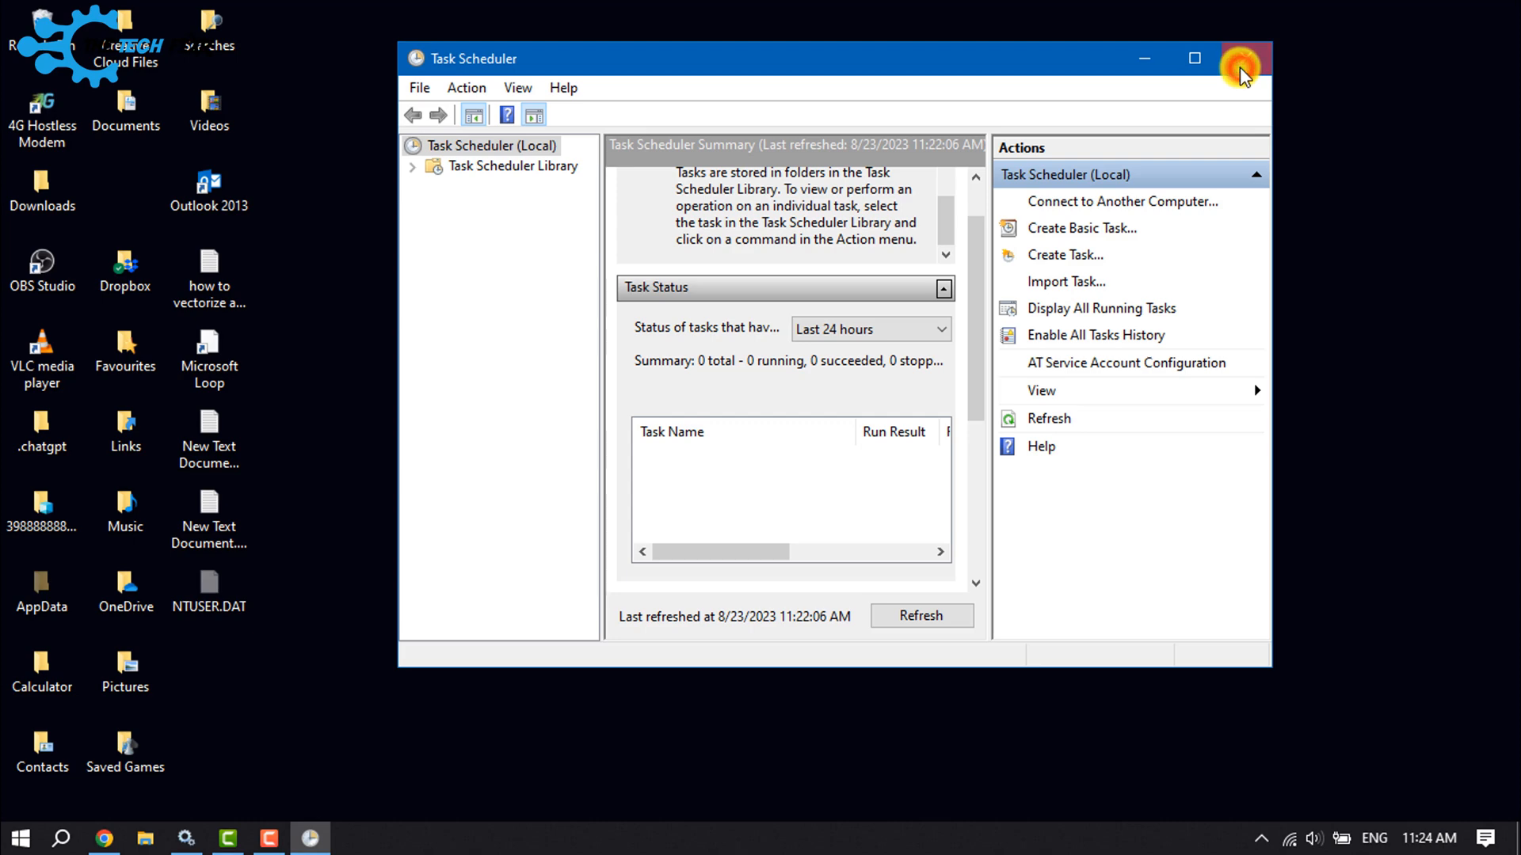
left_click(1243, 58)
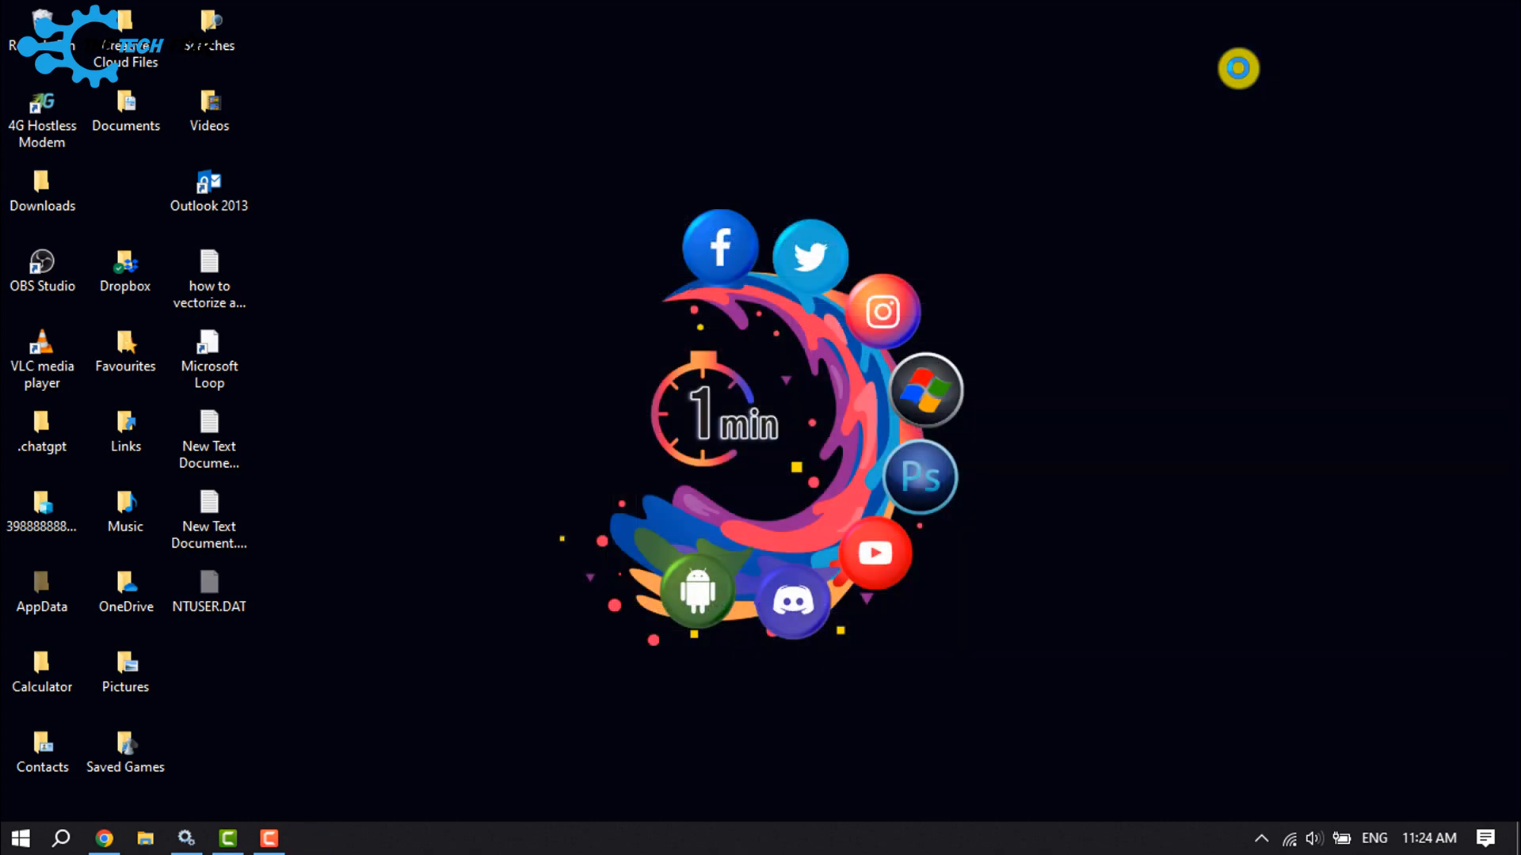